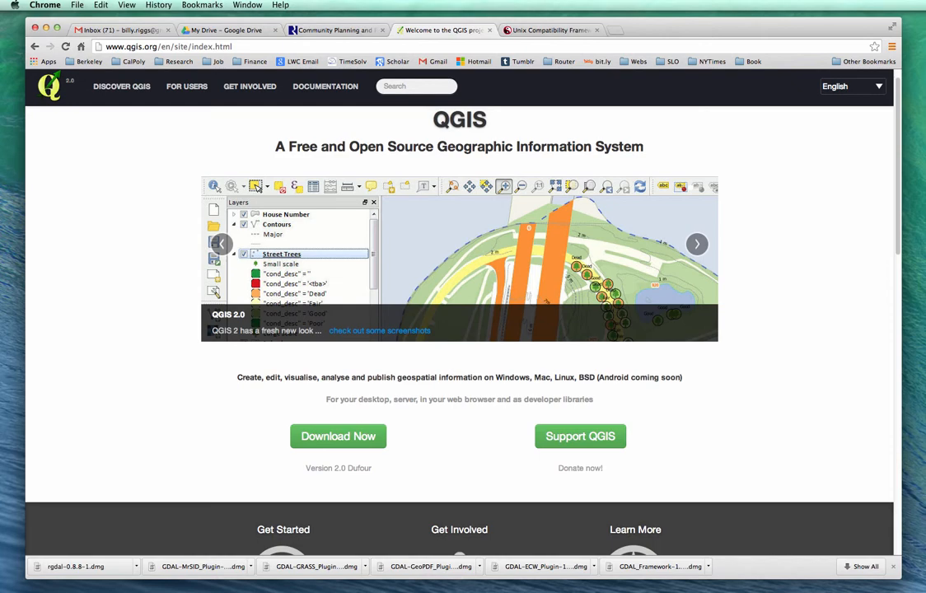
mouse_move(168, 78)
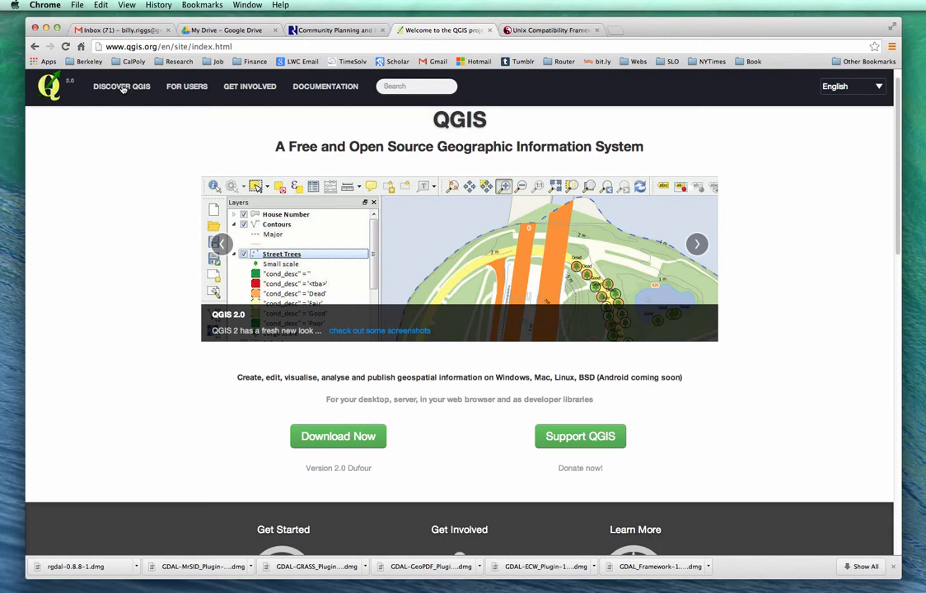
mouse_move(186, 86)
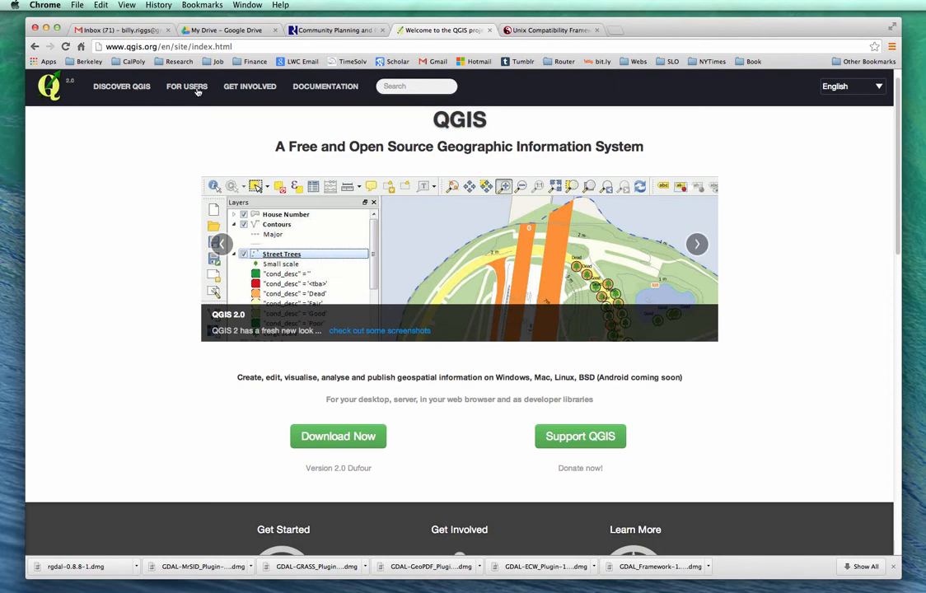
mouse_move(196, 92)
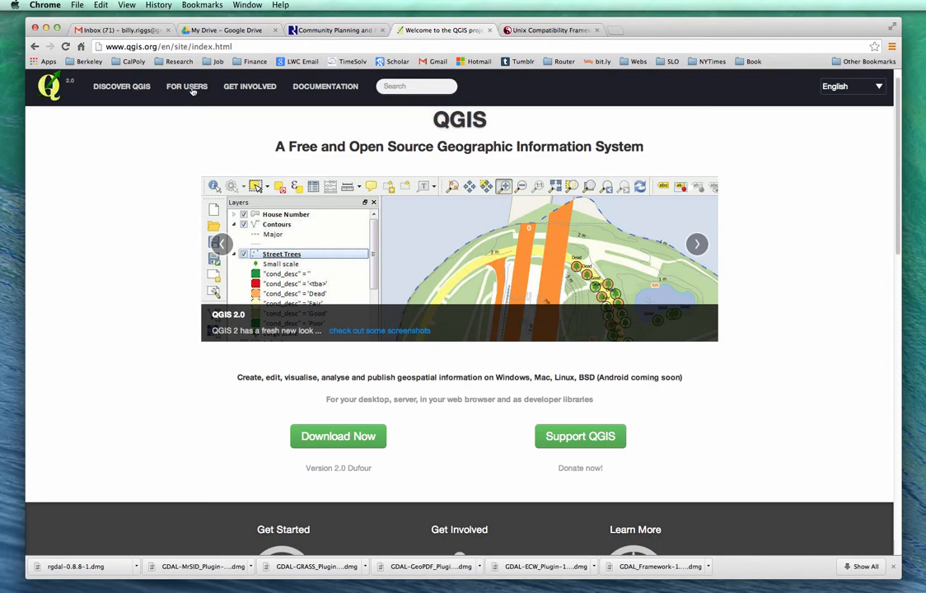
mouse_move(215, 134)
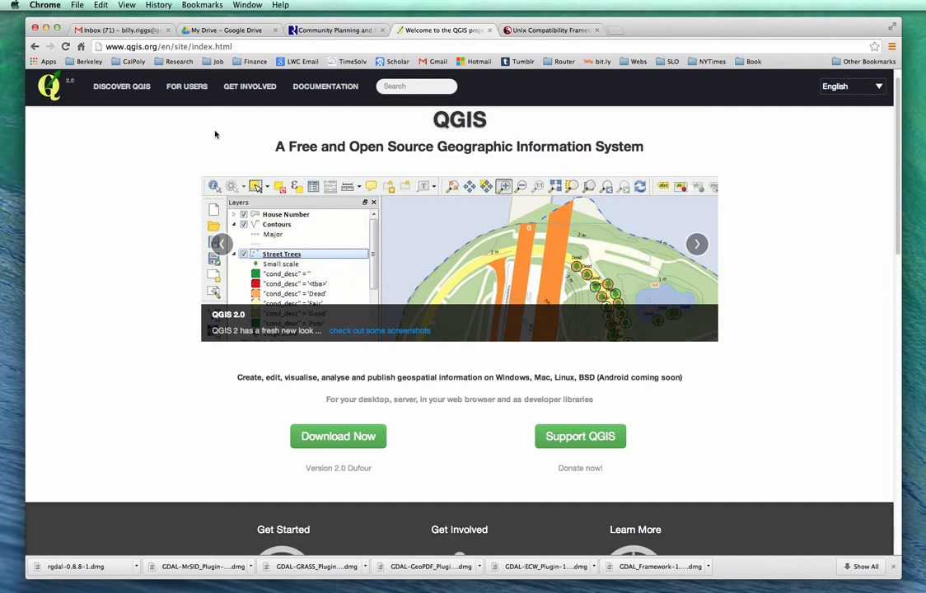
mouse_move(318, 118)
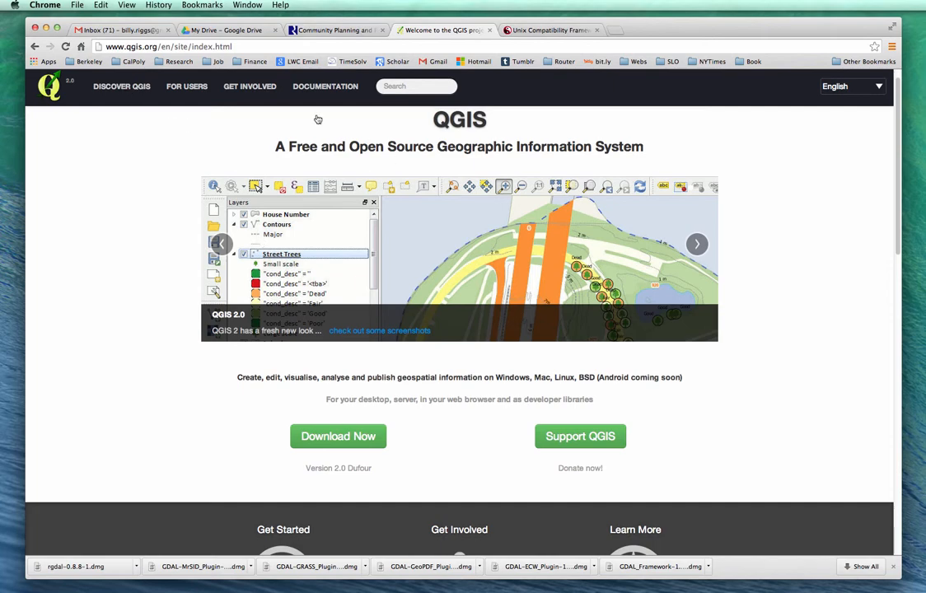
mouse_move(137, 126)
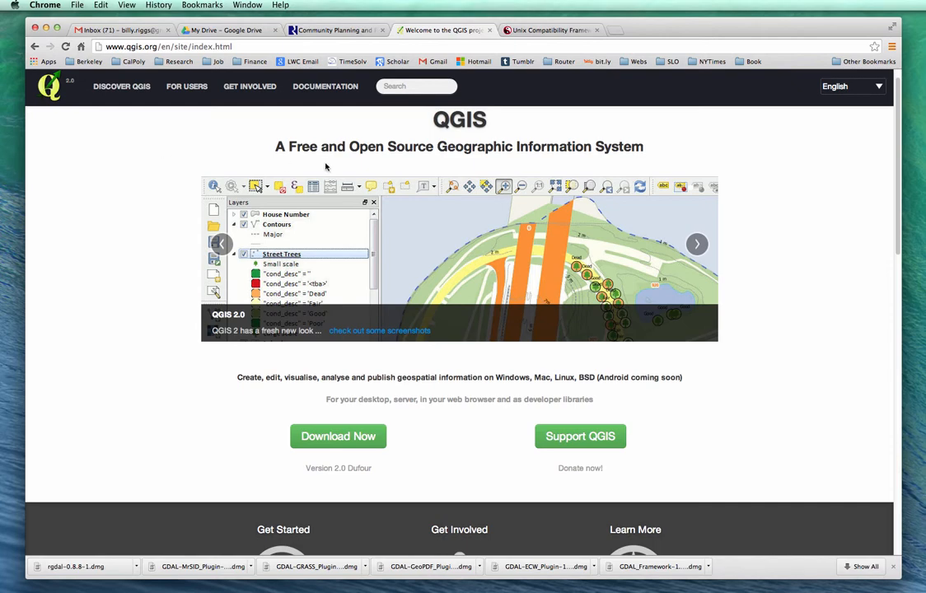
mouse_move(175, 81)
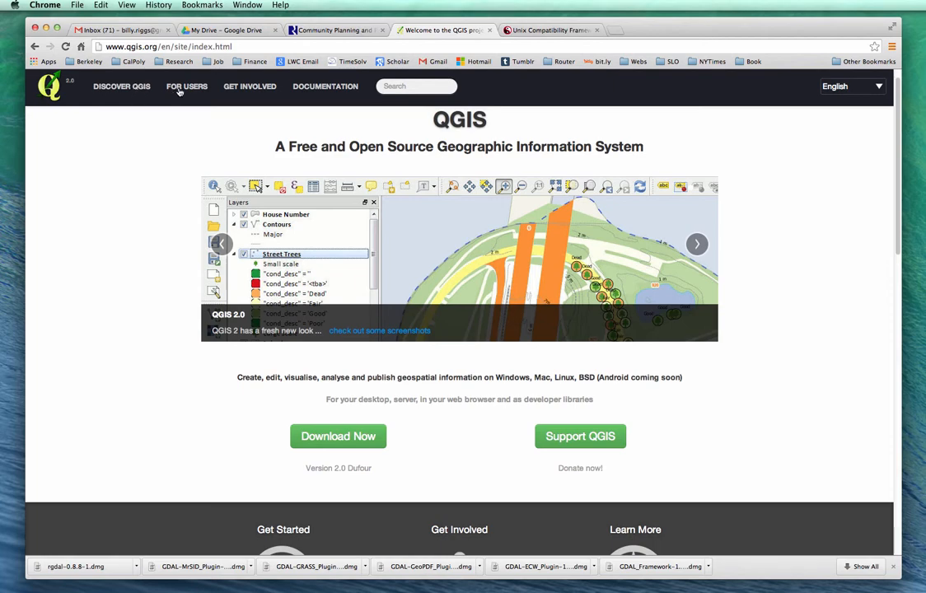
mouse_move(166, 91)
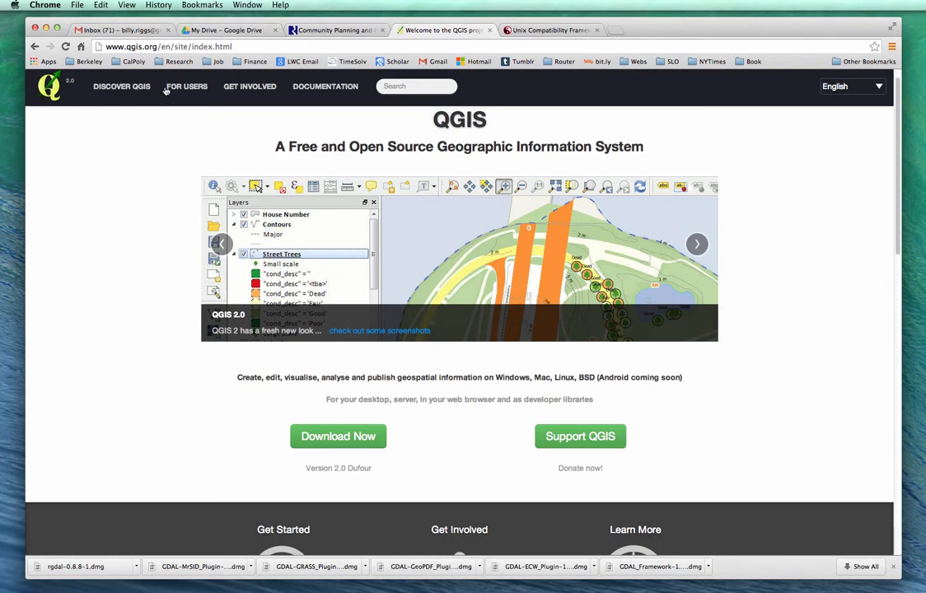
mouse_move(121, 89)
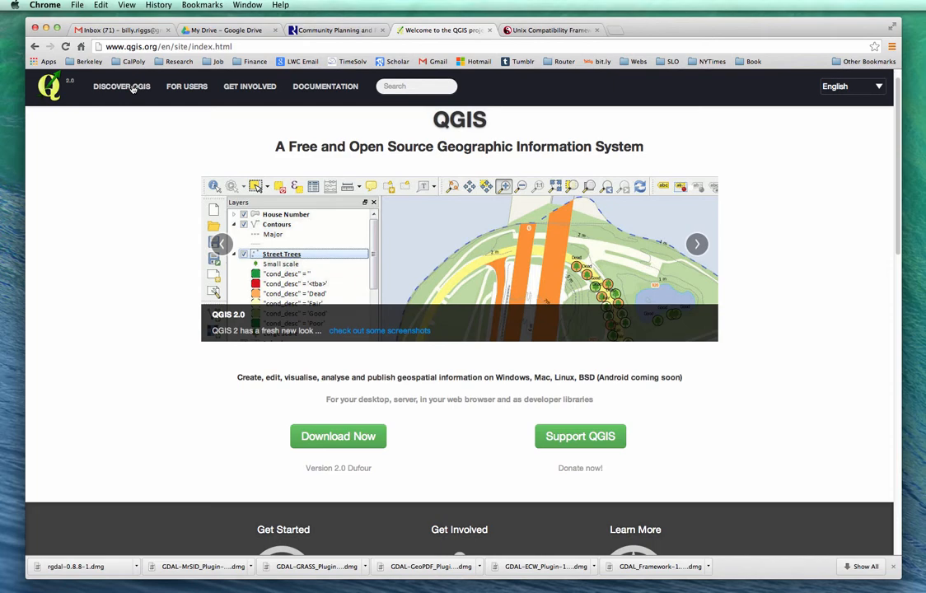
mouse_move(176, 93)
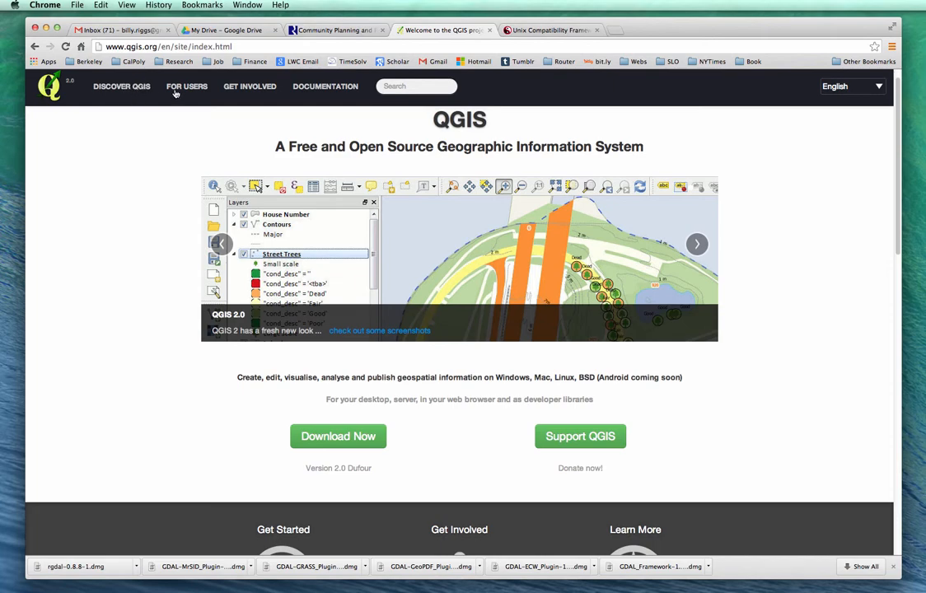
mouse_move(208, 104)
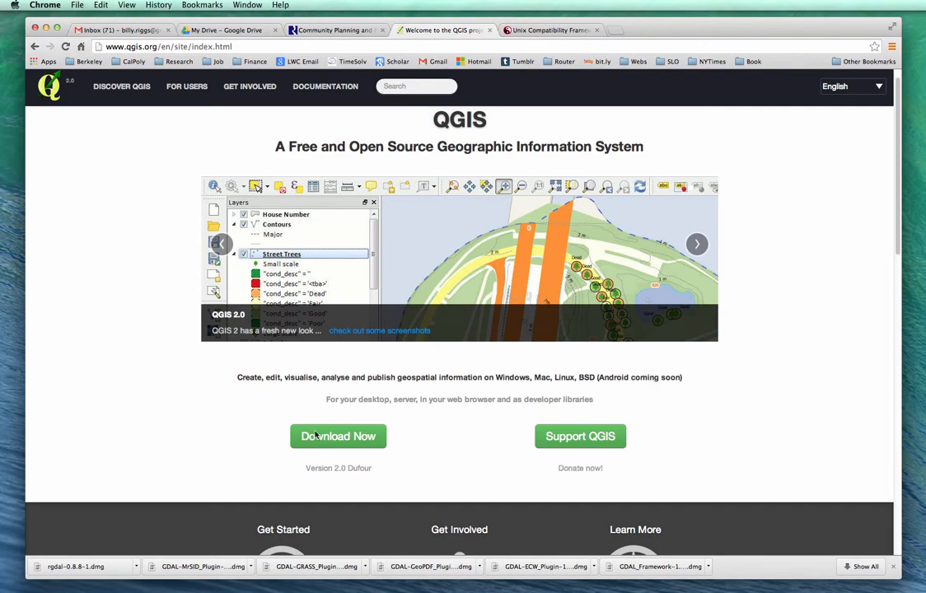
mouse_move(310, 393)
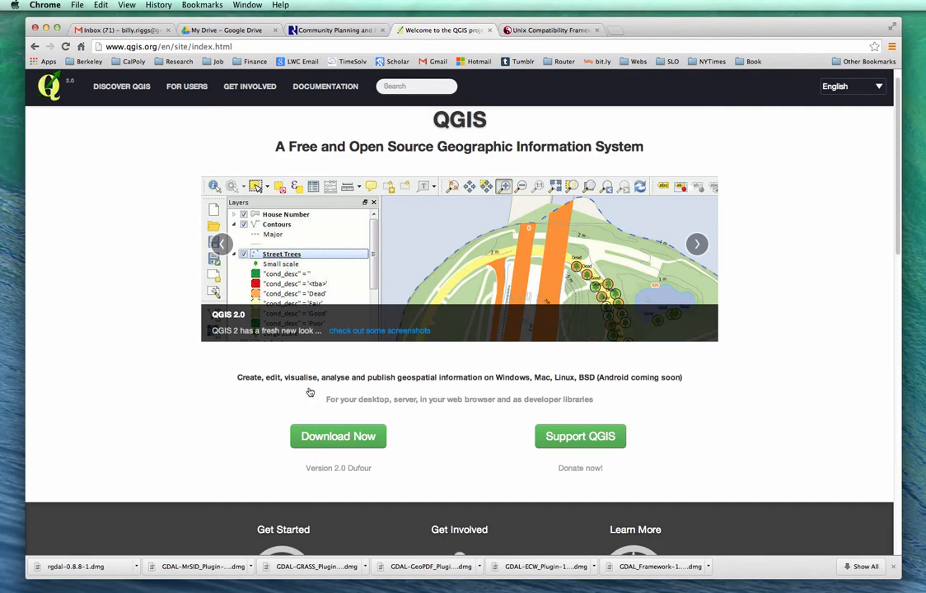
mouse_move(304, 389)
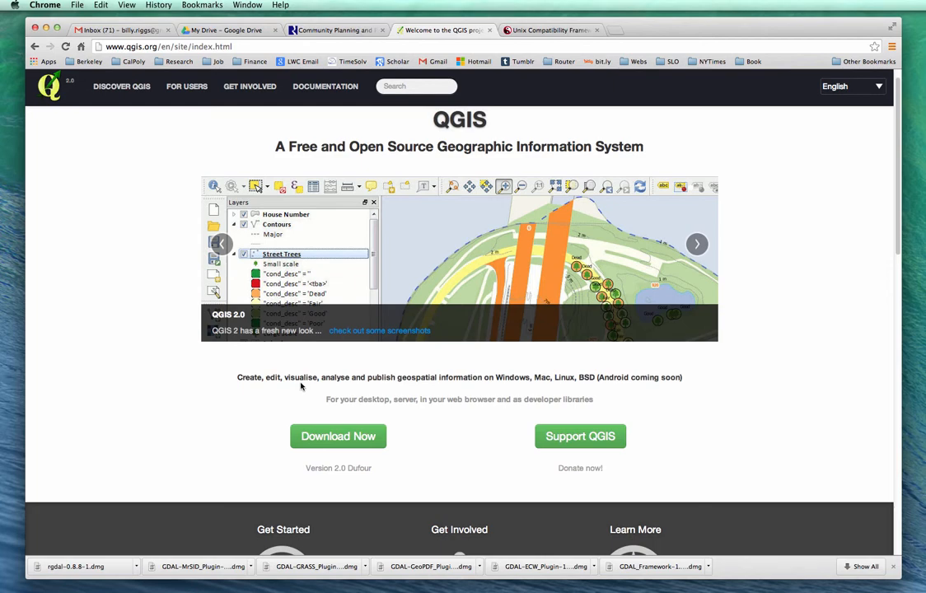
mouse_move(228, 435)
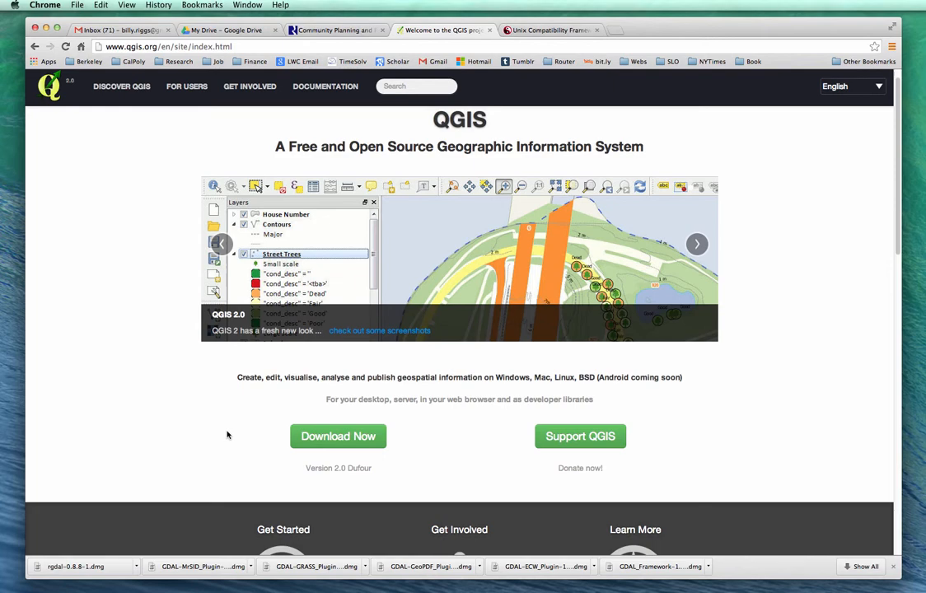
mouse_move(272, 253)
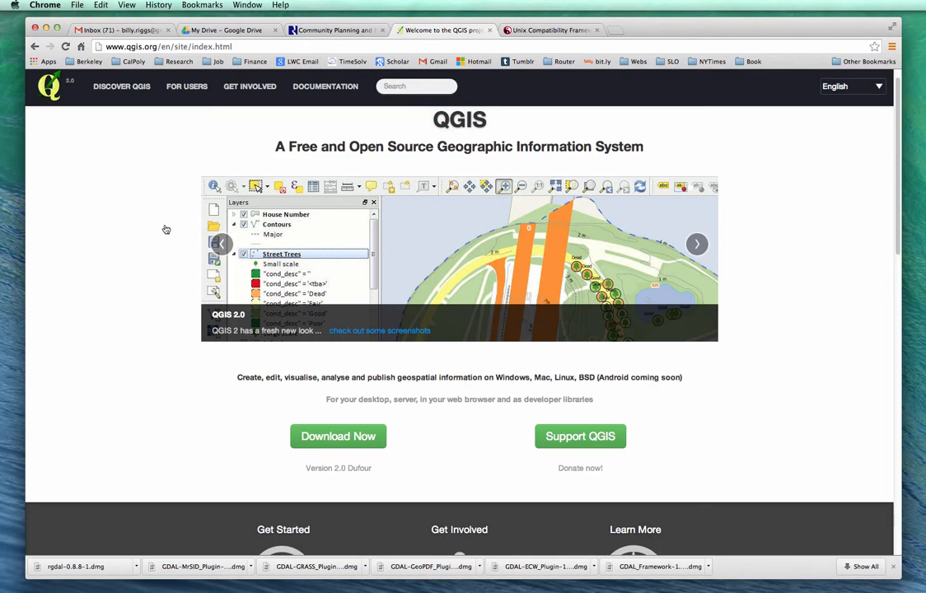
mouse_move(141, 224)
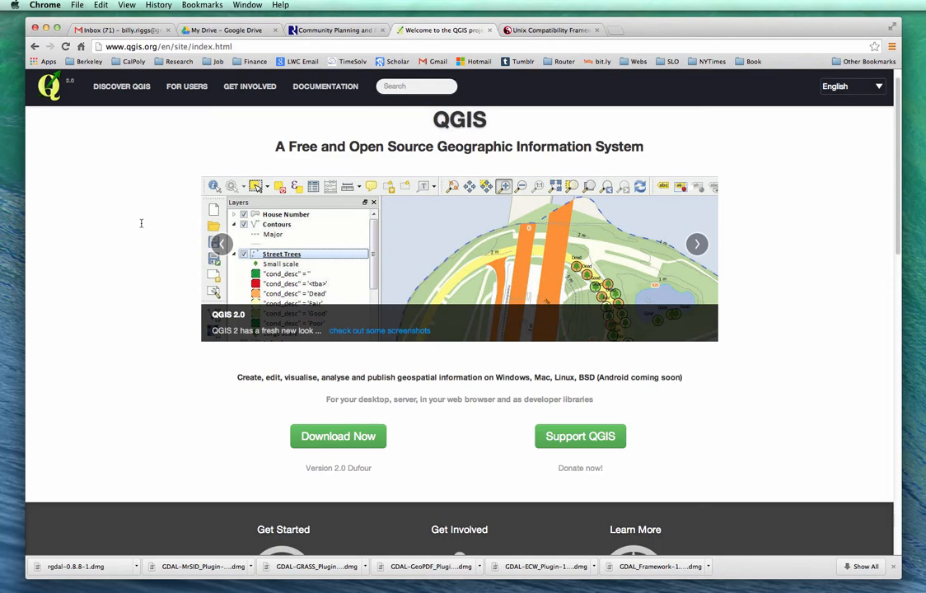
mouse_move(317, 235)
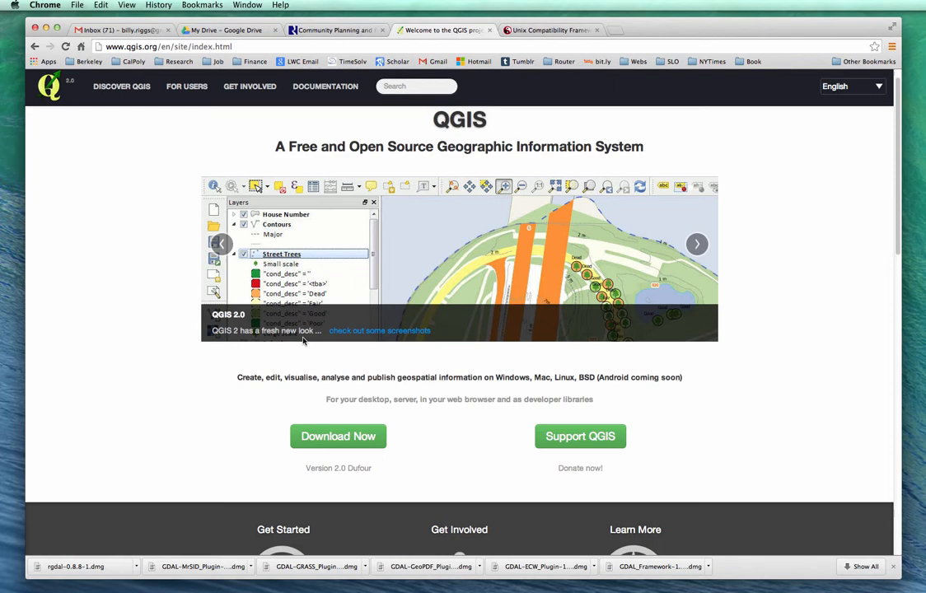
mouse_move(243, 326)
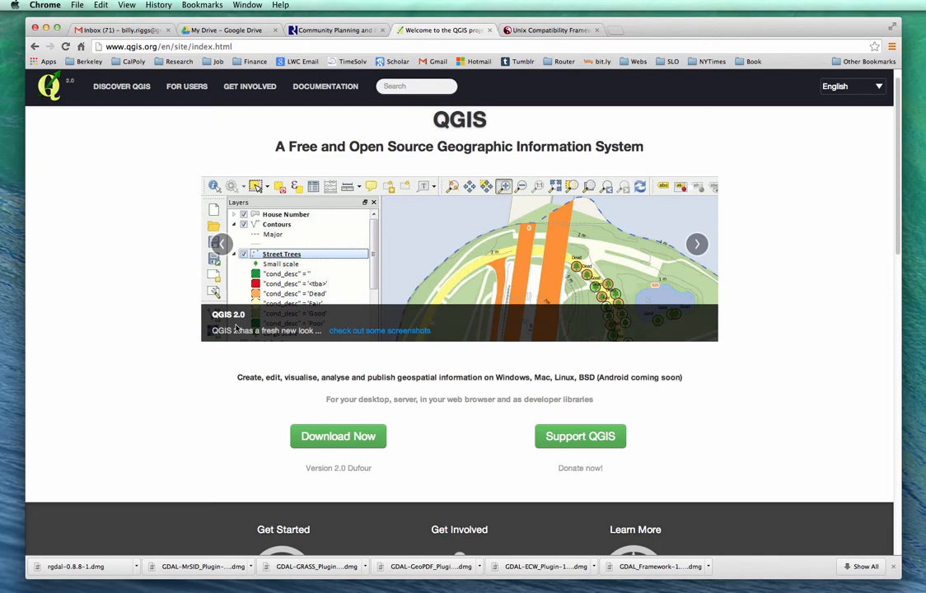
mouse_move(238, 331)
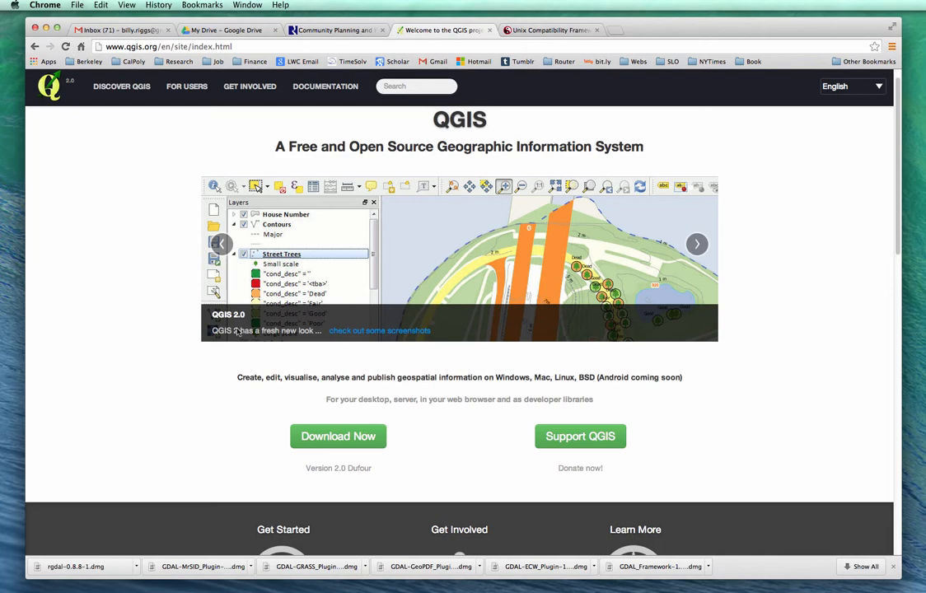
mouse_move(270, 329)
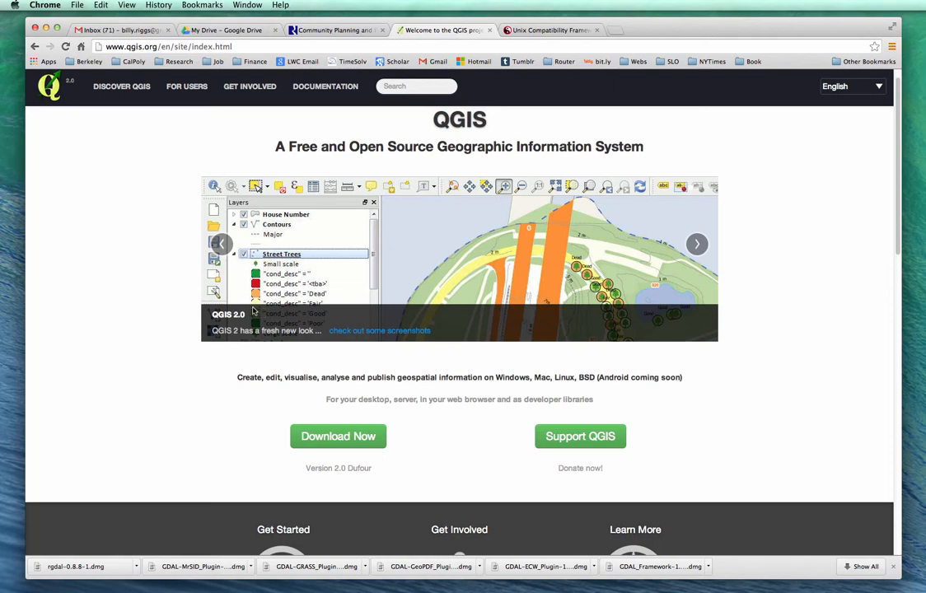
mouse_move(184, 239)
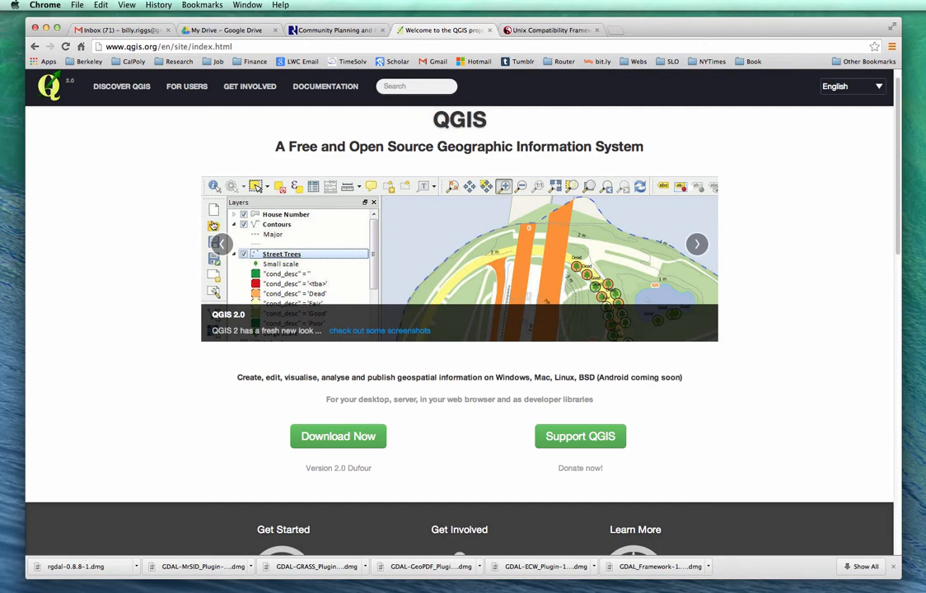
mouse_move(191, 211)
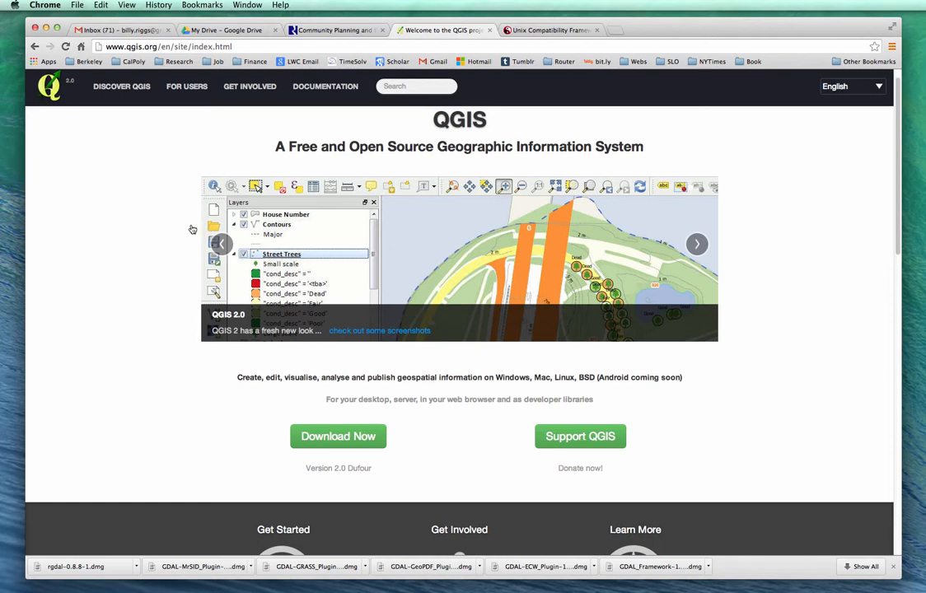
mouse_move(286, 346)
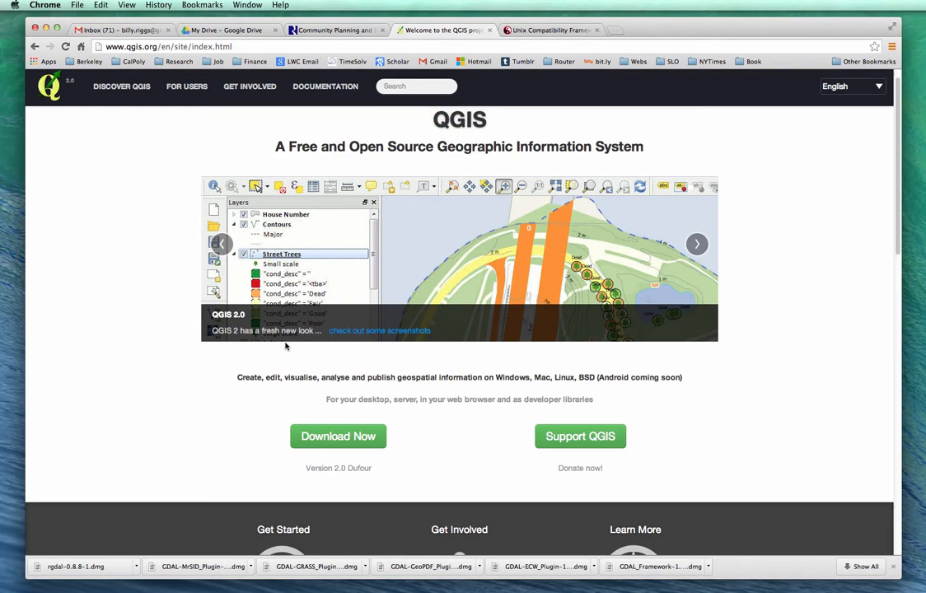
mouse_move(283, 348)
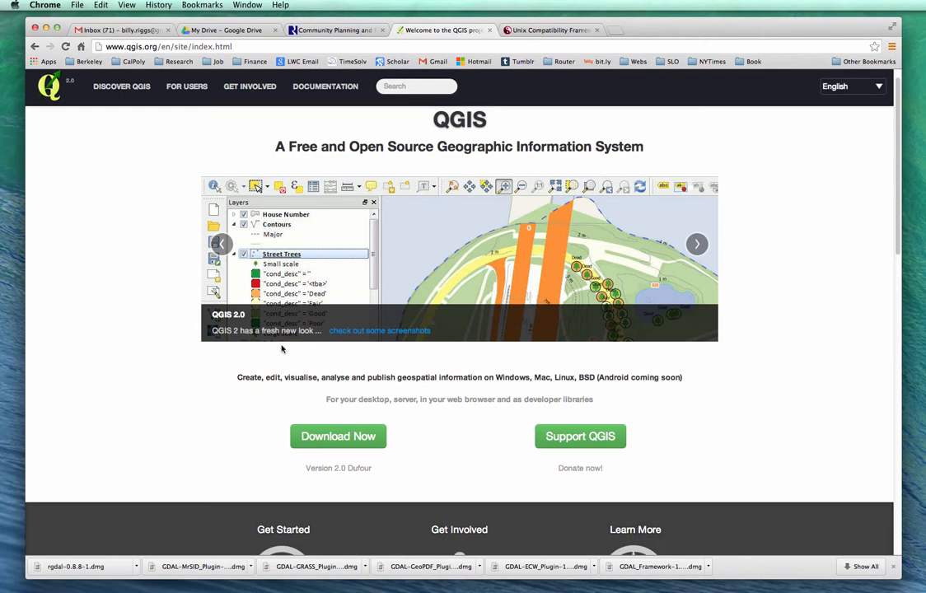
mouse_move(155, 365)
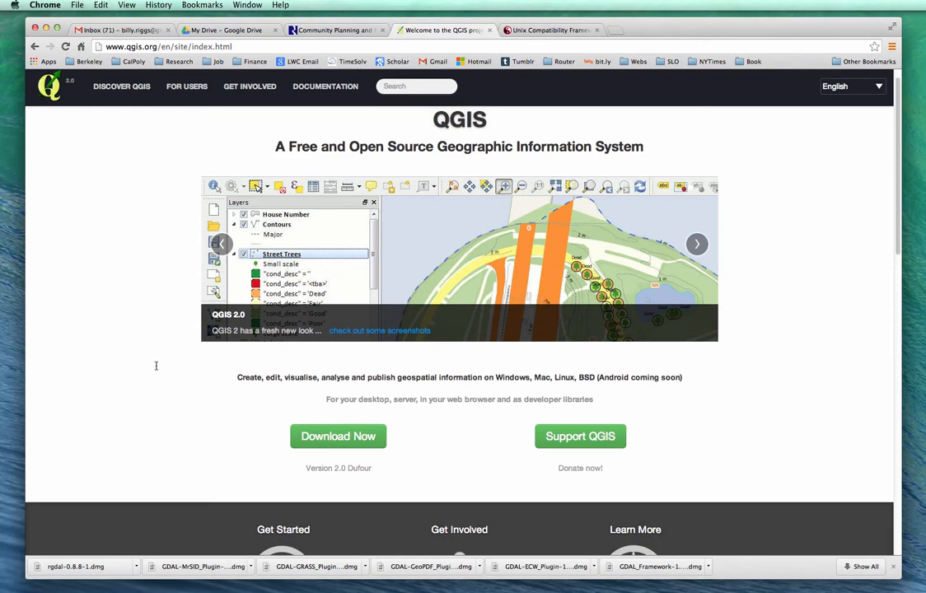
mouse_move(182, 367)
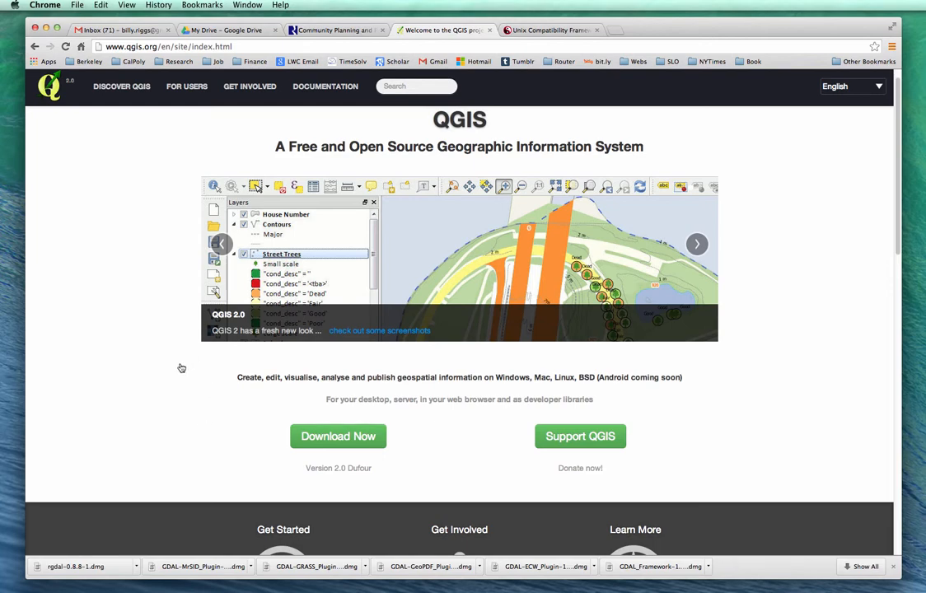
mouse_move(148, 356)
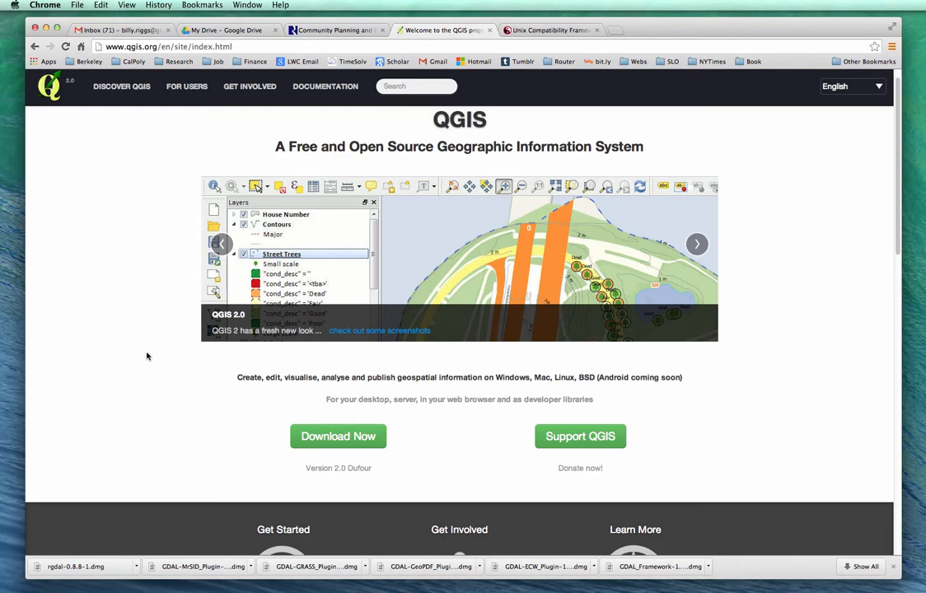
mouse_move(185, 369)
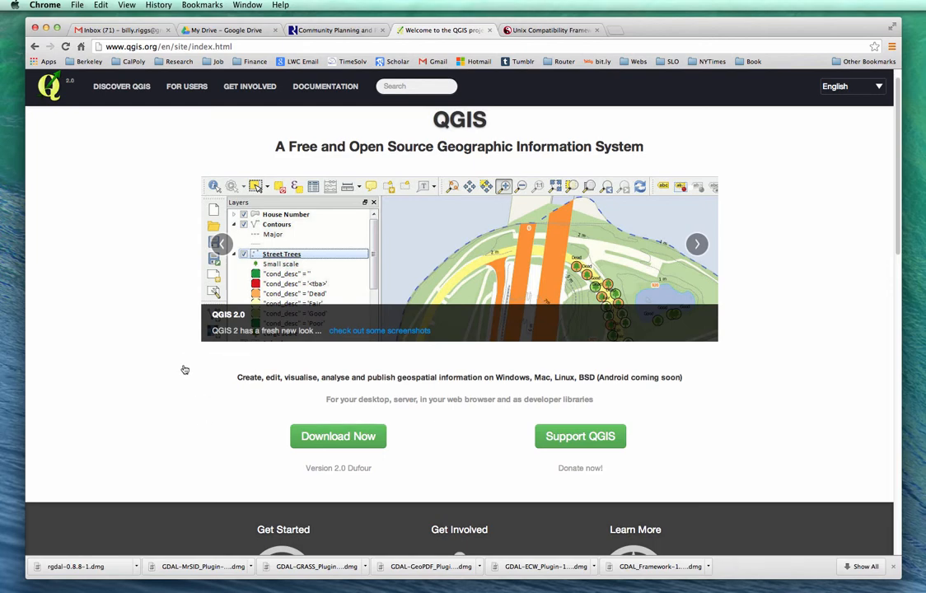
mouse_move(189, 384)
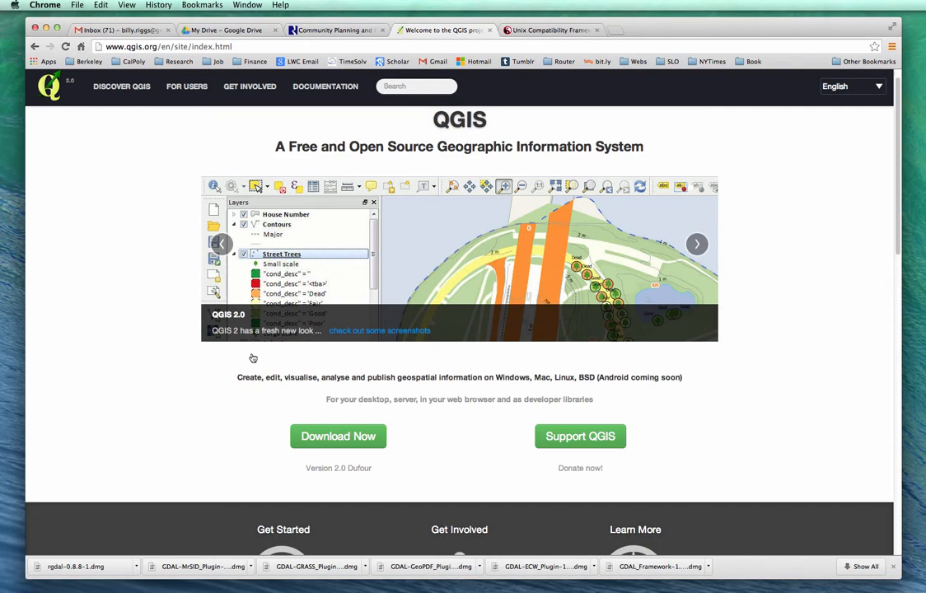
mouse_move(194, 394)
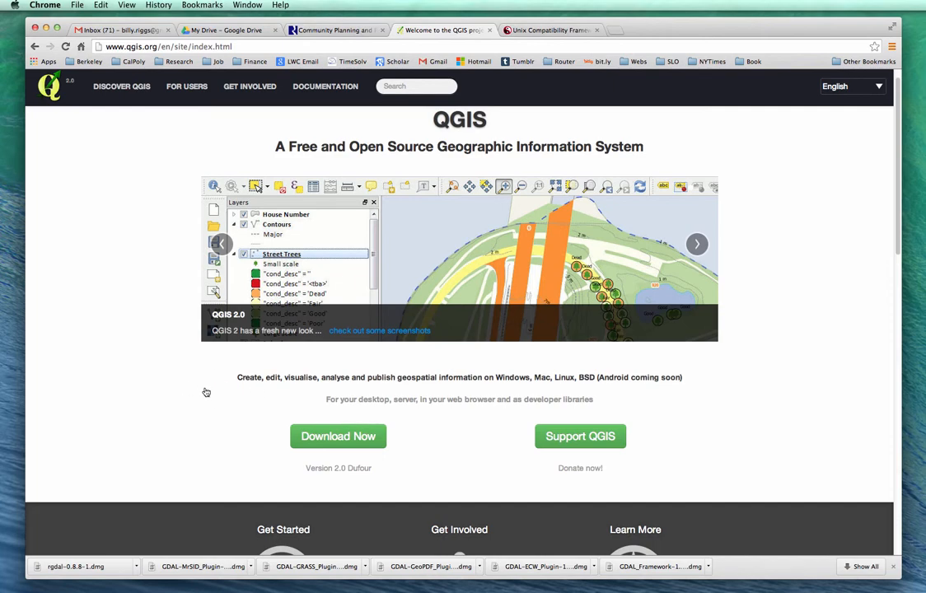
mouse_move(164, 420)
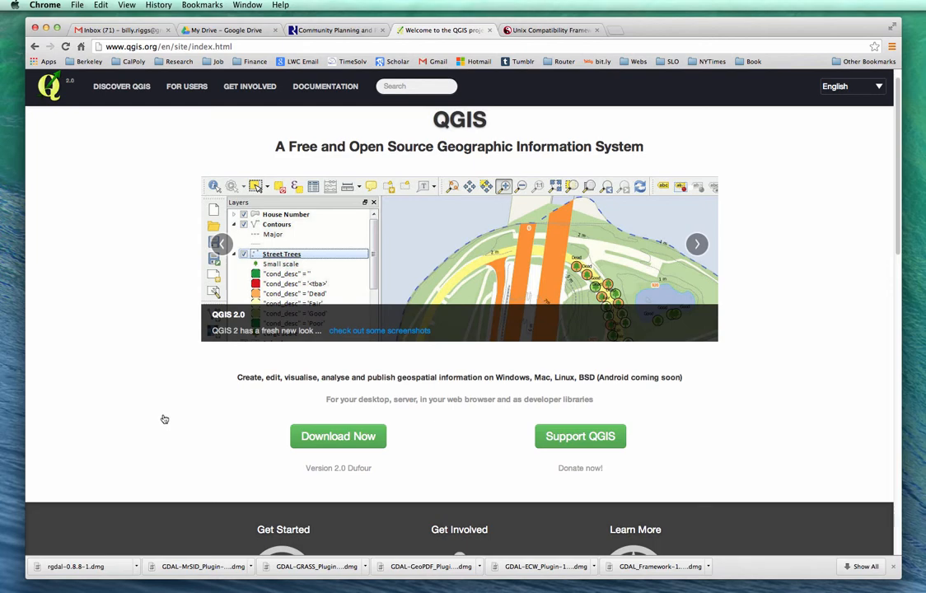
mouse_move(382, 420)
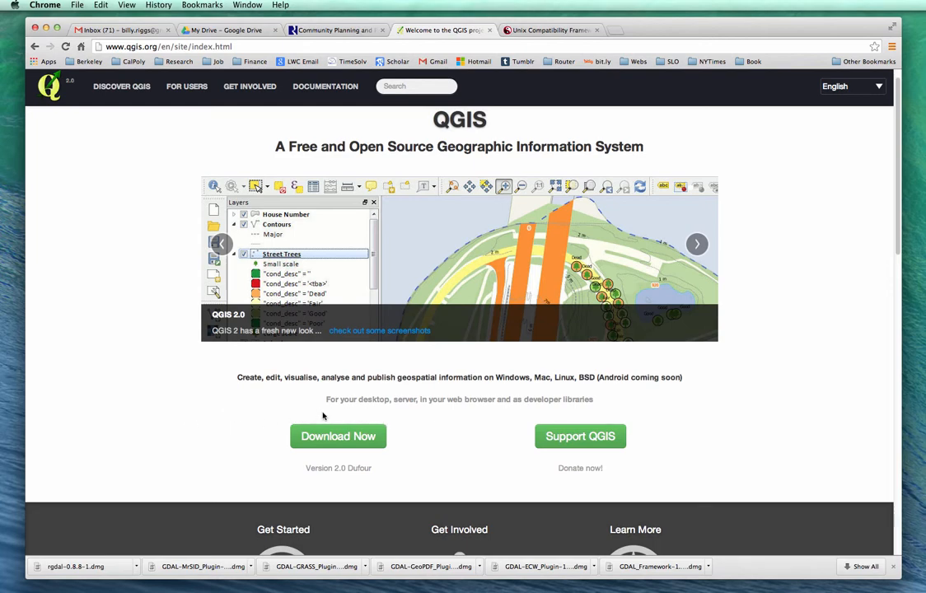
mouse_move(285, 413)
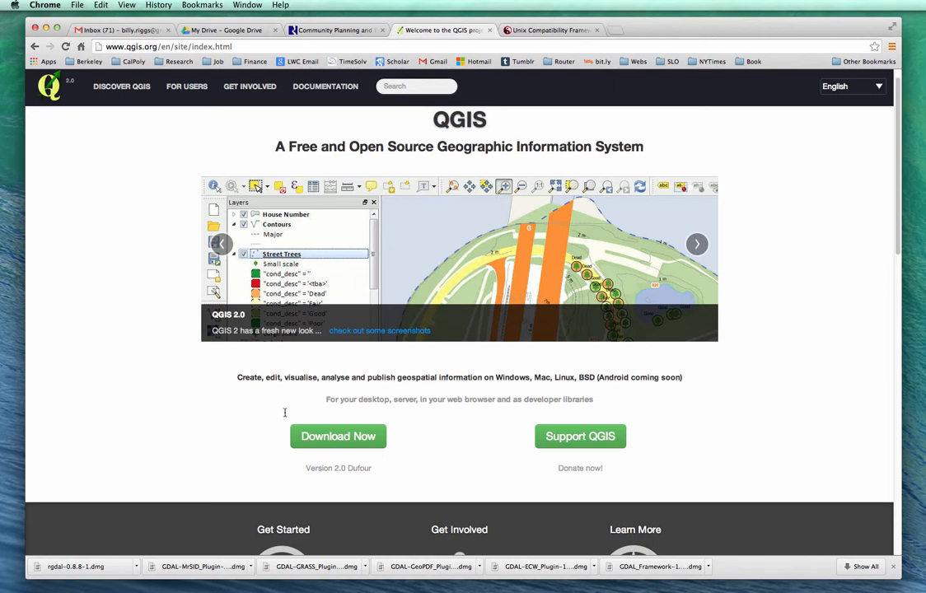
mouse_move(371, 418)
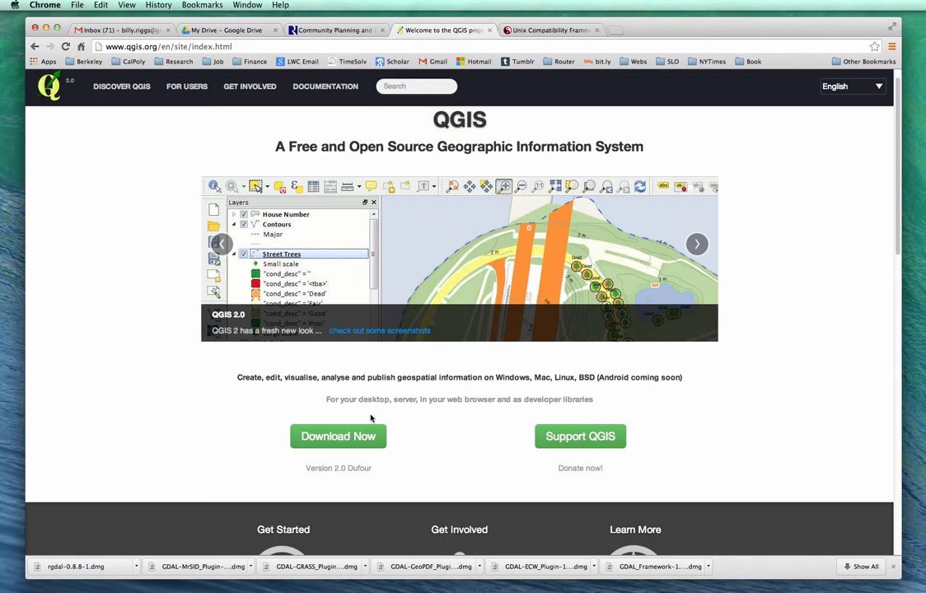
mouse_move(138, 528)
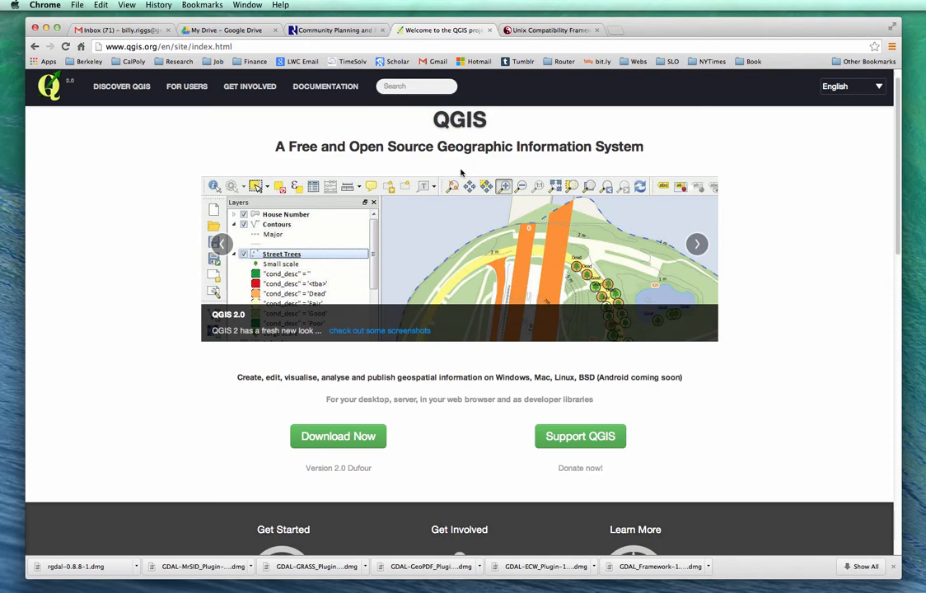
mouse_move(240, 83)
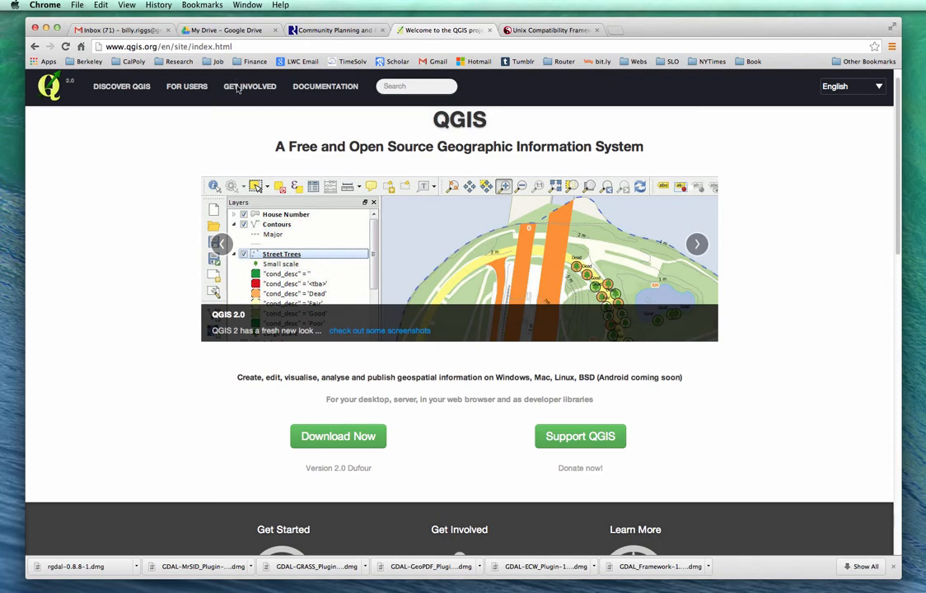
mouse_move(692, 168)
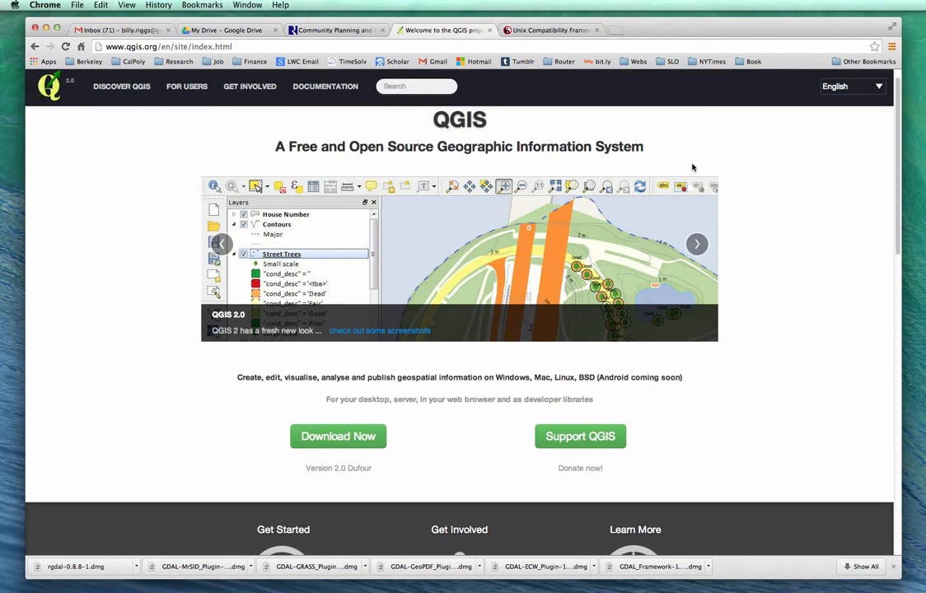
mouse_move(509, 260)
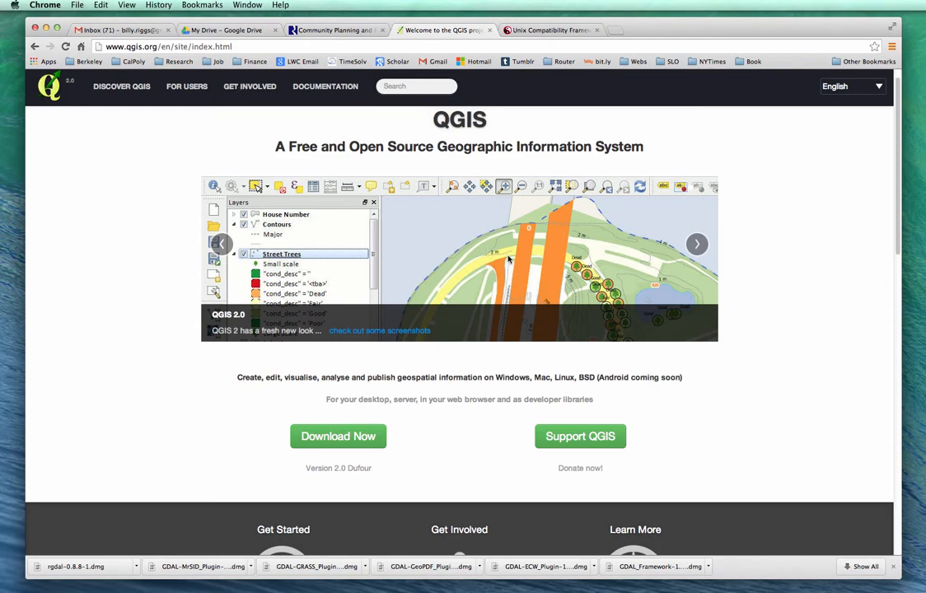
mouse_move(641, 206)
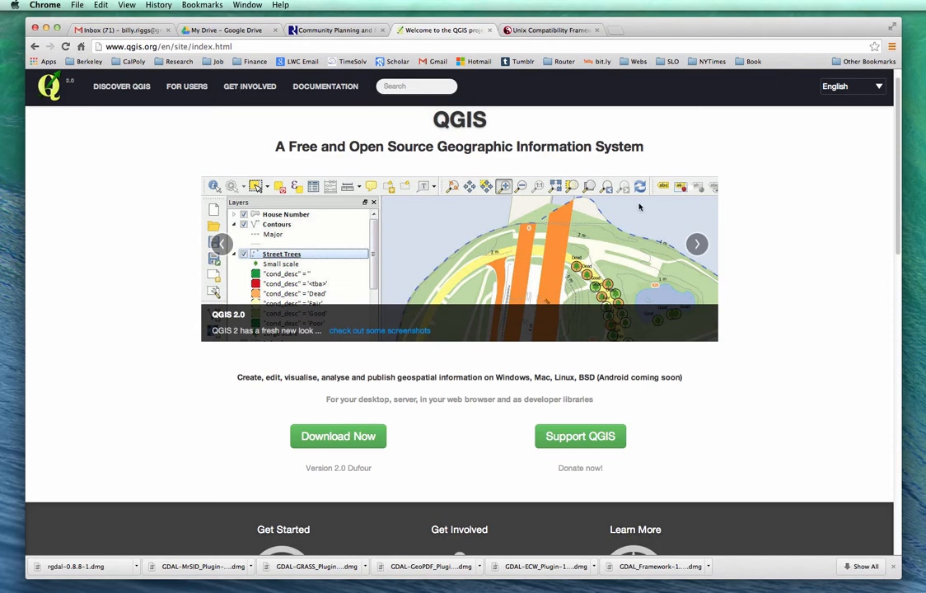
mouse_move(505, 215)
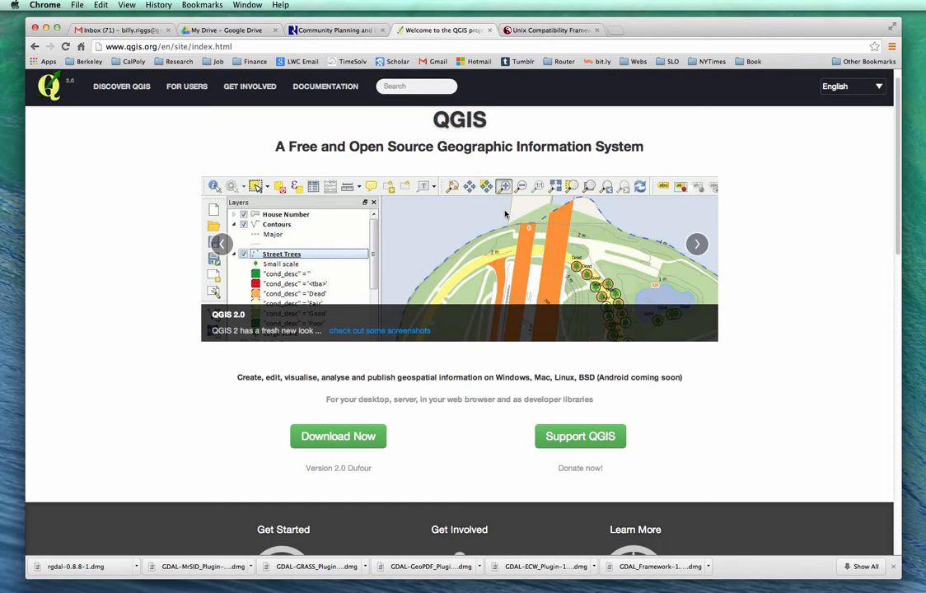
mouse_move(711, 435)
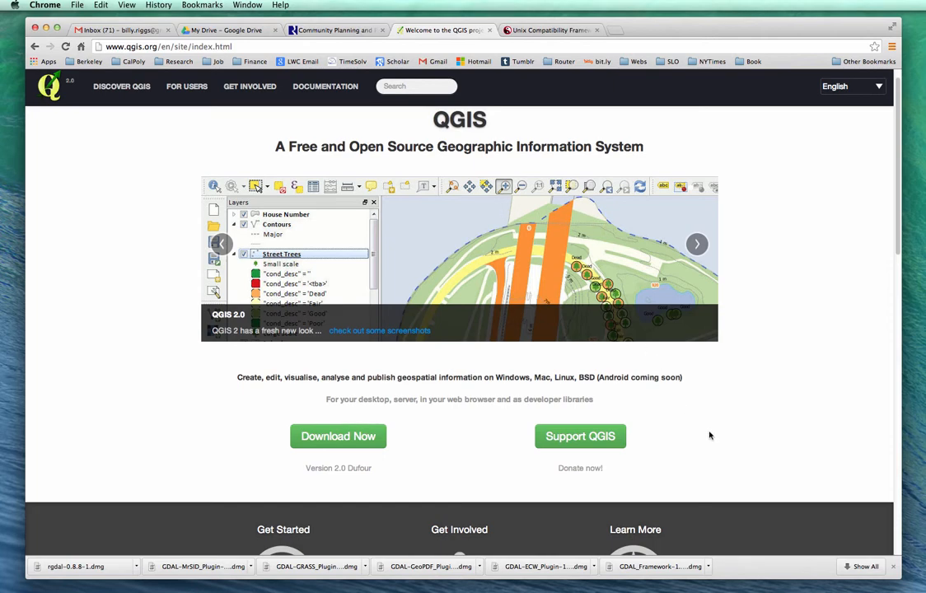
mouse_move(606, 375)
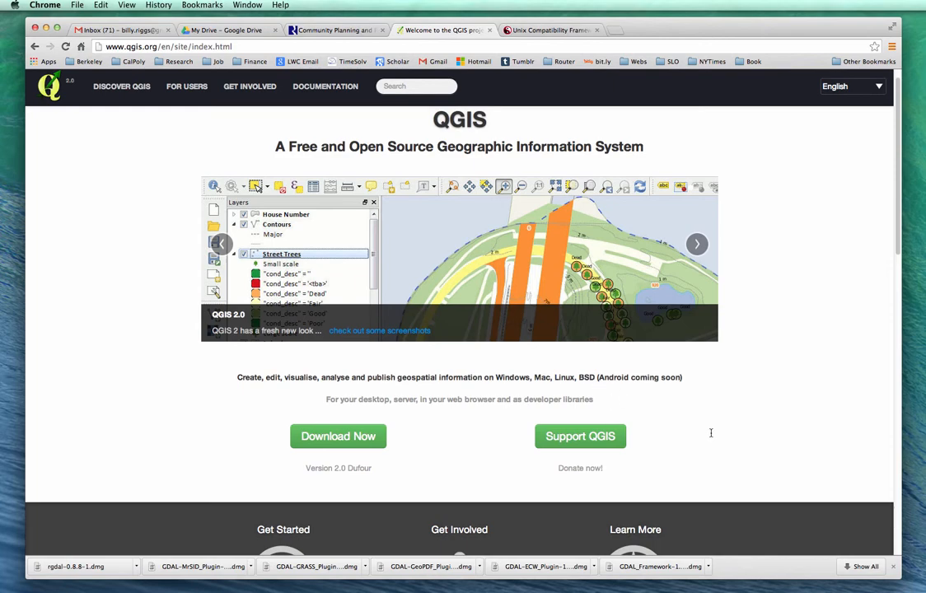
mouse_move(423, 132)
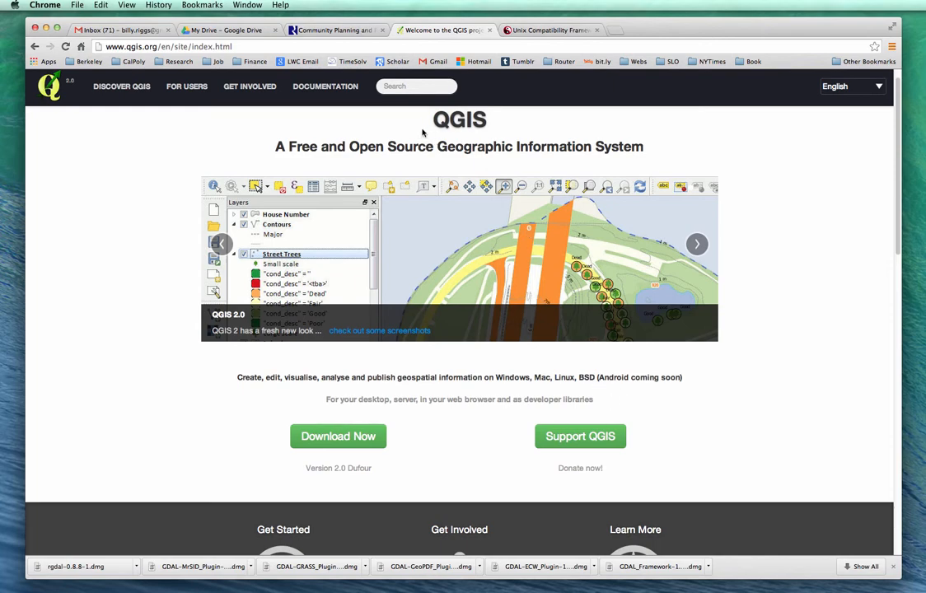
mouse_move(405, 166)
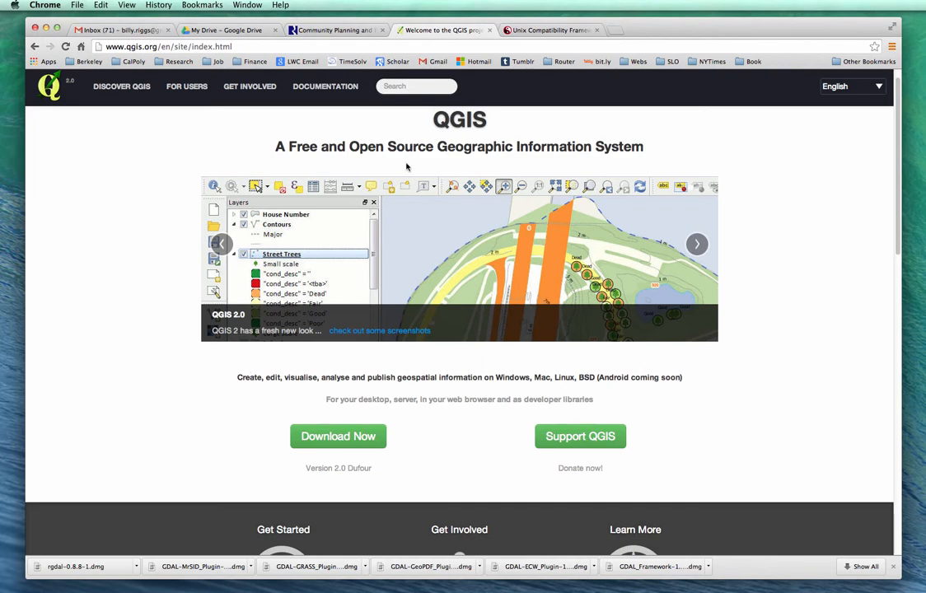
mouse_move(166, 298)
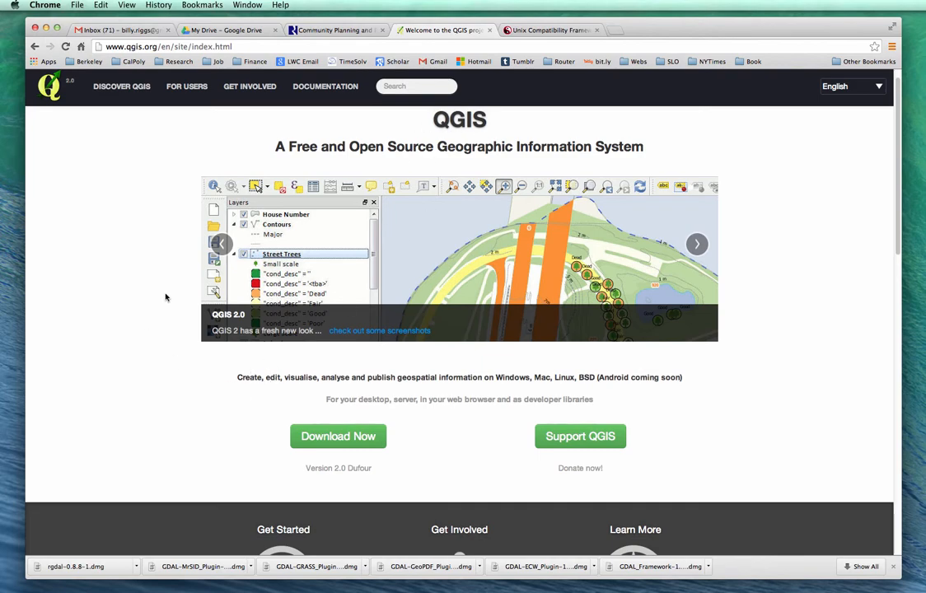
mouse_move(214, 460)
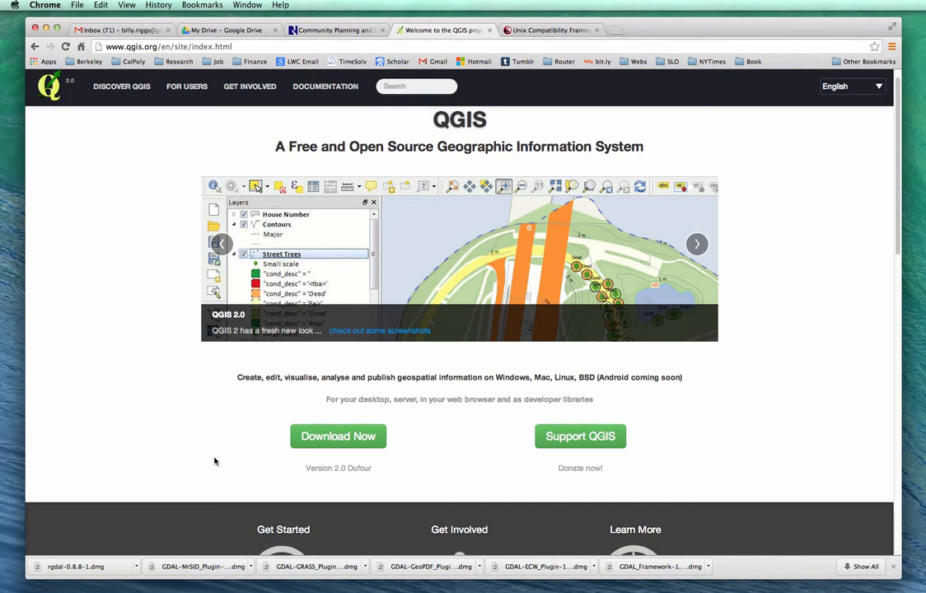
mouse_move(743, 399)
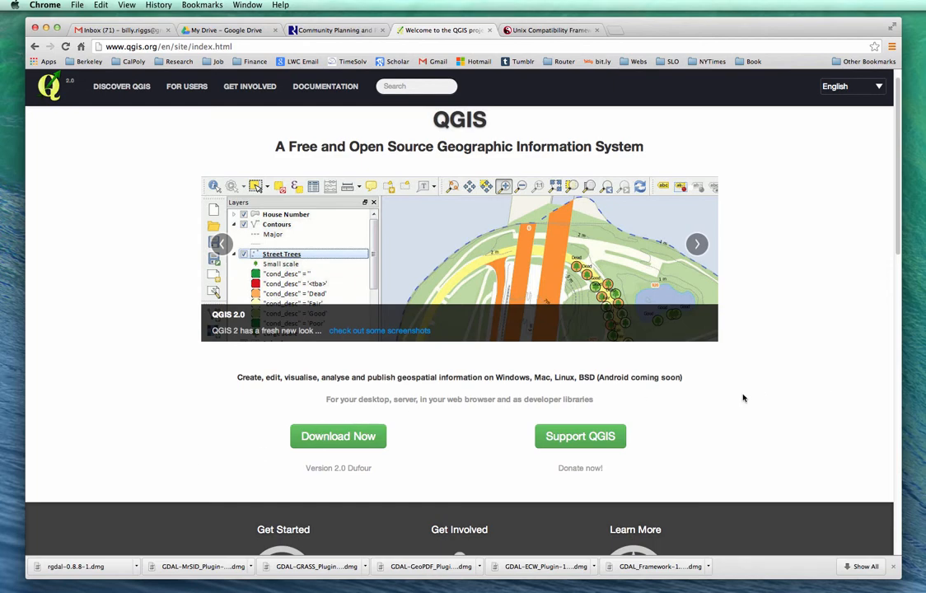
mouse_move(710, 432)
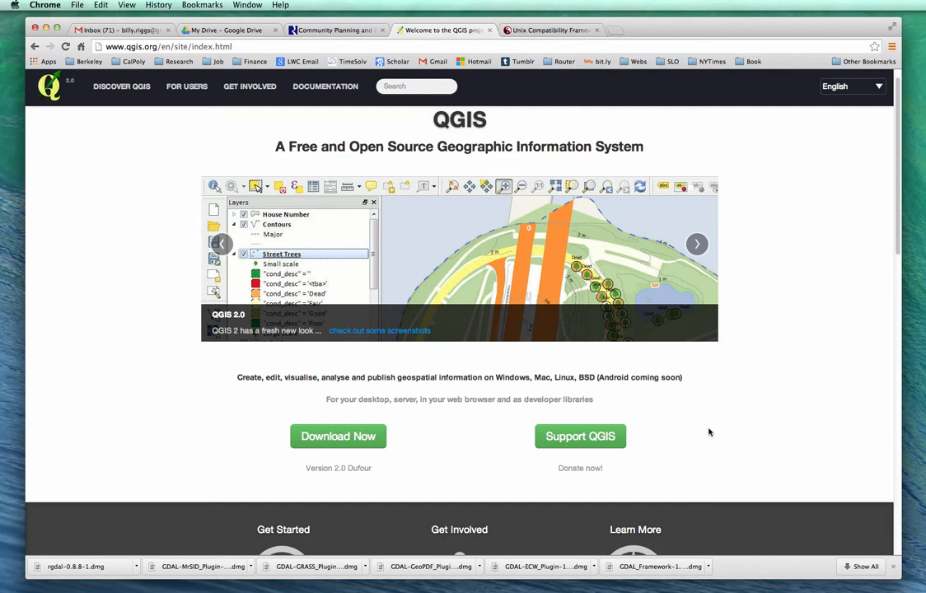
mouse_move(707, 433)
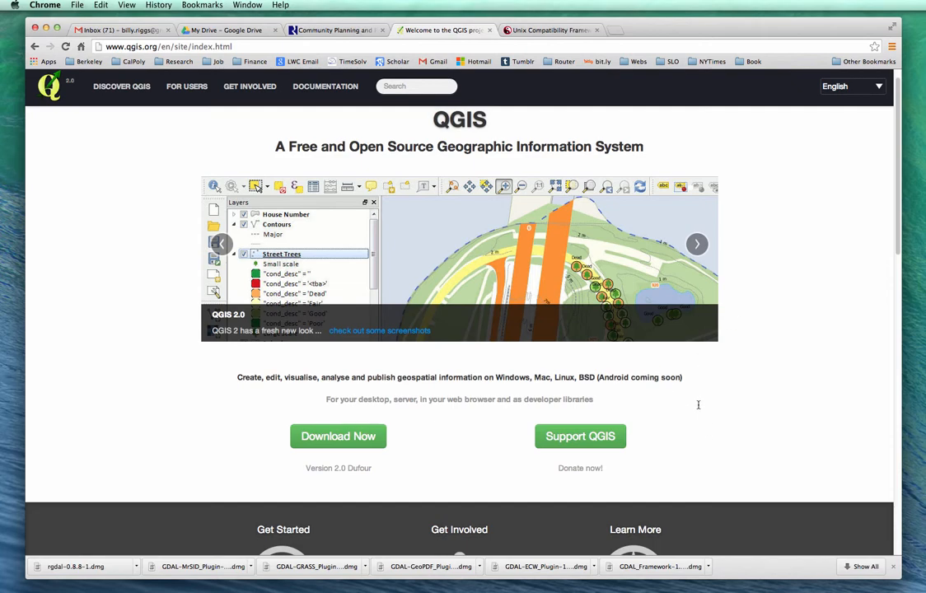
mouse_move(703, 430)
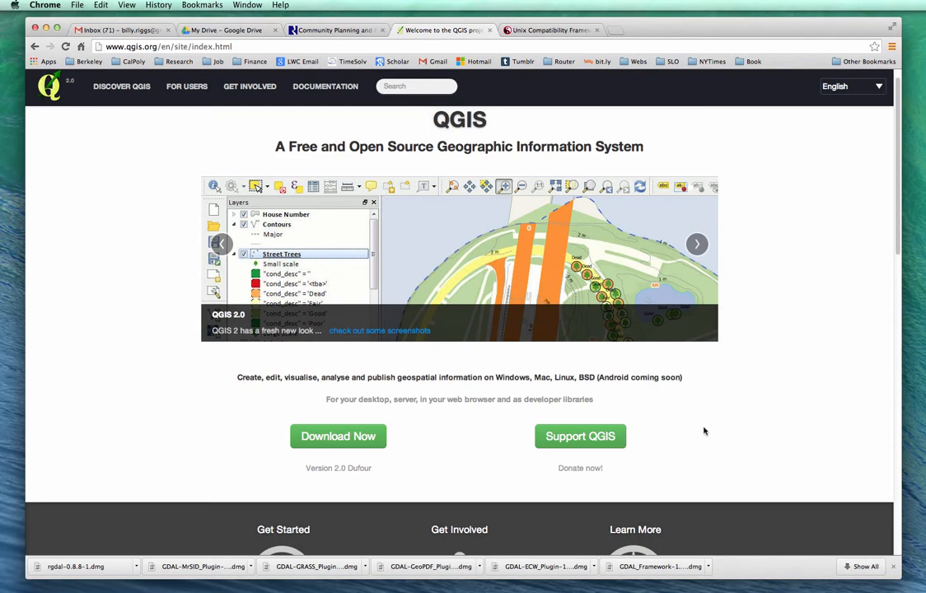
mouse_move(697, 453)
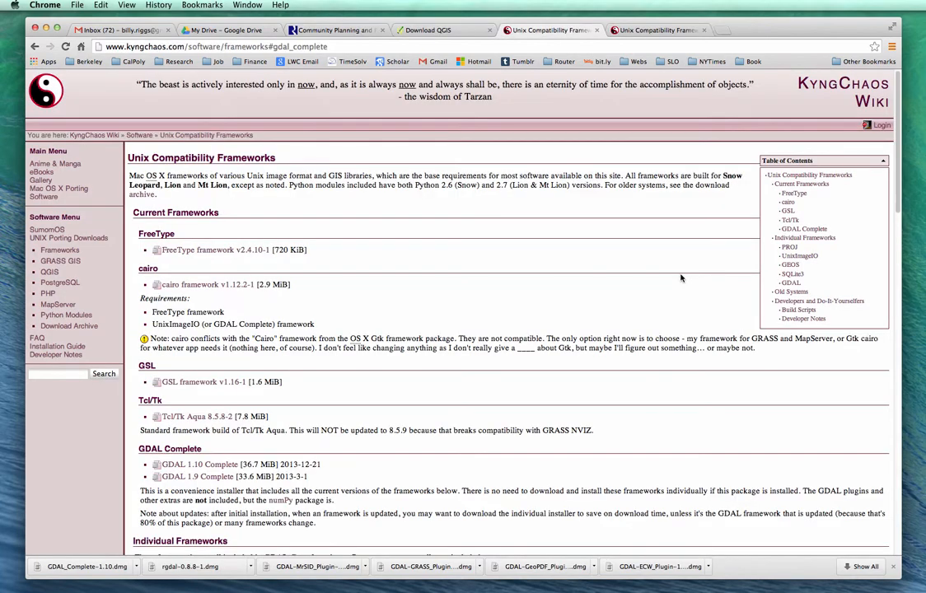
mouse_move(667, 283)
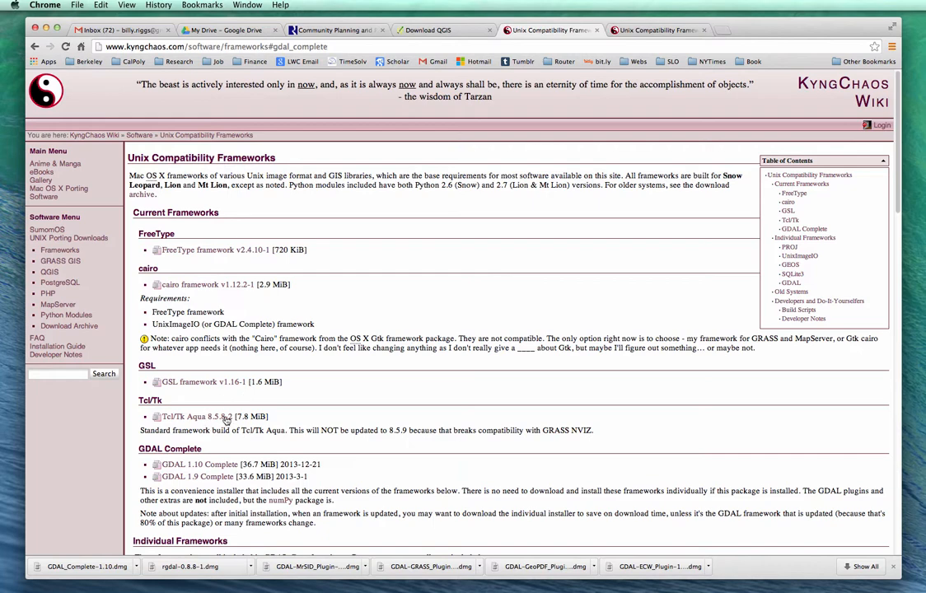
mouse_move(260, 366)
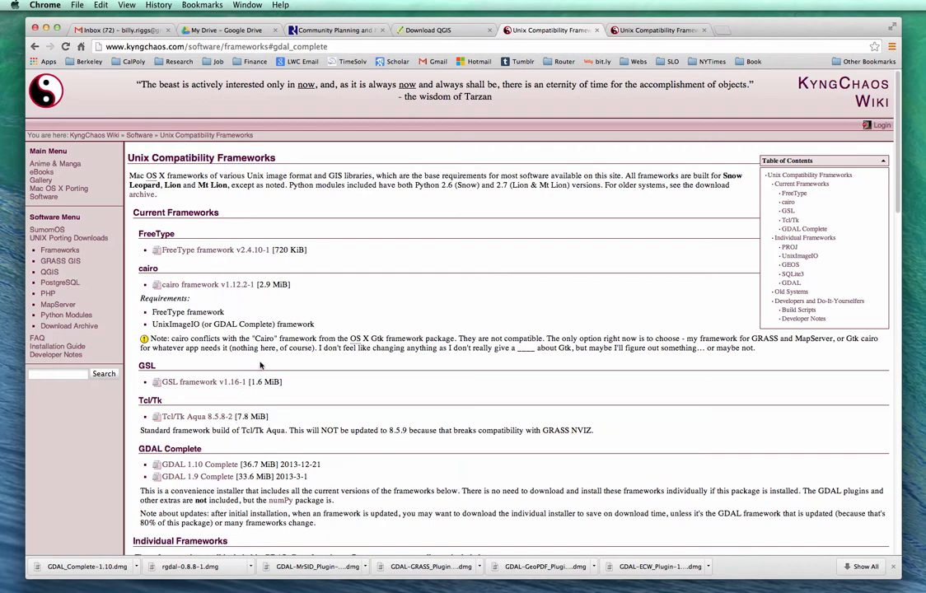
mouse_move(253, 388)
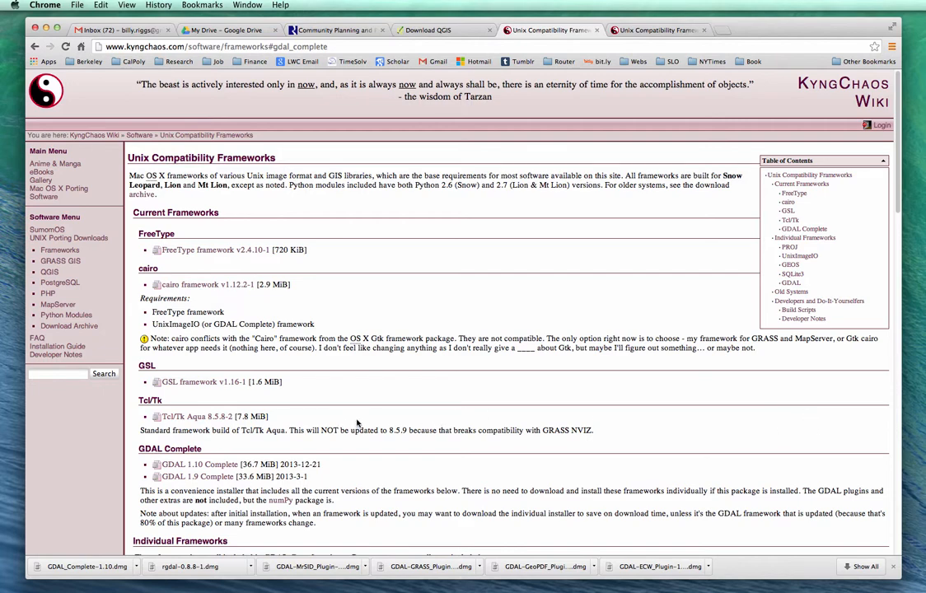
mouse_move(371, 422)
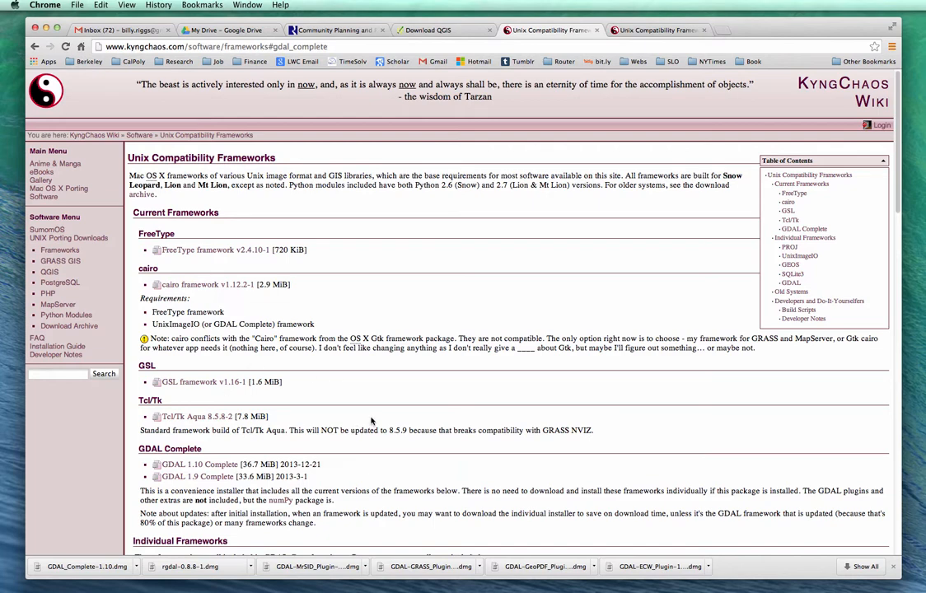
mouse_move(367, 411)
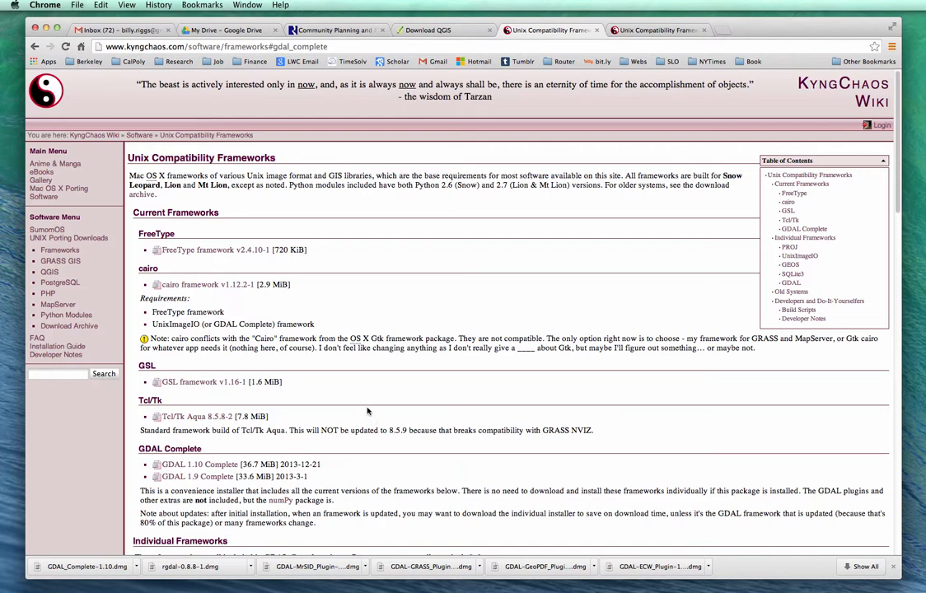
mouse_move(365, 410)
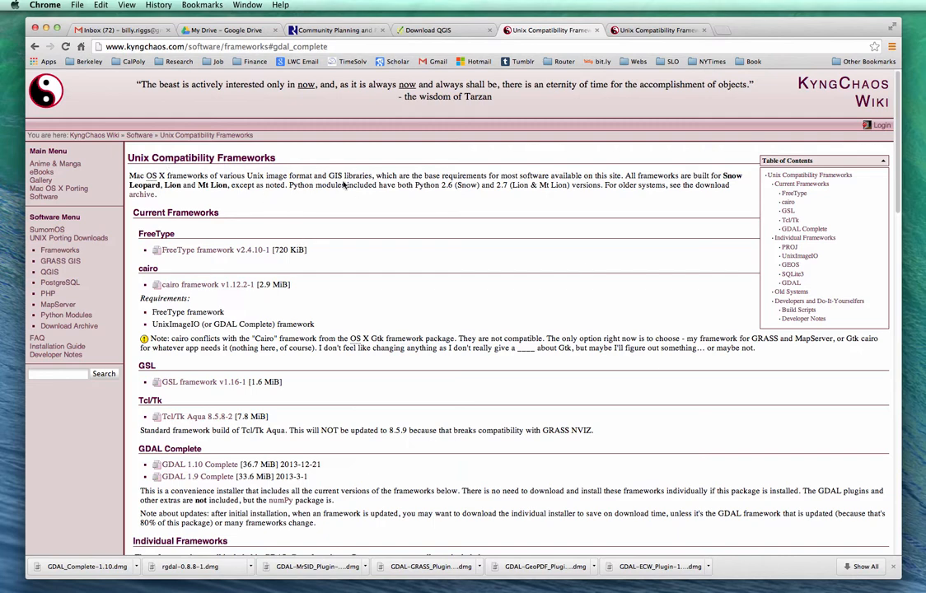
mouse_move(200, 396)
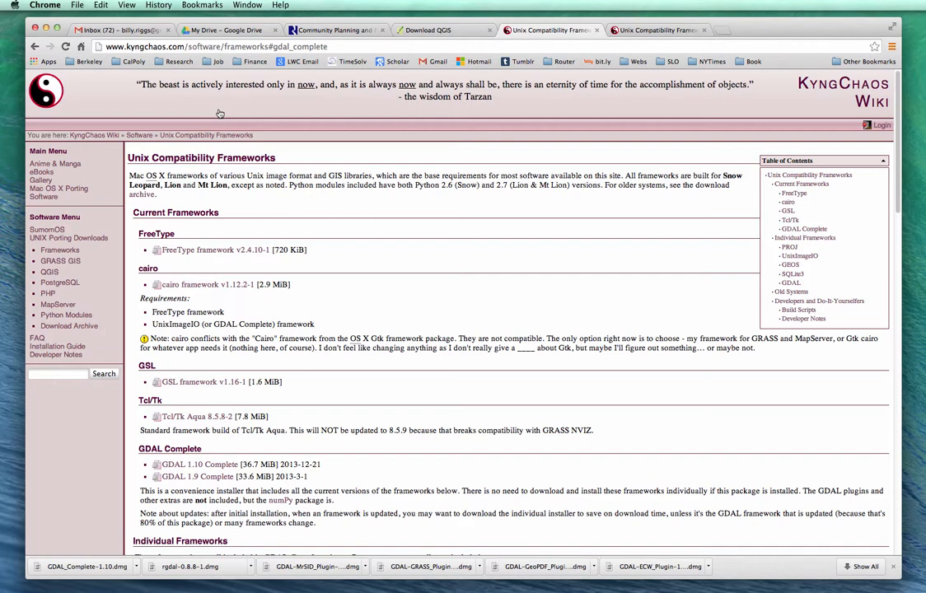
mouse_move(192, 186)
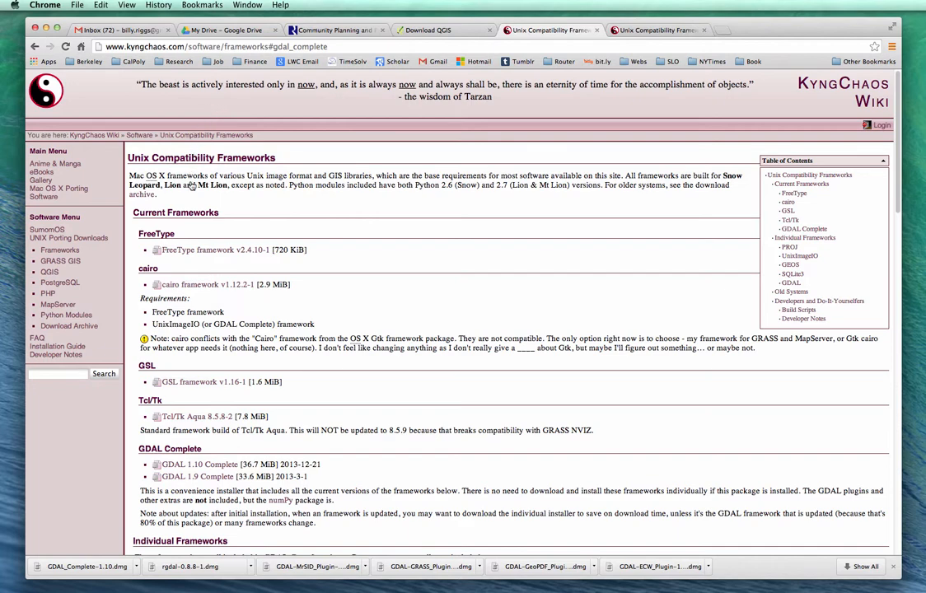
mouse_move(194, 187)
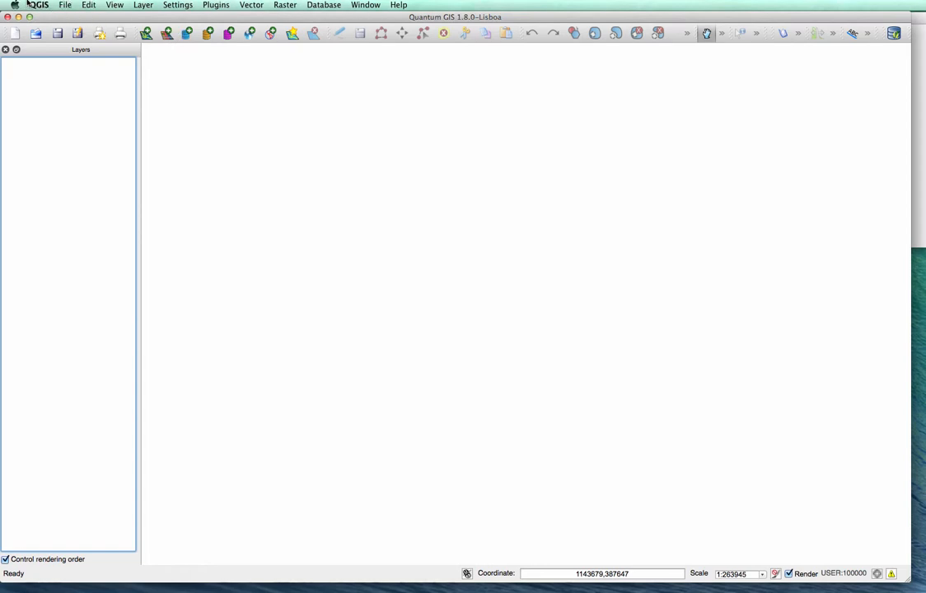
mouse_move(82, 51)
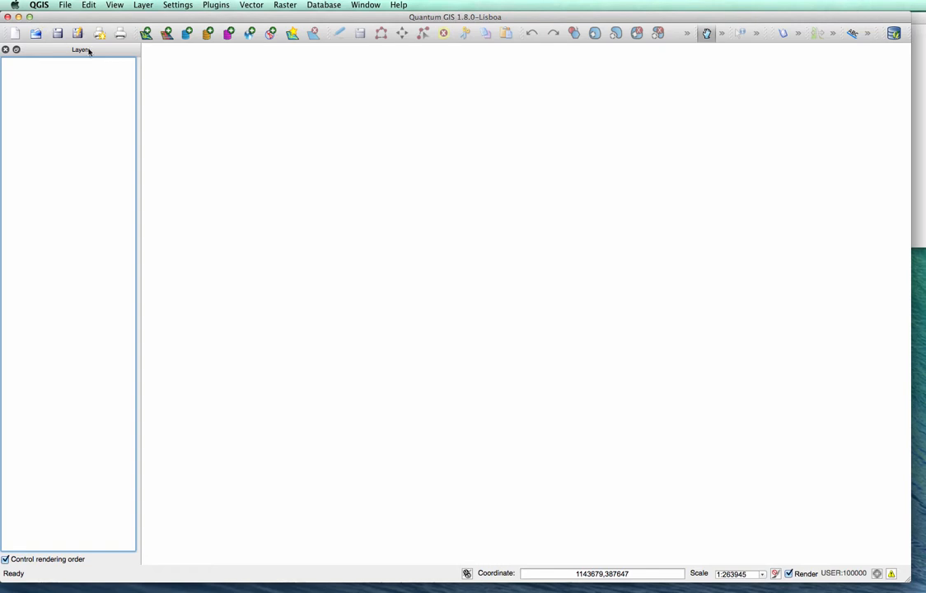
mouse_move(491, 162)
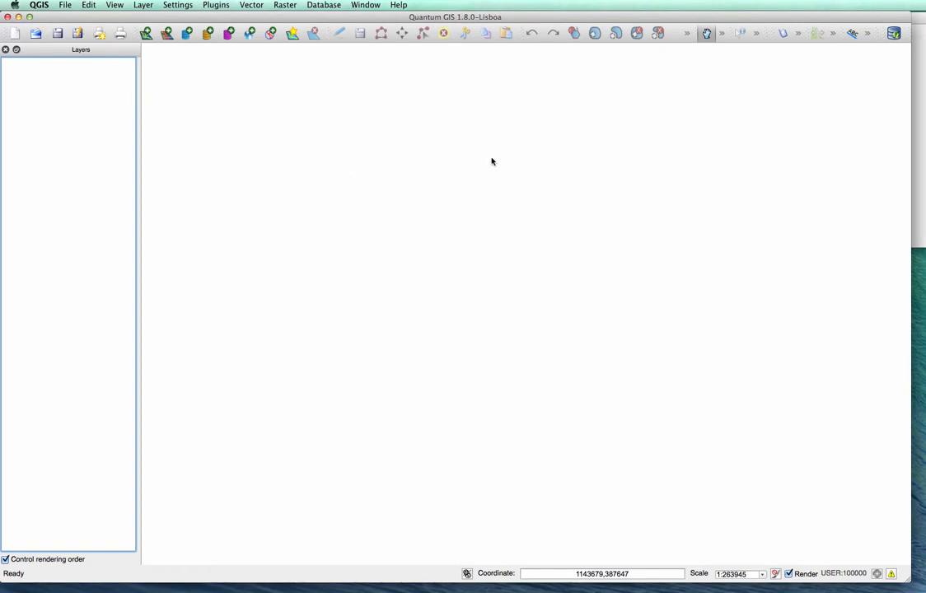
mouse_move(412, 200)
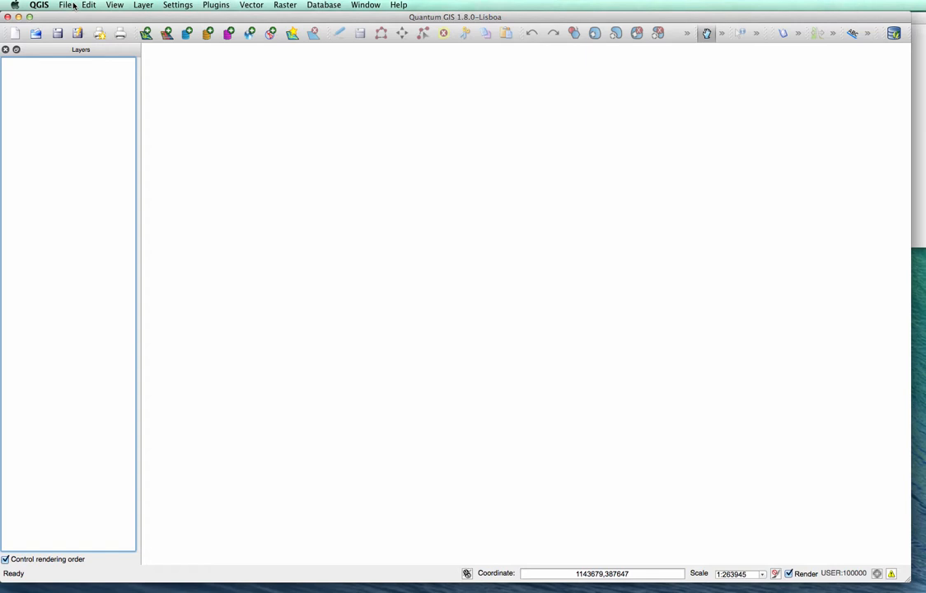
mouse_move(112, 207)
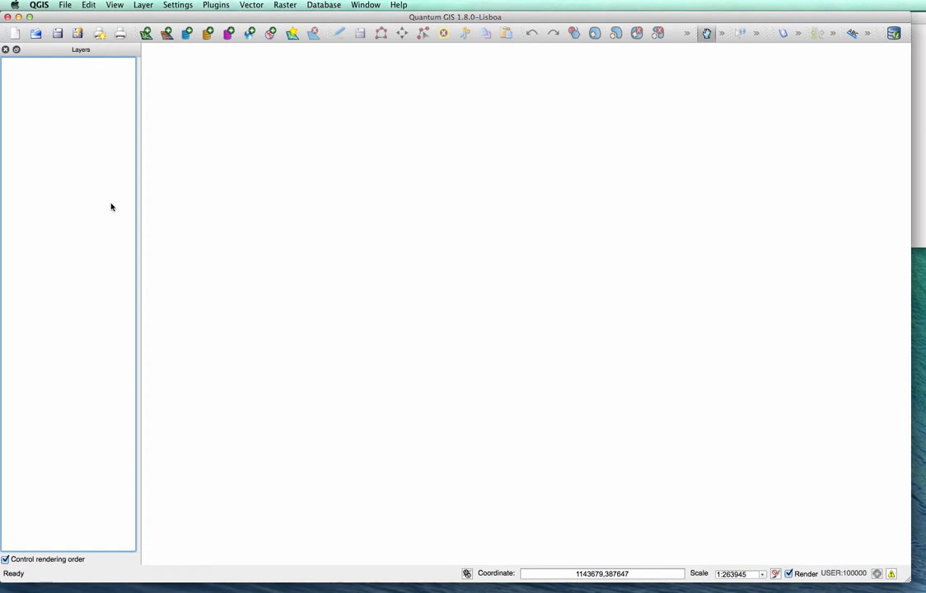
mouse_move(133, 123)
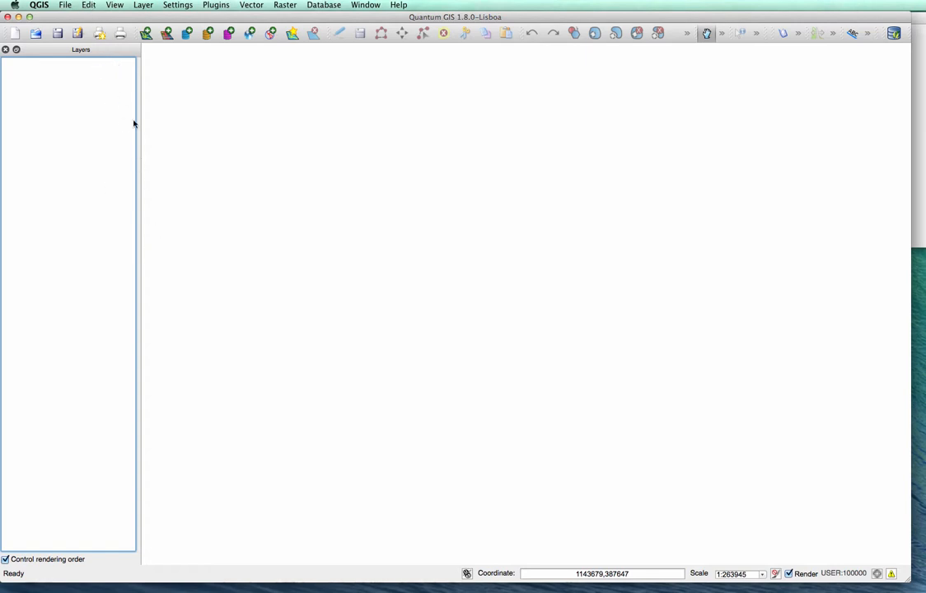
mouse_move(107, 187)
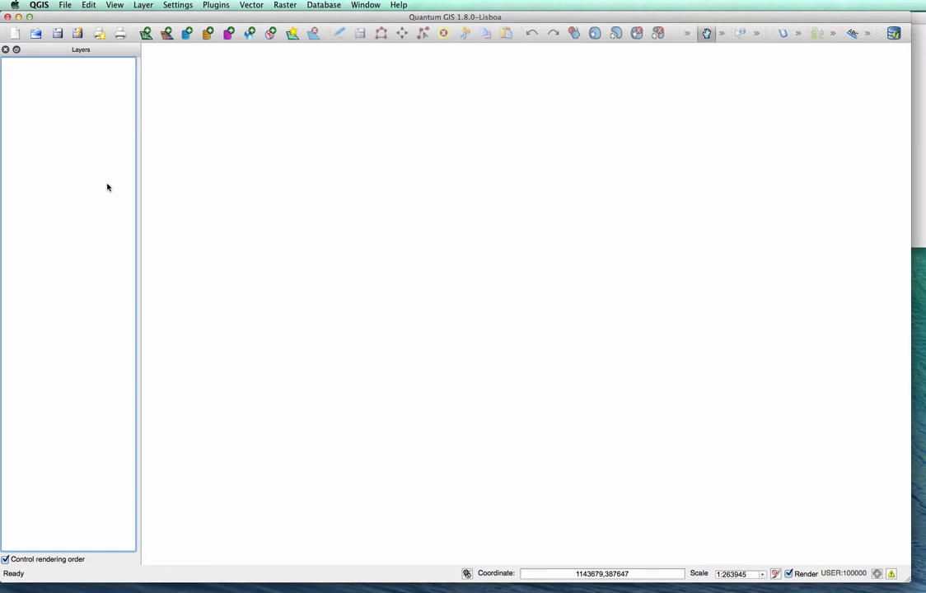
mouse_move(130, 170)
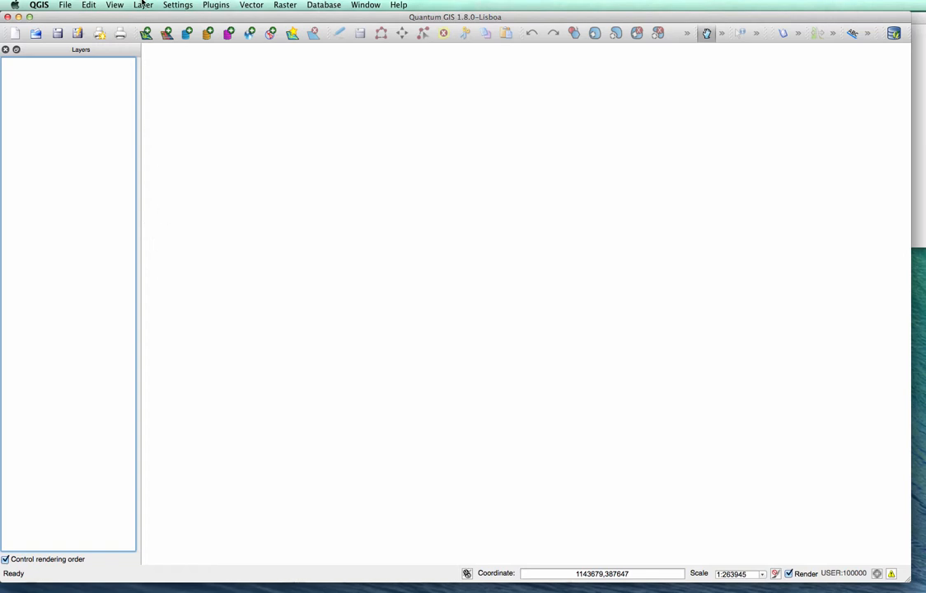
mouse_move(159, 81)
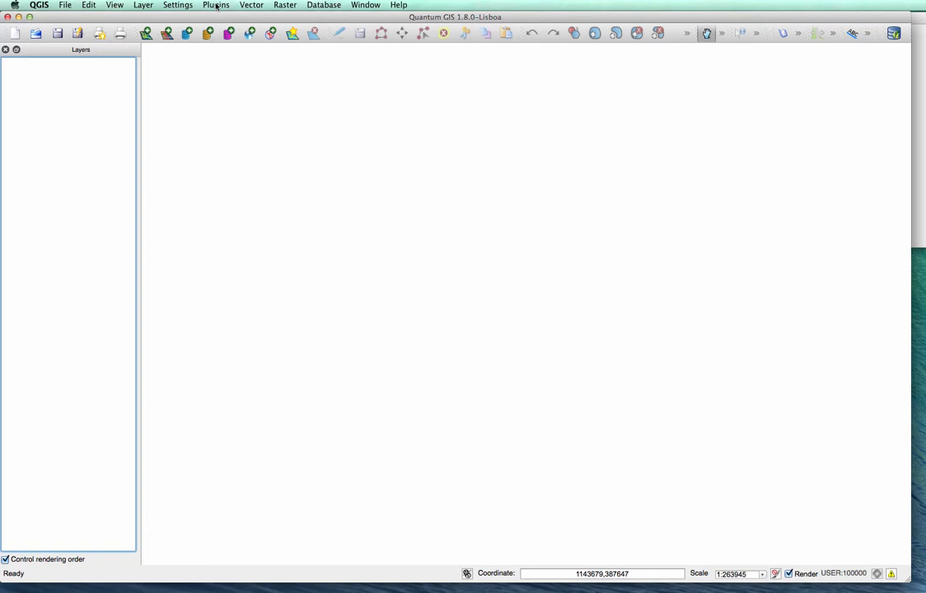
mouse_move(245, 5)
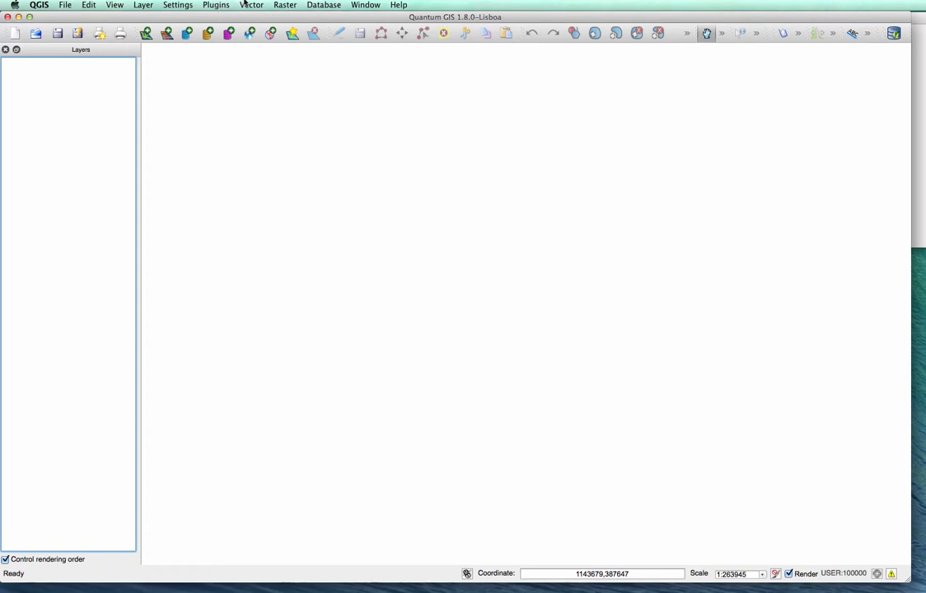
mouse_move(233, 15)
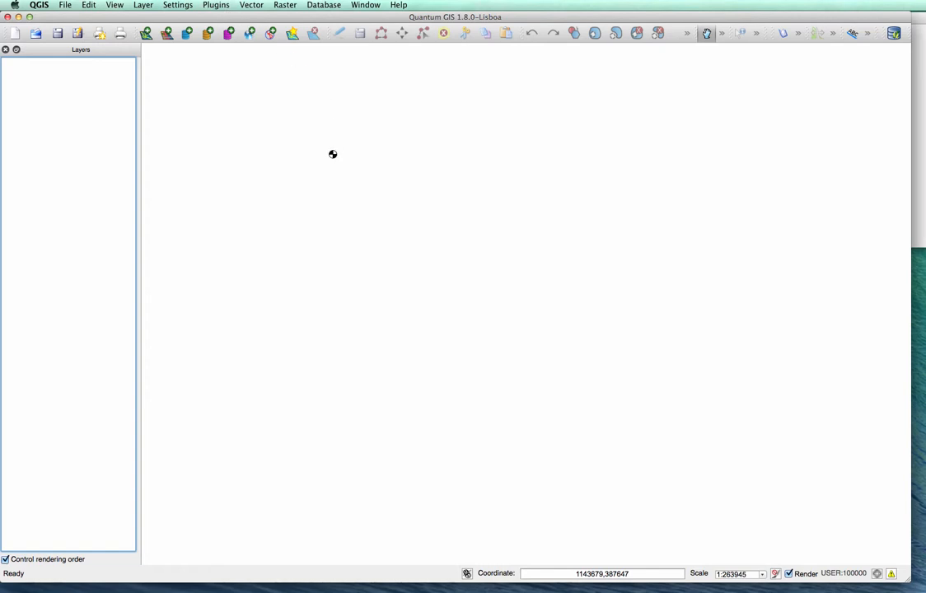
mouse_move(285, 175)
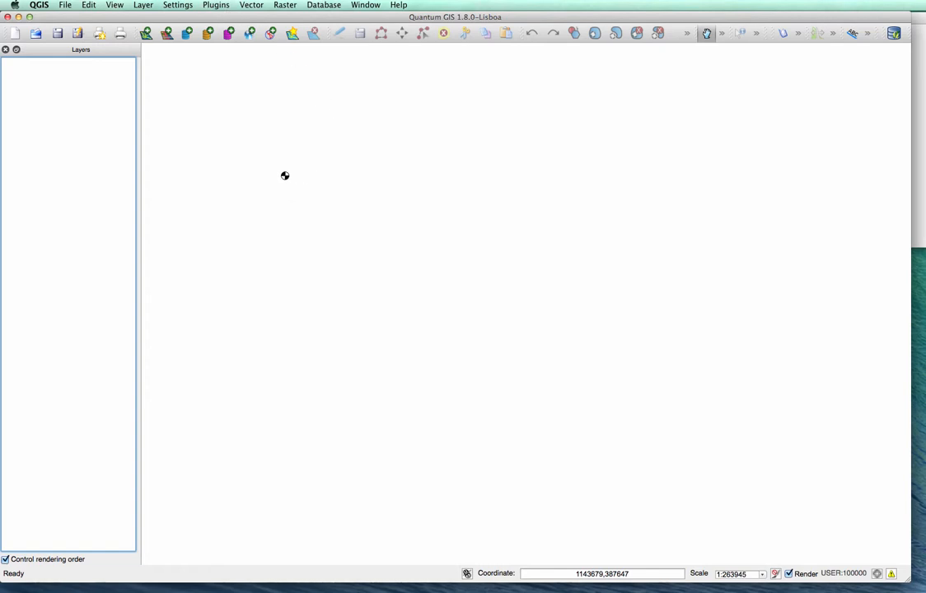
mouse_move(241, 156)
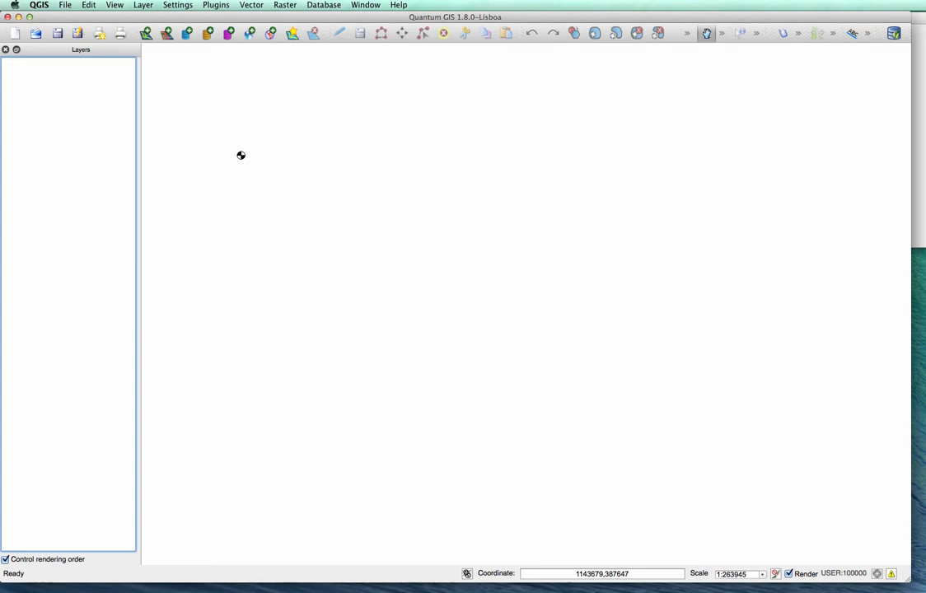
mouse_move(288, 197)
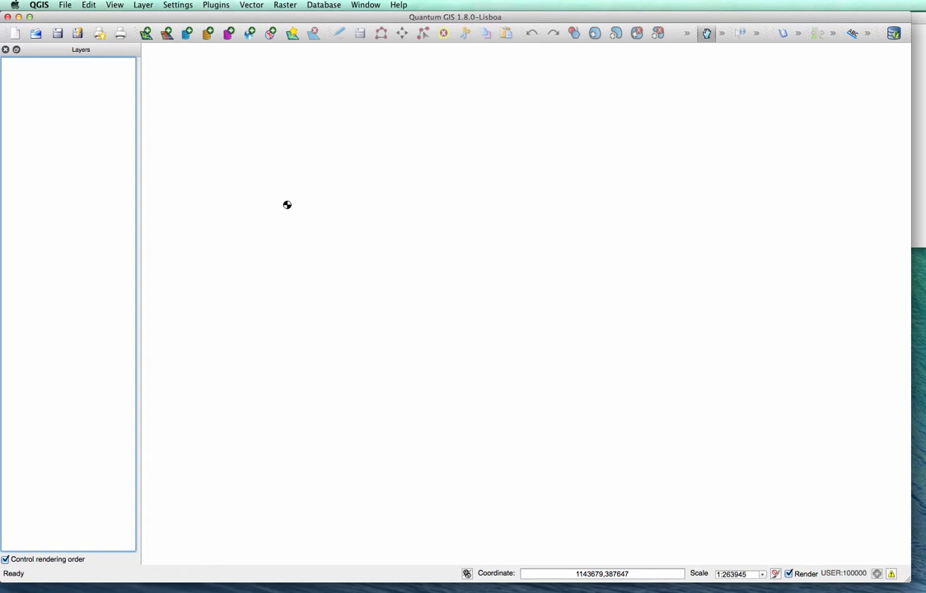
mouse_move(340, 281)
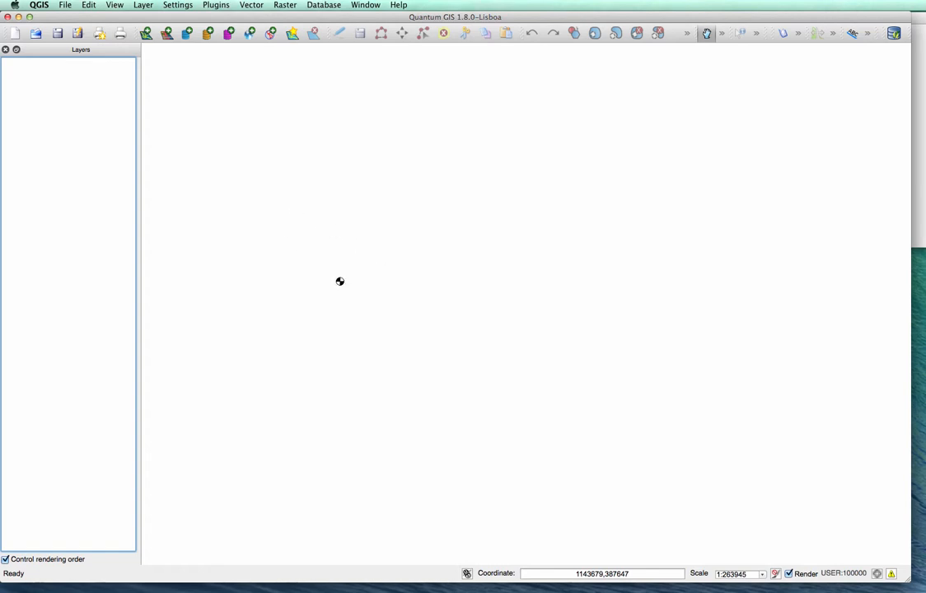
mouse_move(275, 196)
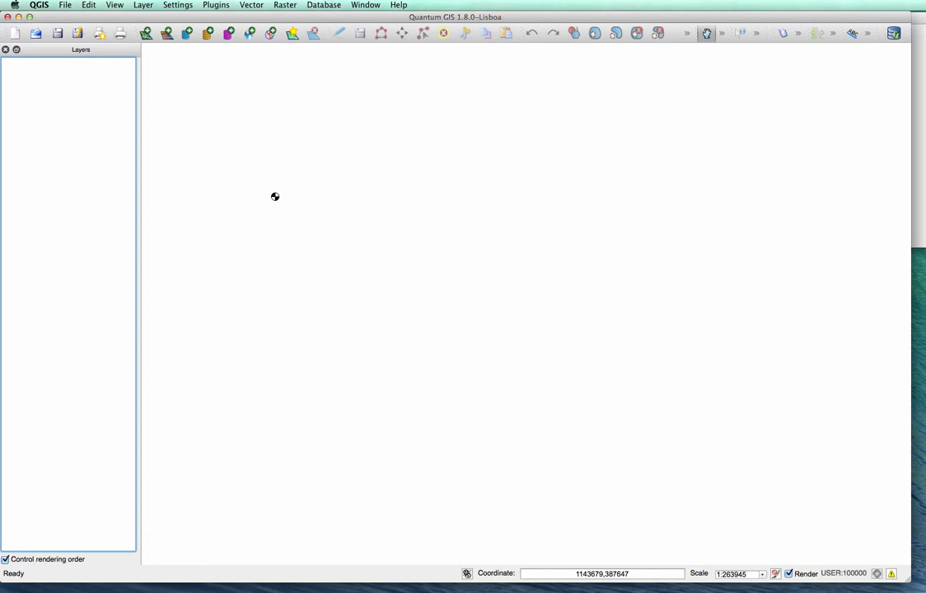
mouse_move(290, 205)
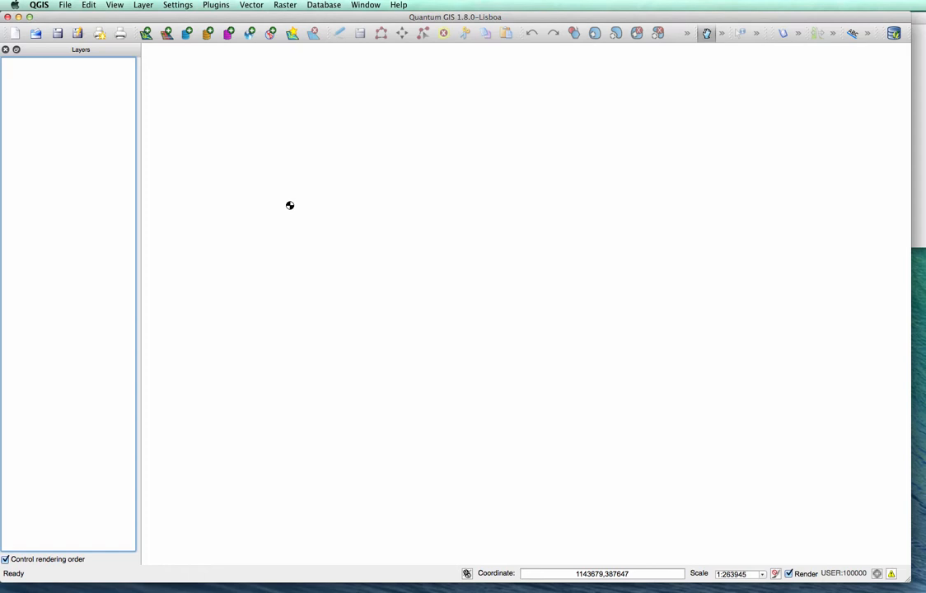
mouse_move(286, 205)
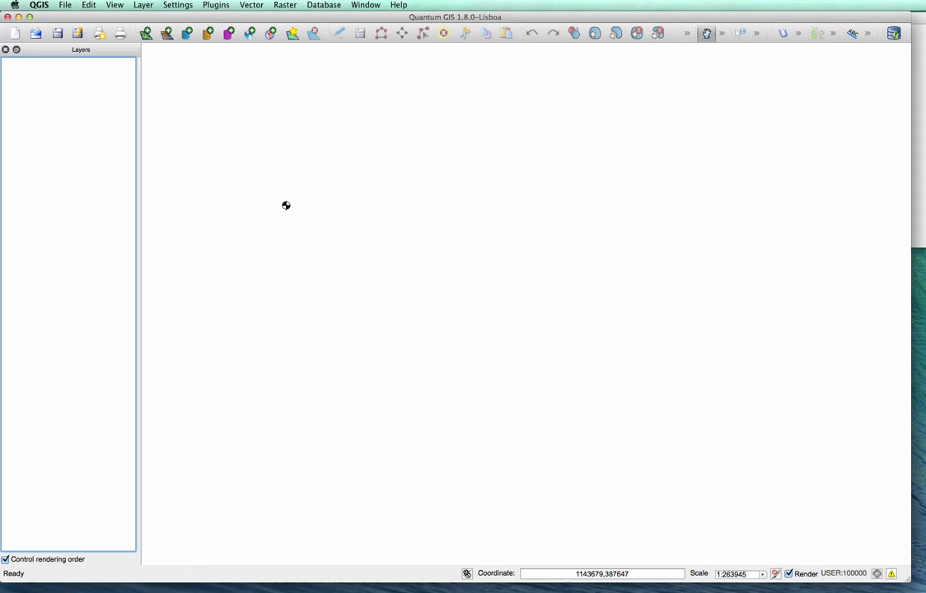
mouse_move(313, 249)
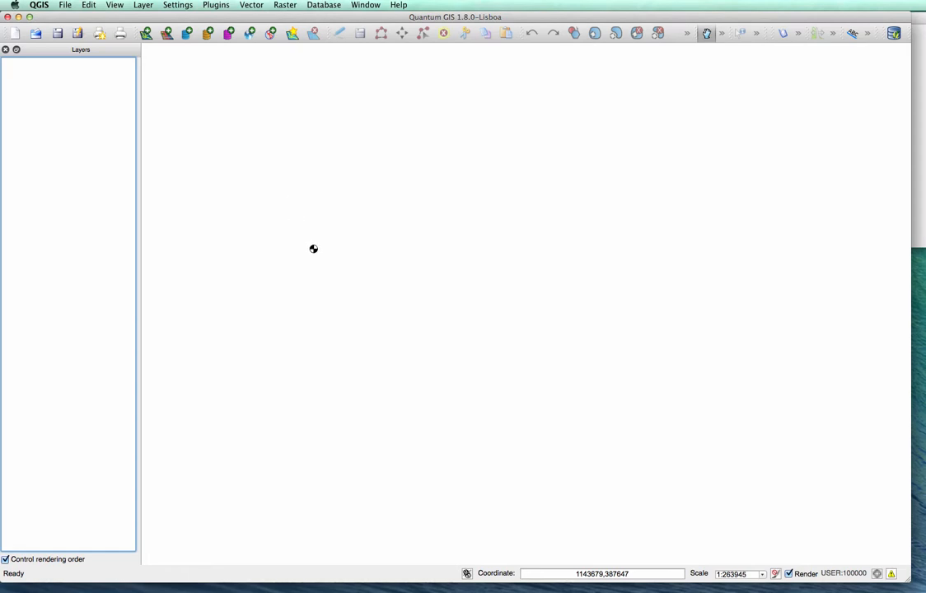
mouse_move(549, 338)
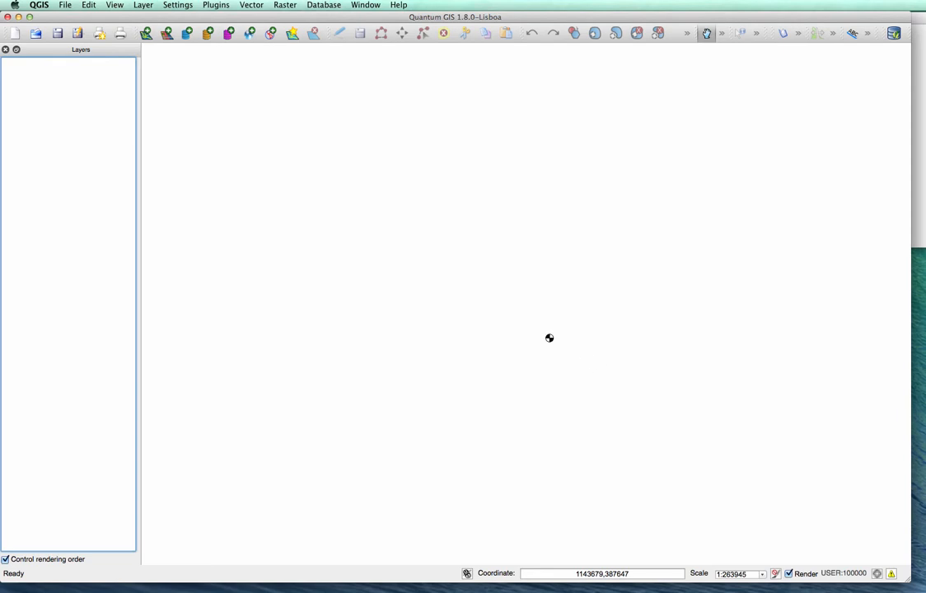
mouse_move(595, 364)
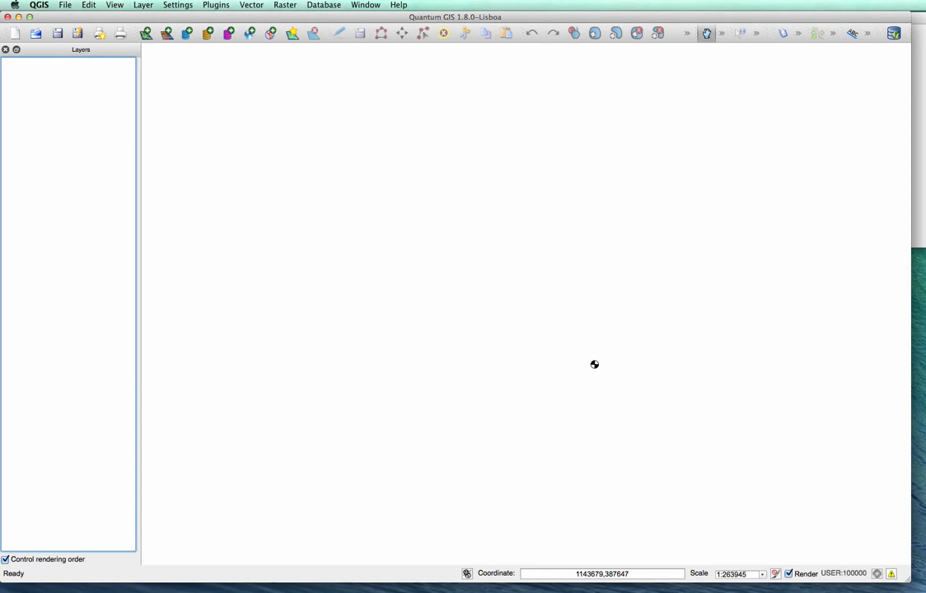
mouse_move(281, 44)
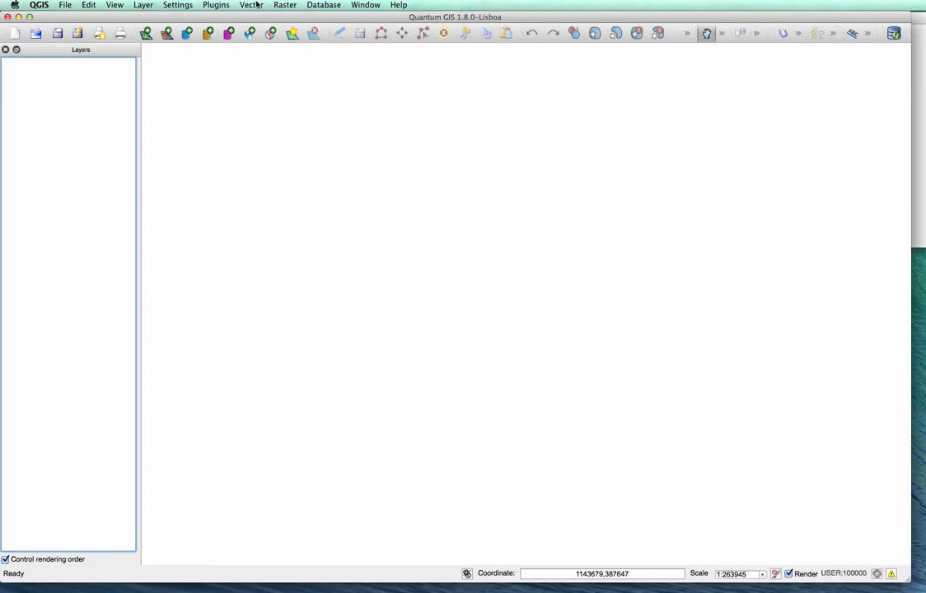
mouse_move(261, 20)
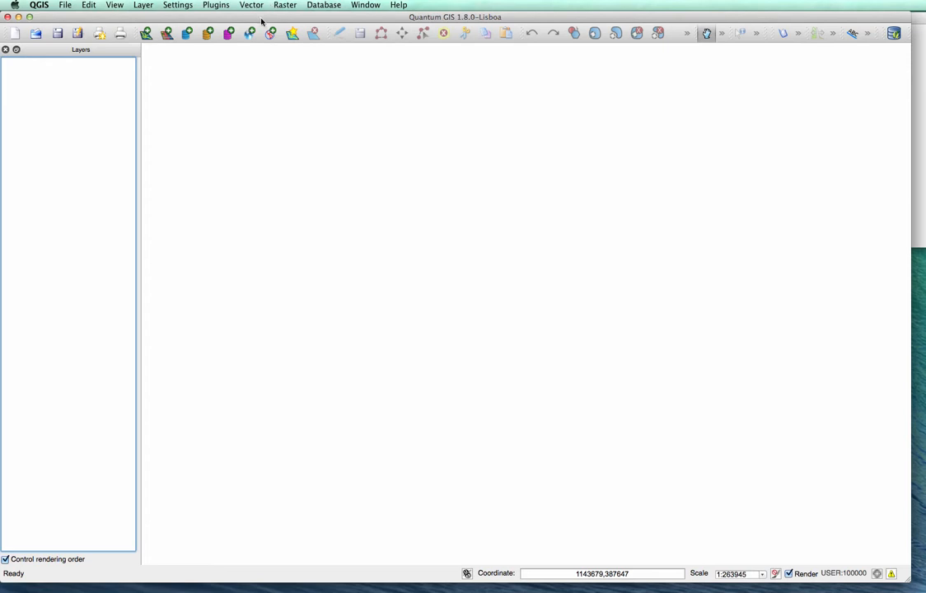
mouse_move(432, 76)
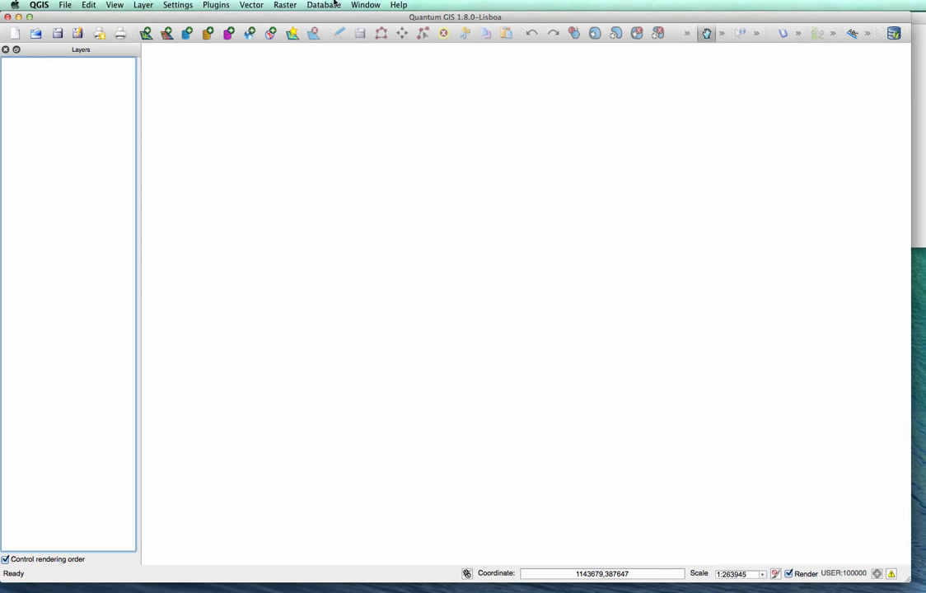
mouse_move(336, 24)
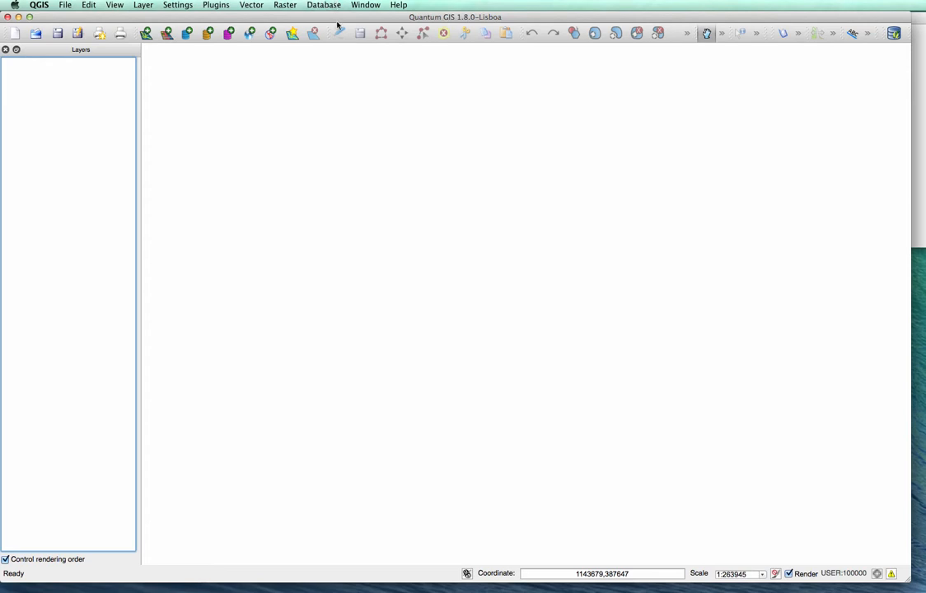
mouse_move(345, 17)
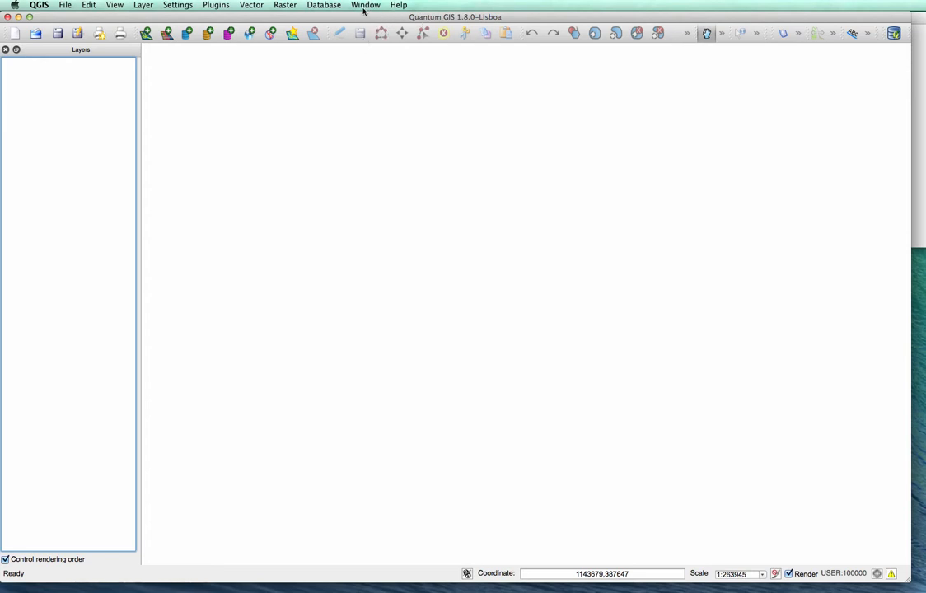
mouse_move(81, 27)
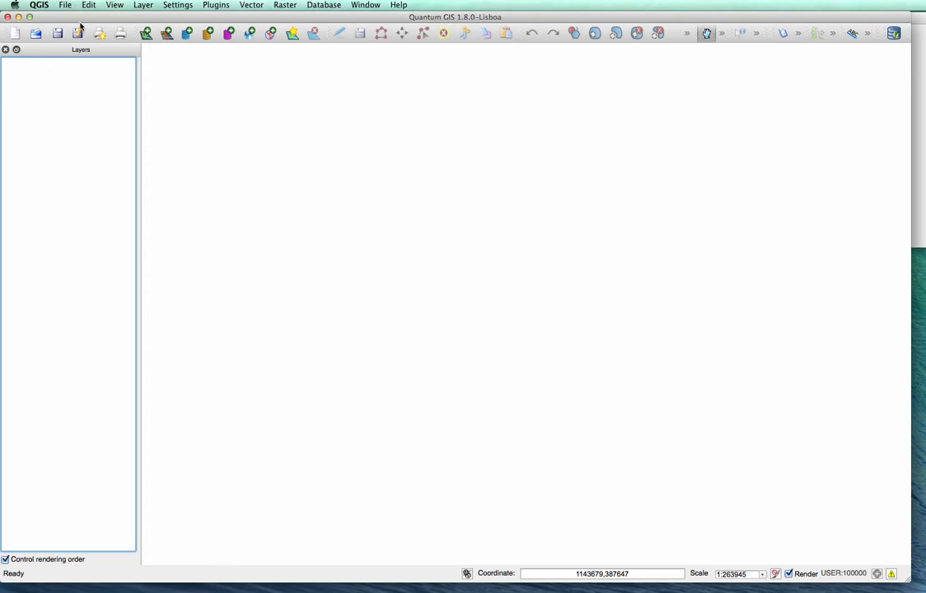
mouse_move(606, 71)
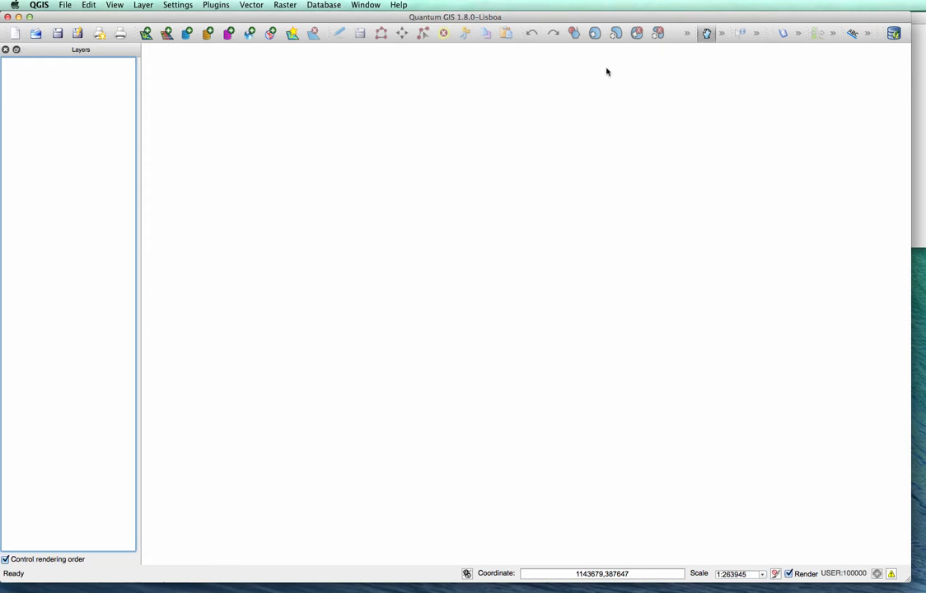
mouse_move(289, 47)
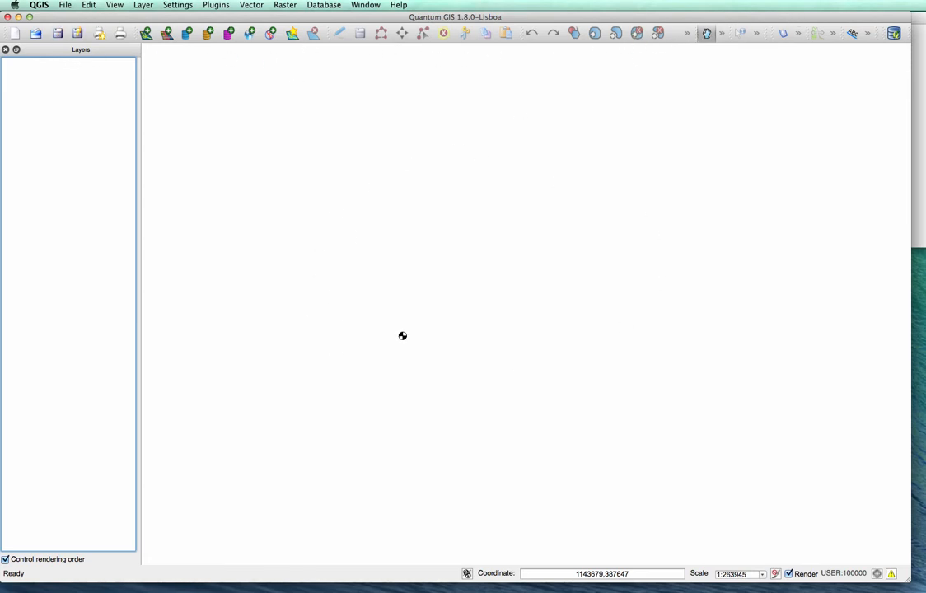
mouse_move(450, 117)
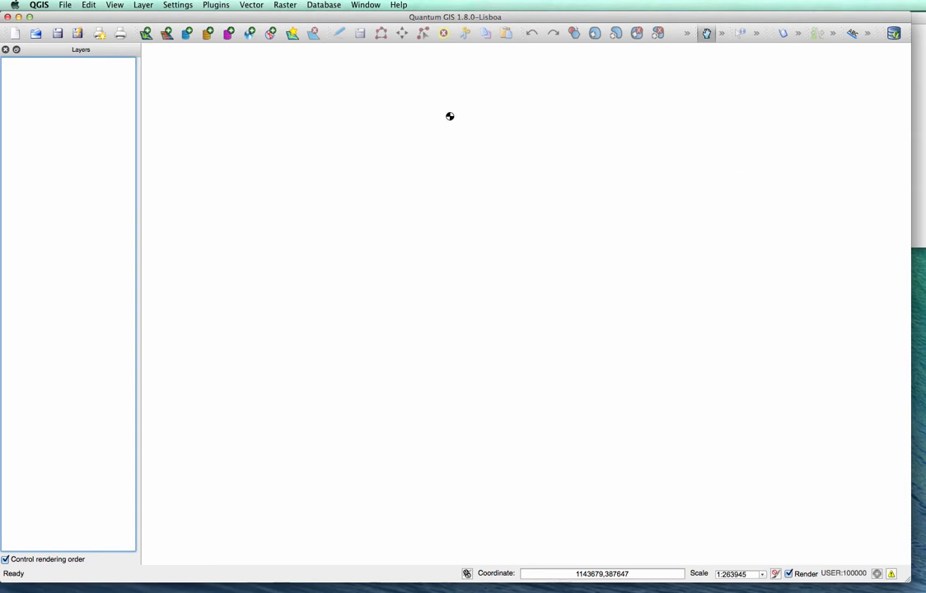
mouse_move(668, 211)
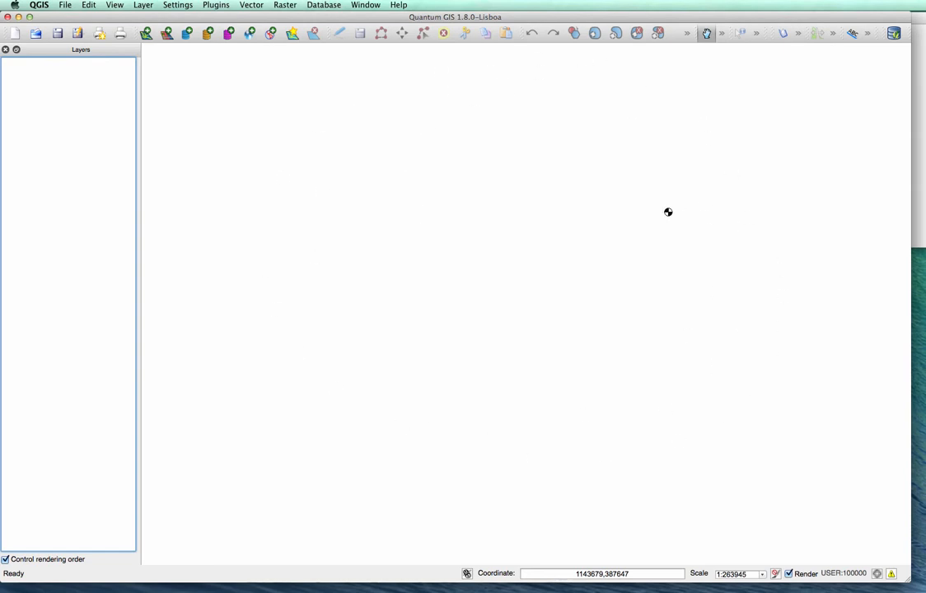
mouse_move(460, 437)
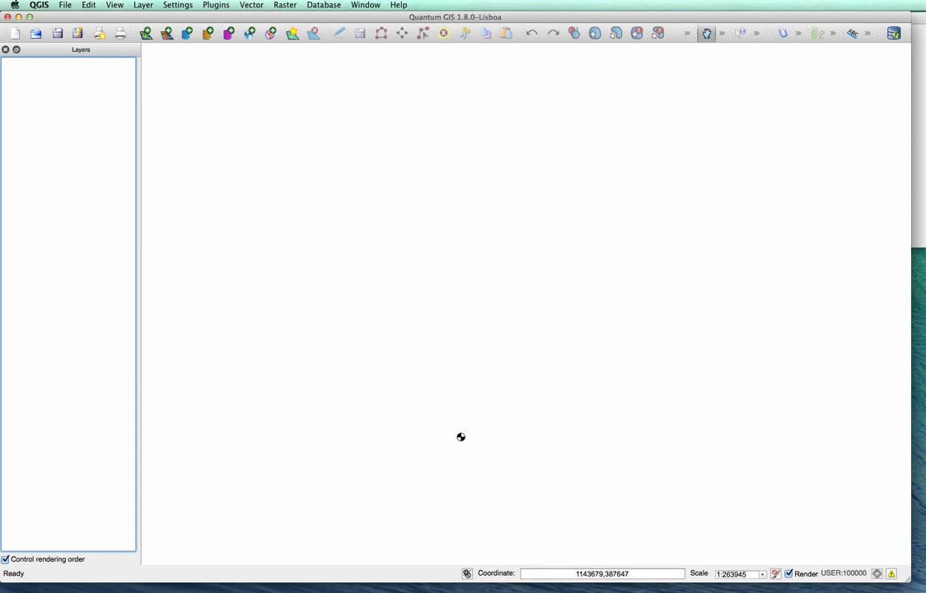
mouse_move(642, 400)
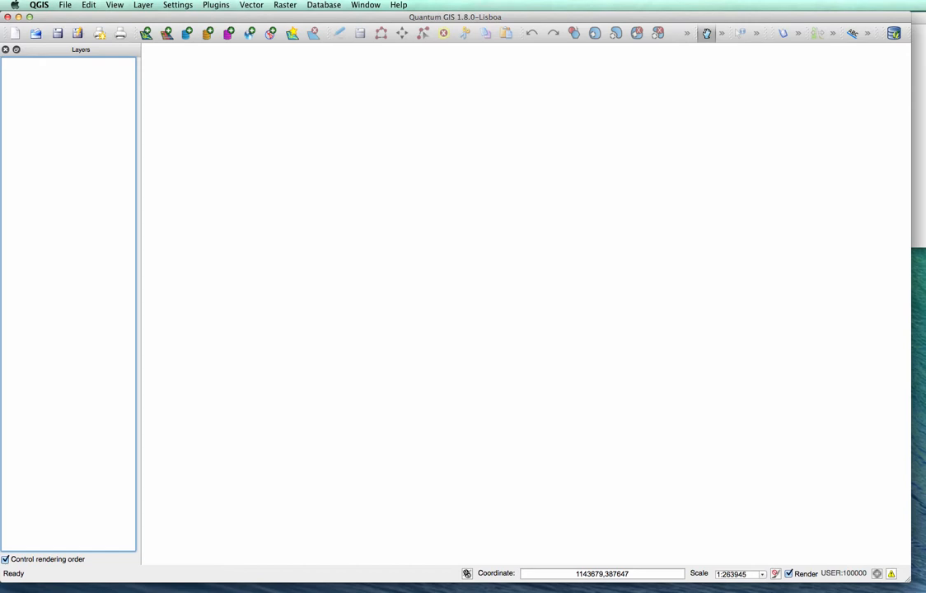
mouse_move(347, 282)
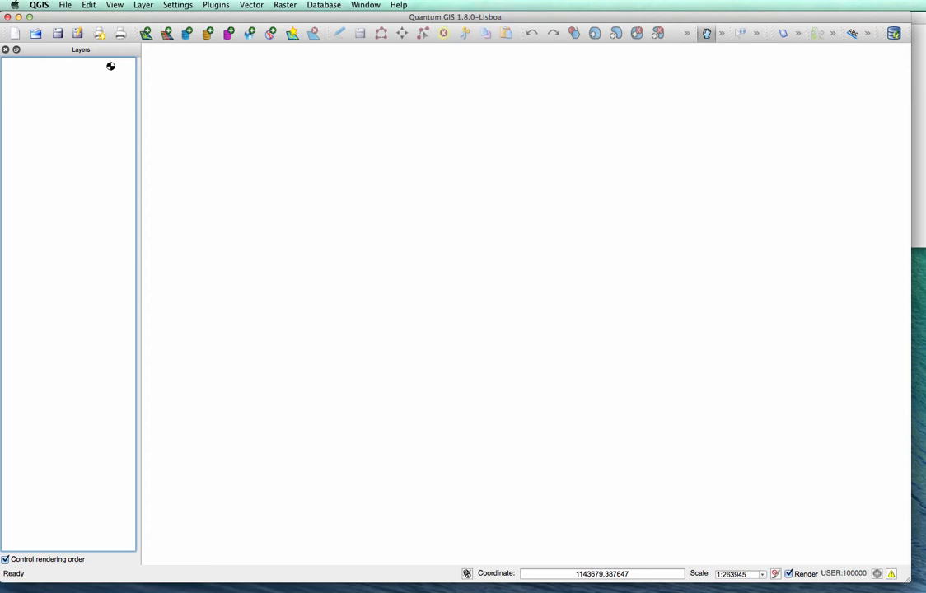
mouse_move(53, 168)
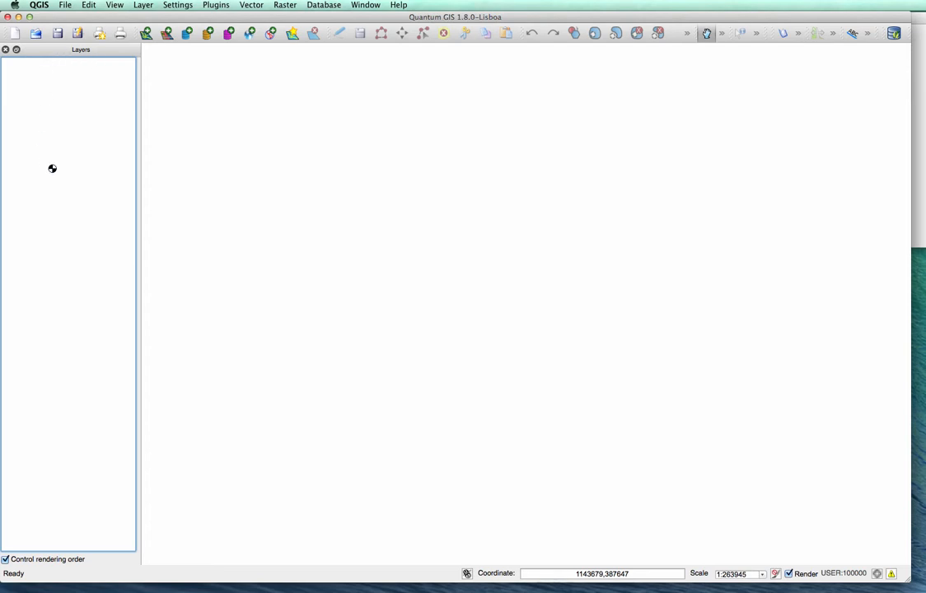
mouse_move(59, 112)
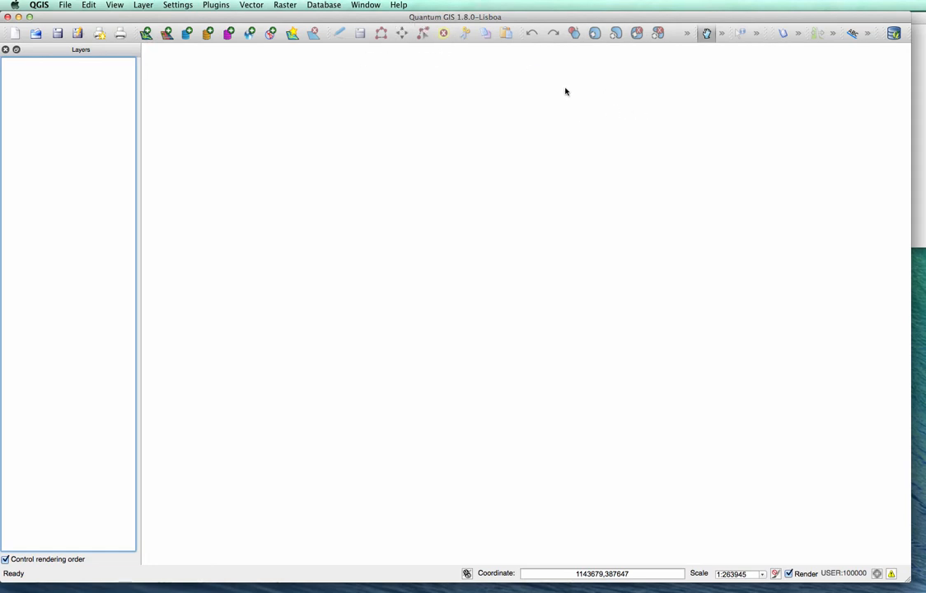
mouse_move(679, 210)
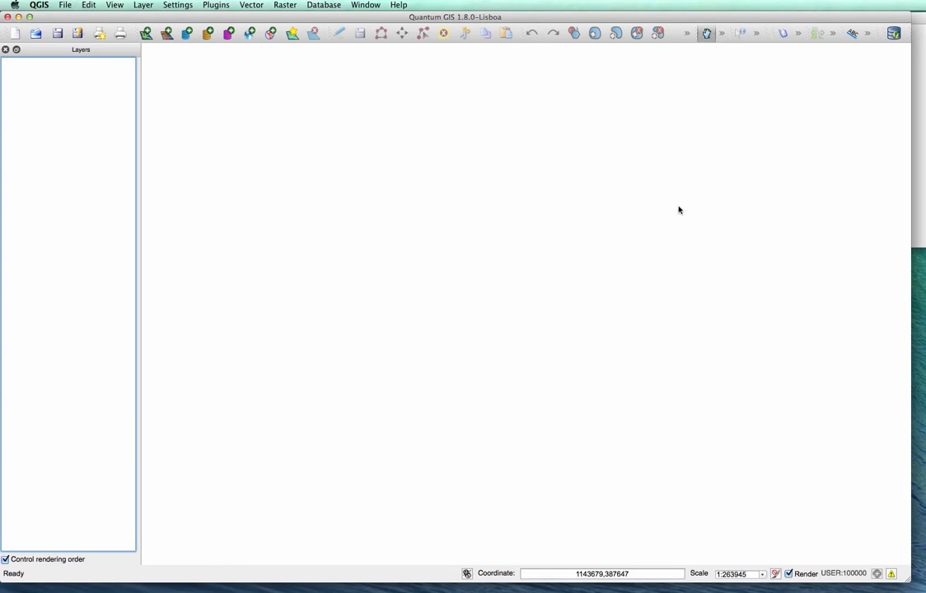
mouse_move(705, 273)
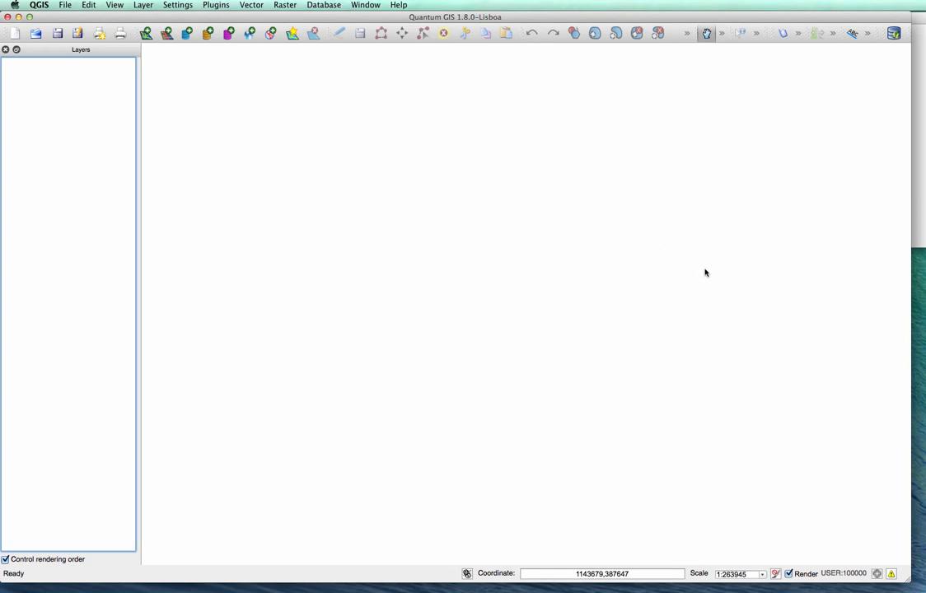
mouse_move(682, 262)
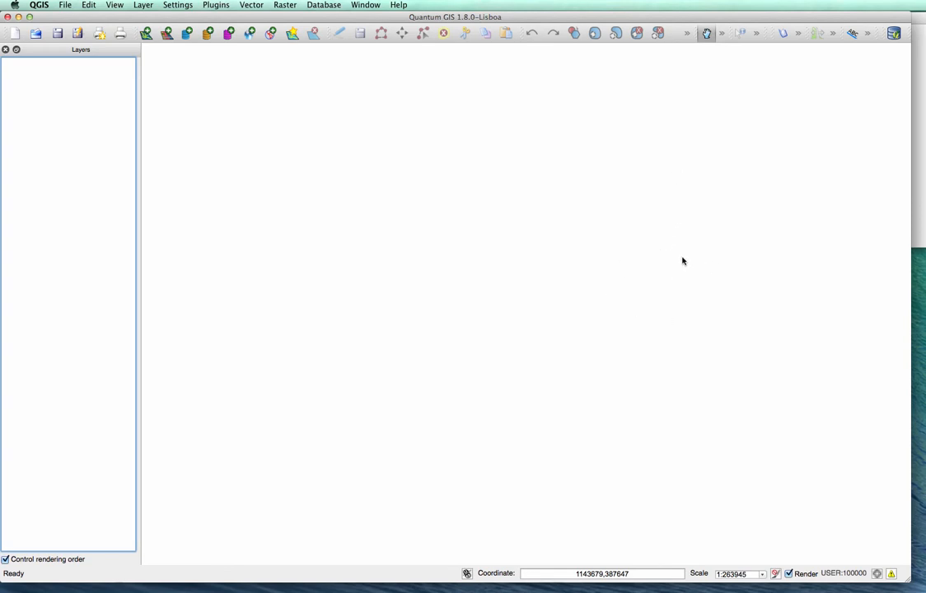
mouse_move(869, 372)
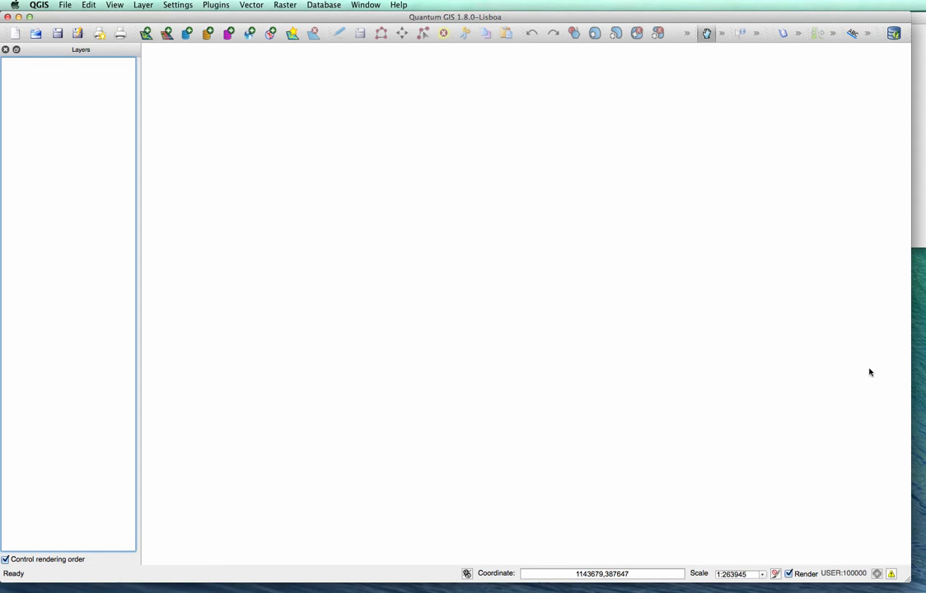
mouse_move(846, 361)
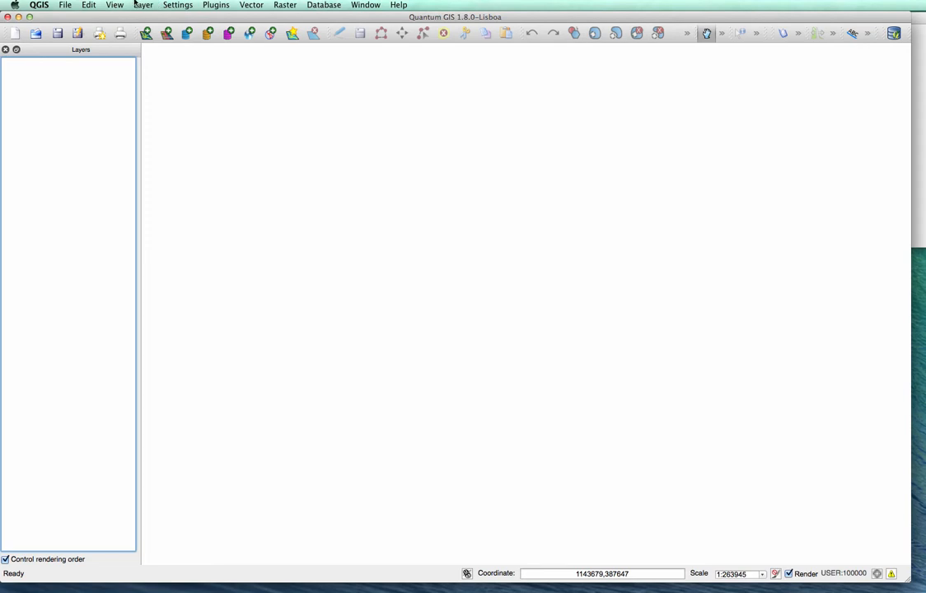
mouse_move(258, 94)
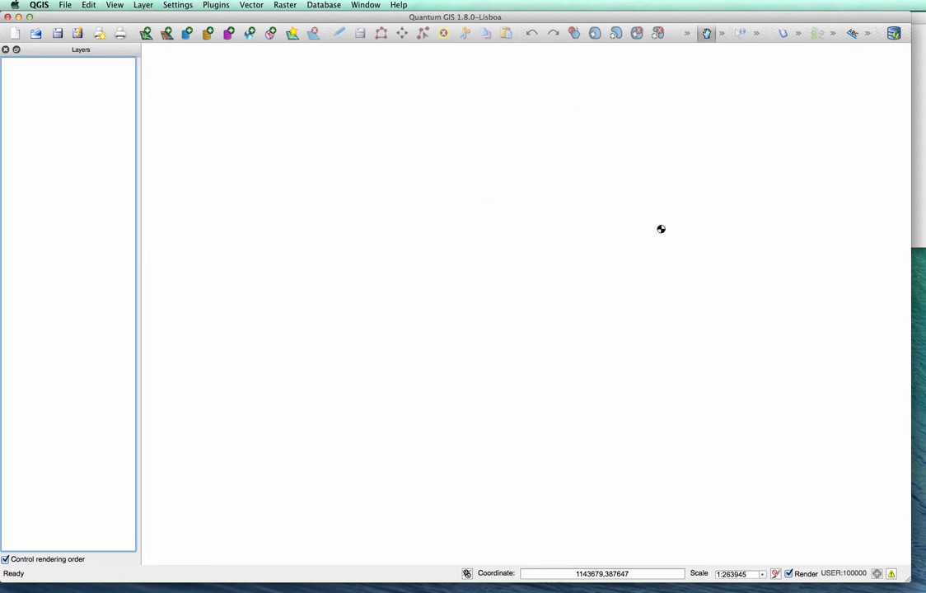
mouse_move(613, 207)
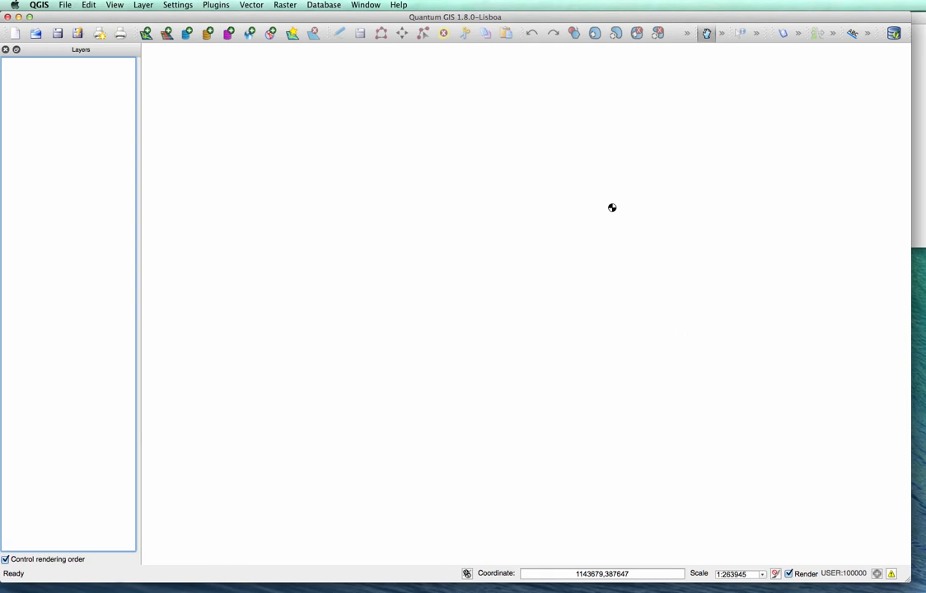
mouse_move(702, 232)
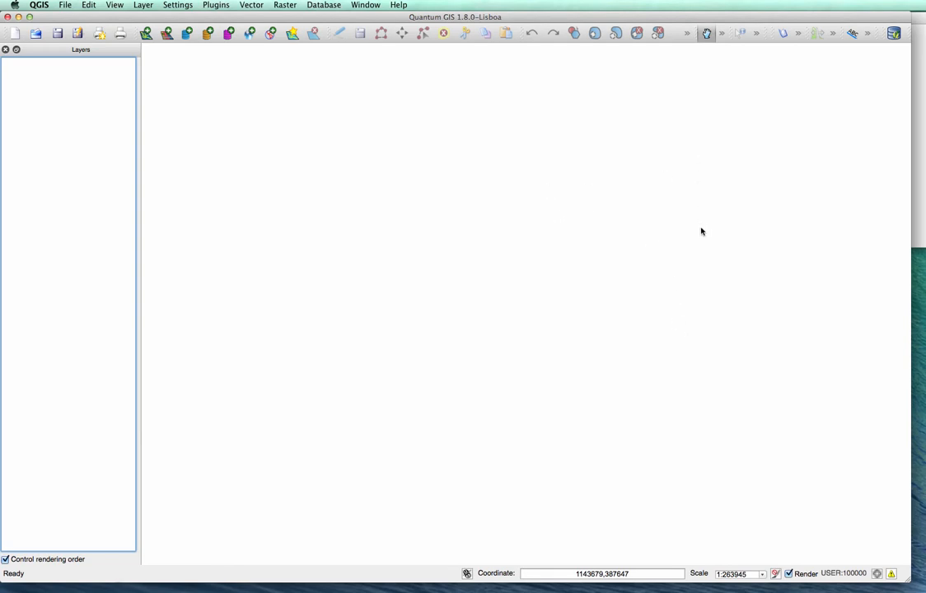
mouse_move(725, 265)
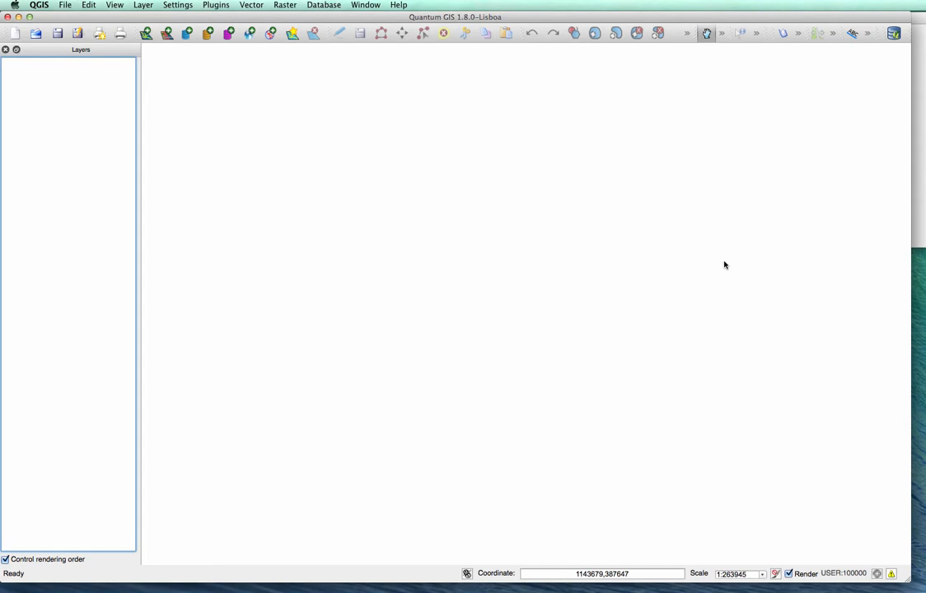
mouse_move(822, 289)
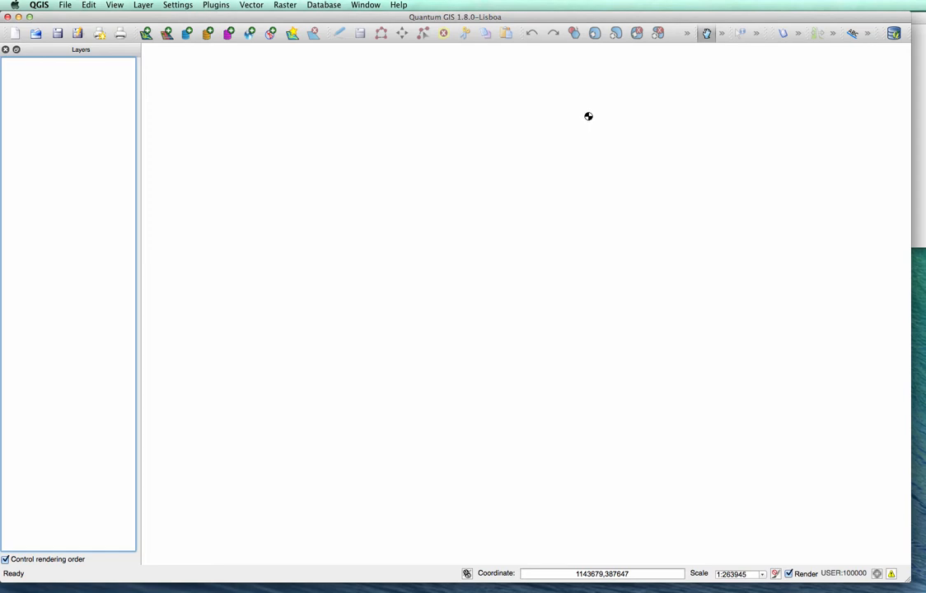
mouse_move(474, 215)
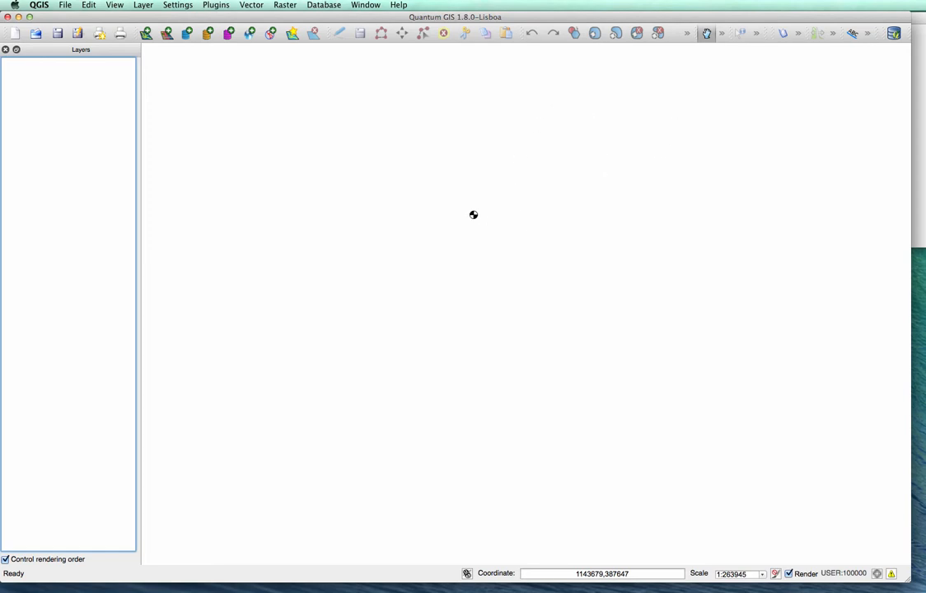
mouse_move(445, 22)
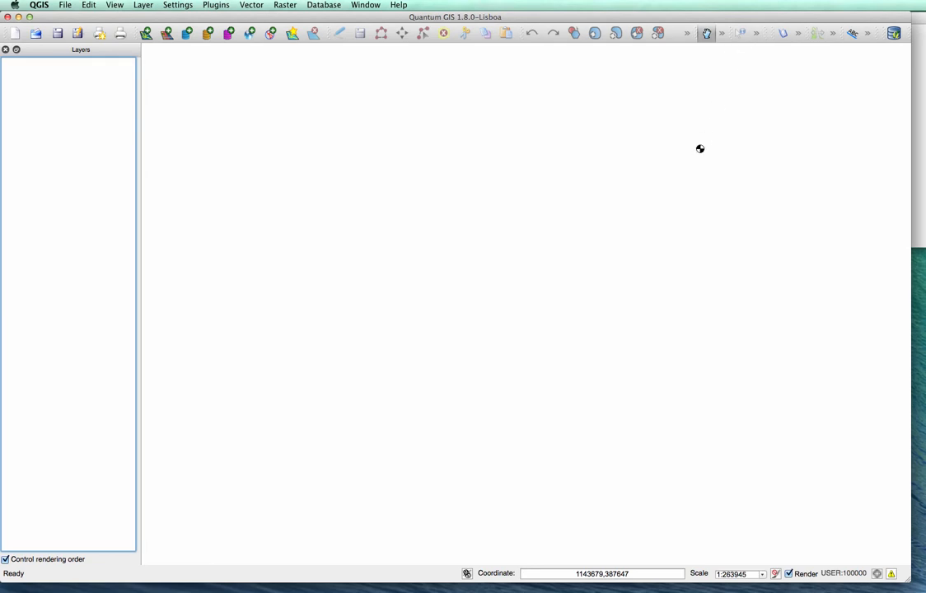
mouse_move(754, 260)
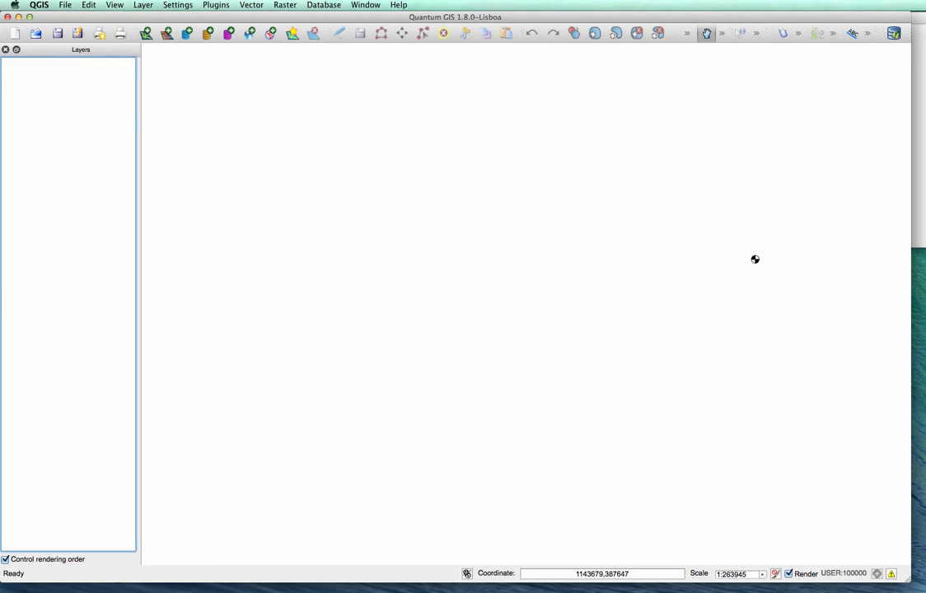
mouse_move(698, 289)
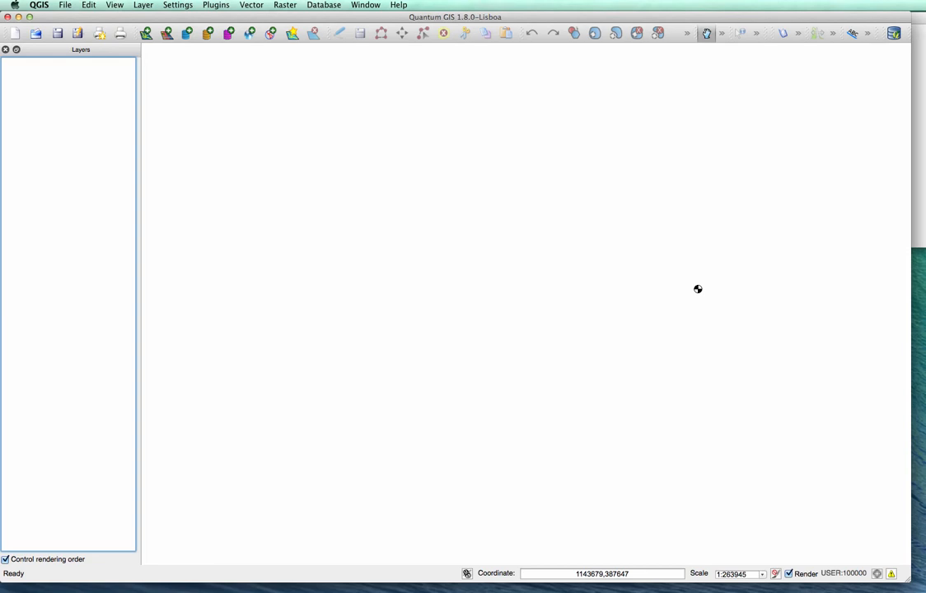
mouse_move(674, 511)
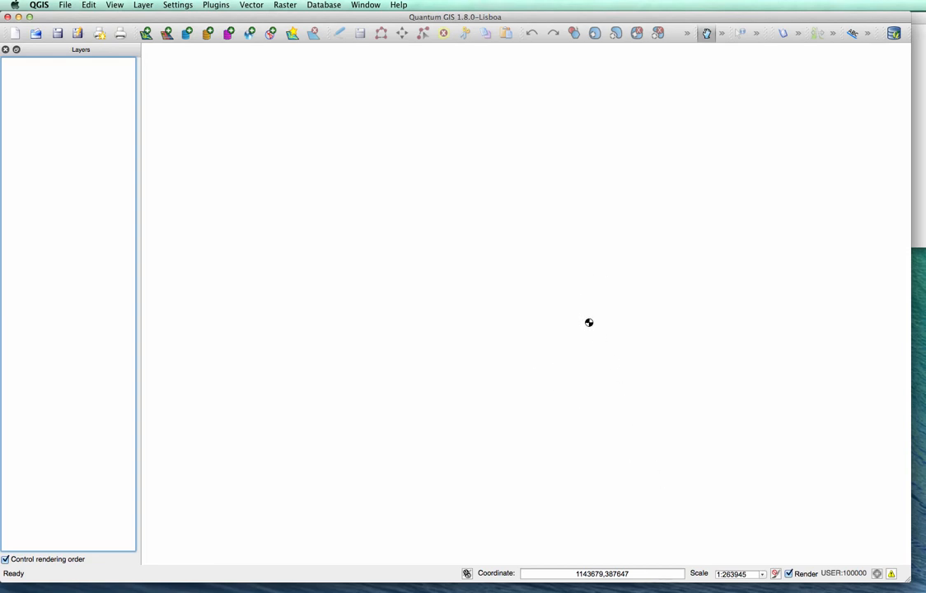
mouse_move(755, 374)
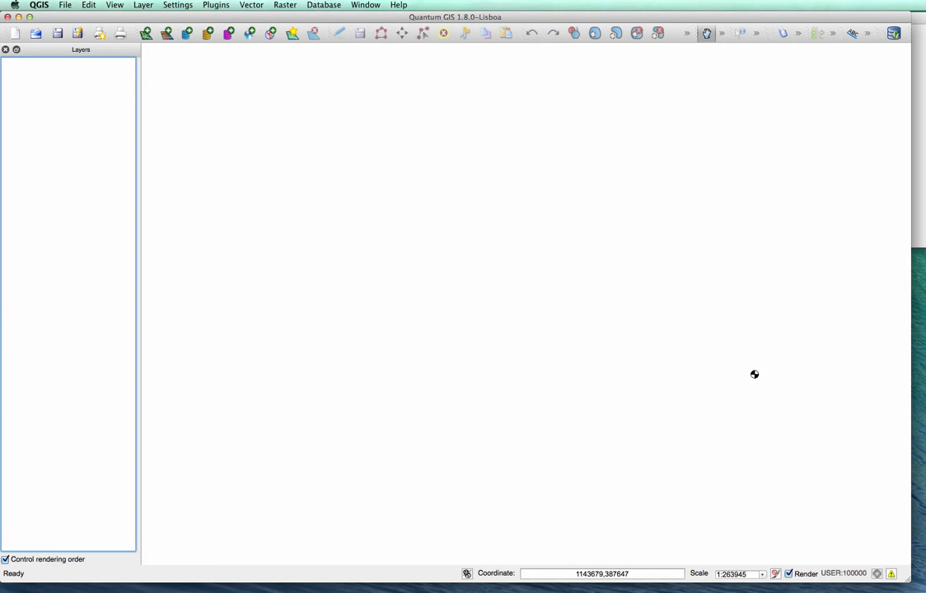
mouse_move(399, 206)
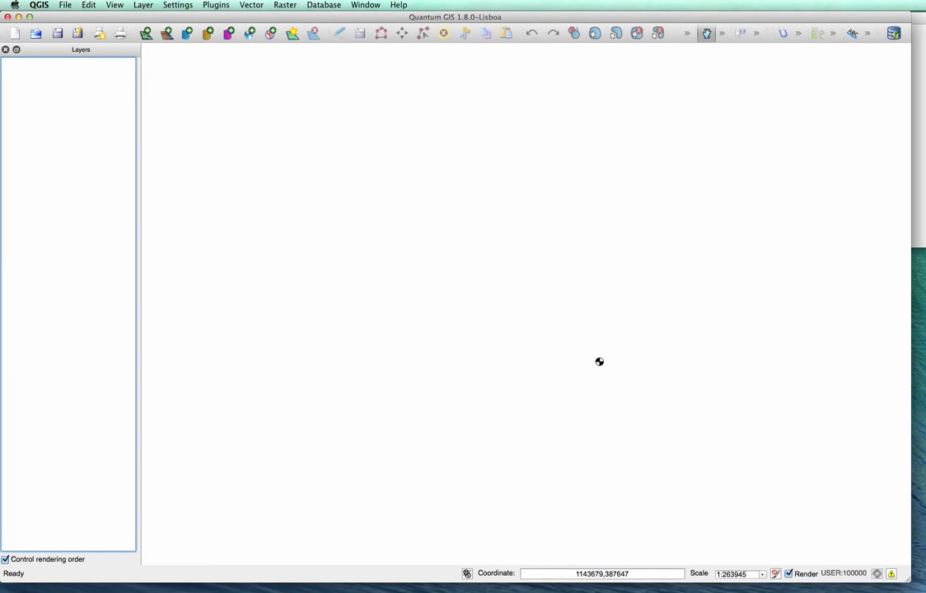
mouse_move(682, 283)
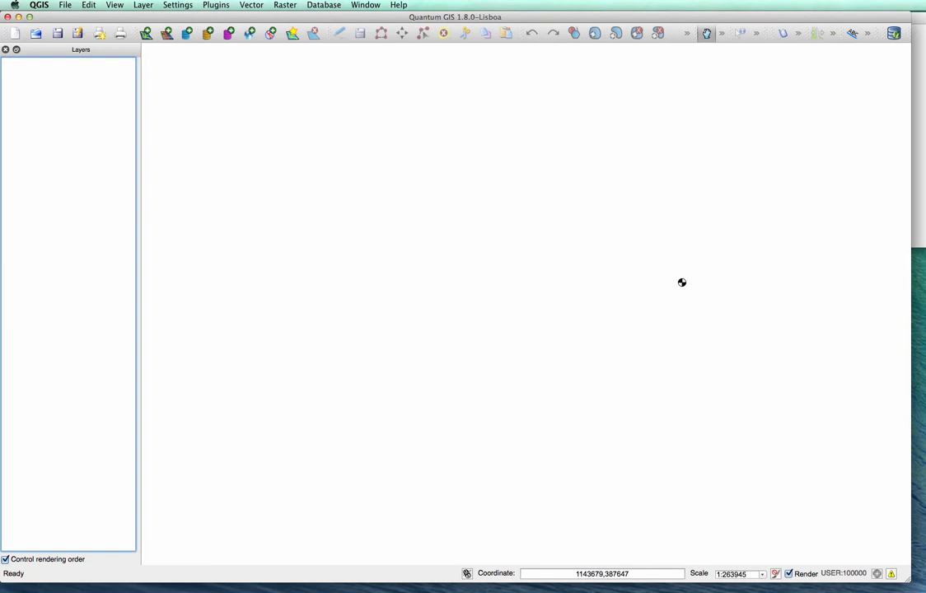
mouse_move(325, 134)
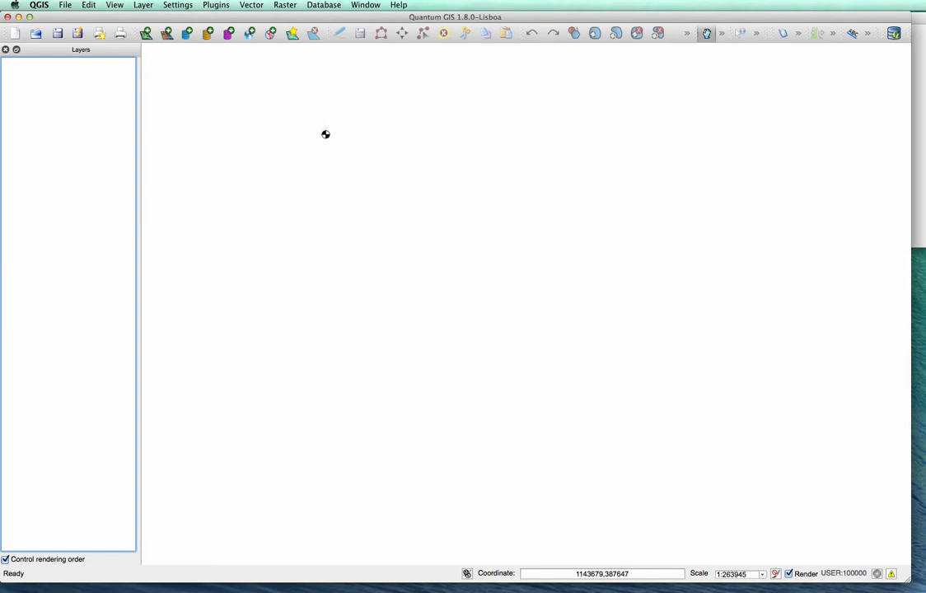
mouse_move(328, 133)
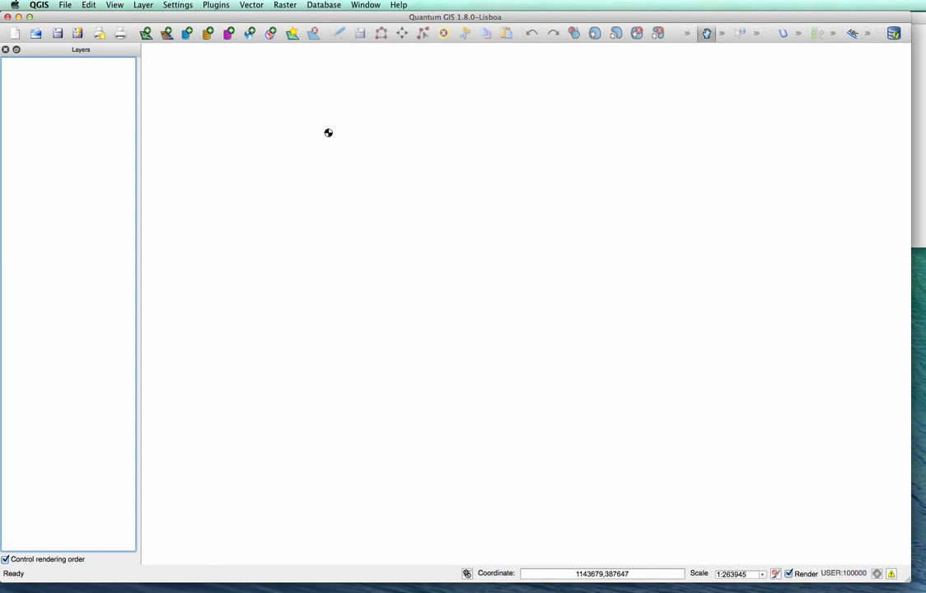
mouse_move(327, 136)
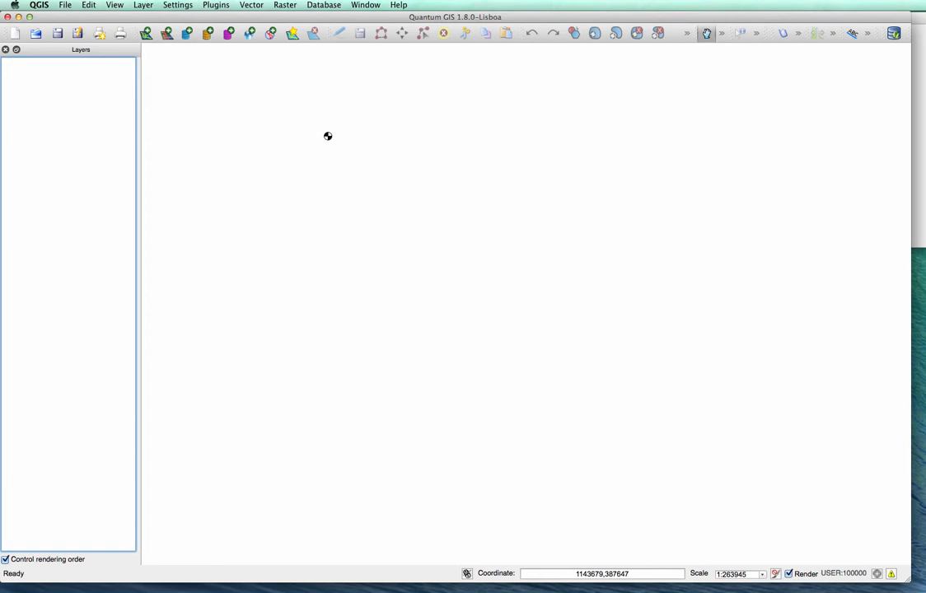
mouse_move(88, 65)
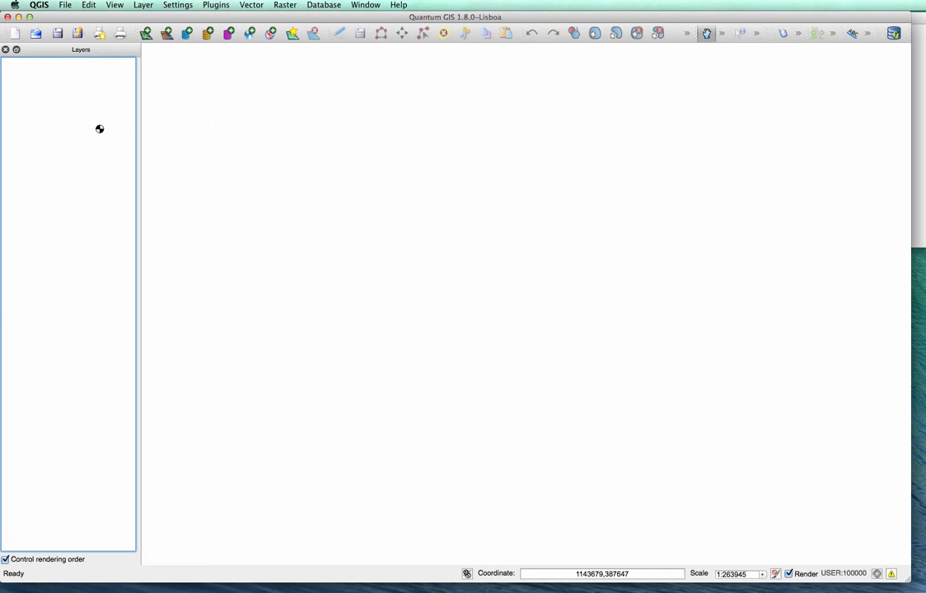
mouse_move(58, 66)
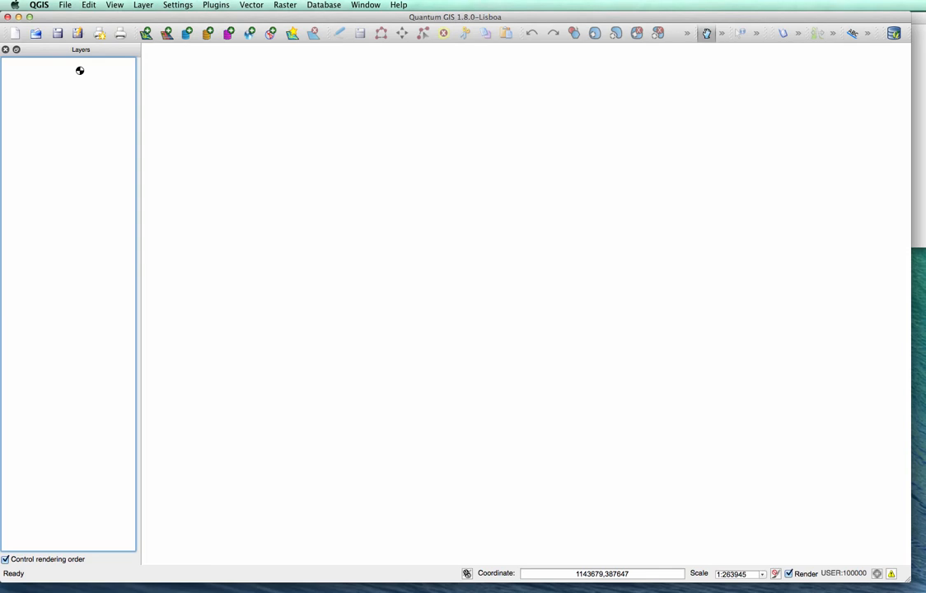
mouse_move(332, 117)
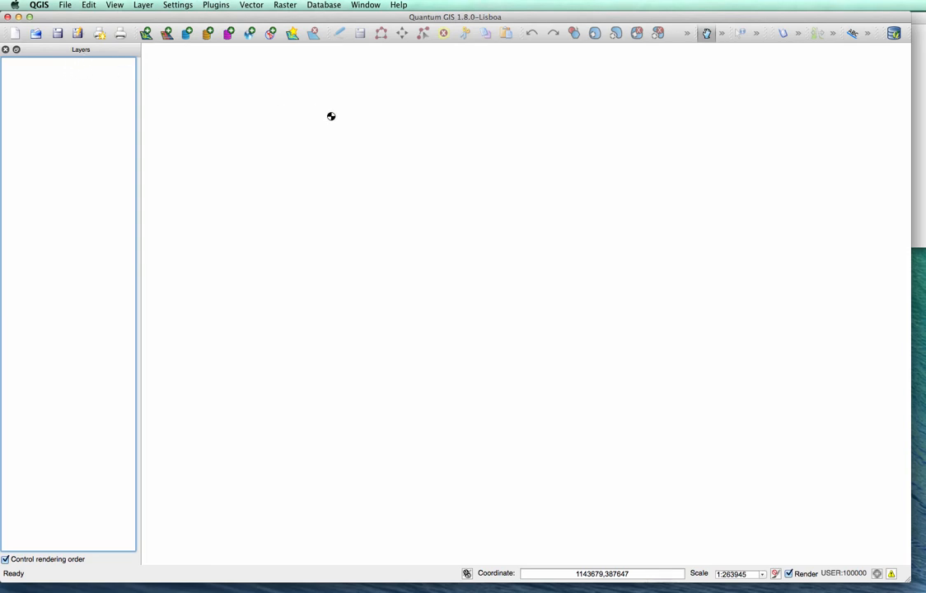
mouse_move(665, 115)
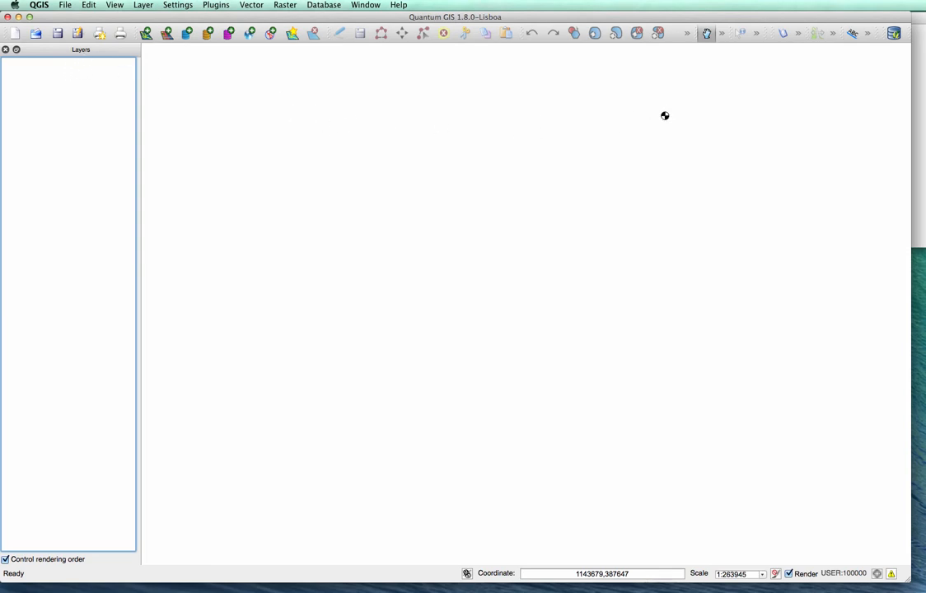
mouse_move(395, 155)
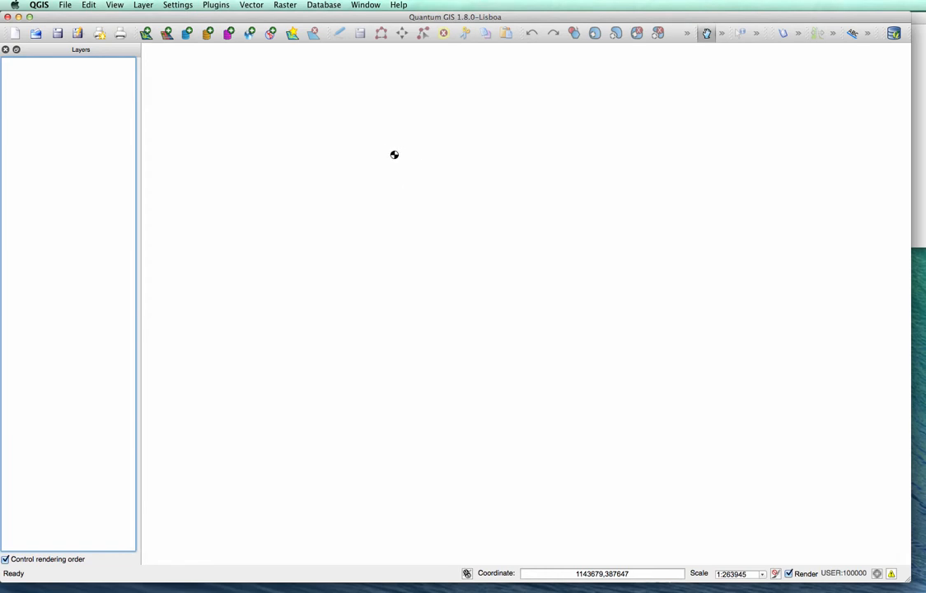
mouse_move(474, 162)
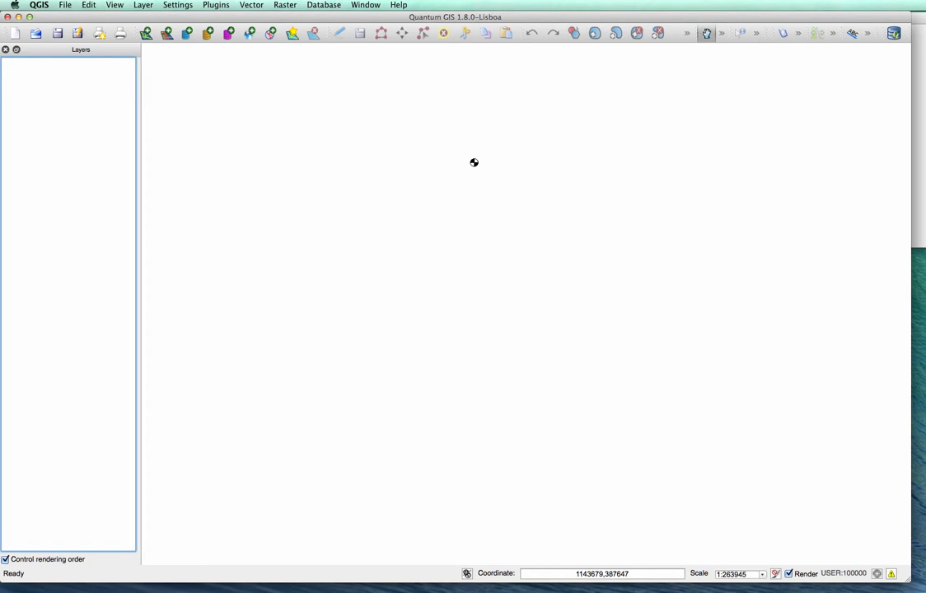
mouse_move(325, 150)
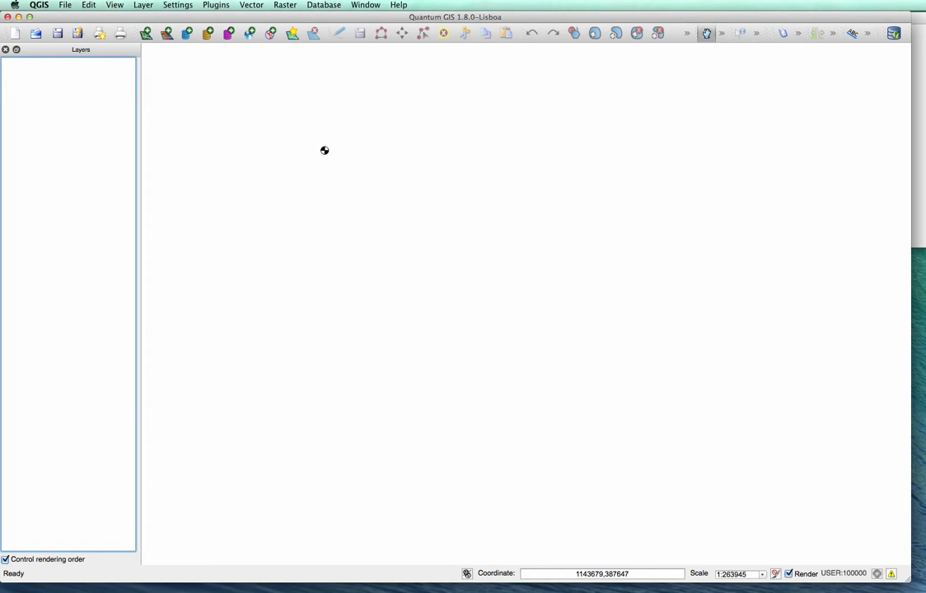
mouse_move(359, 140)
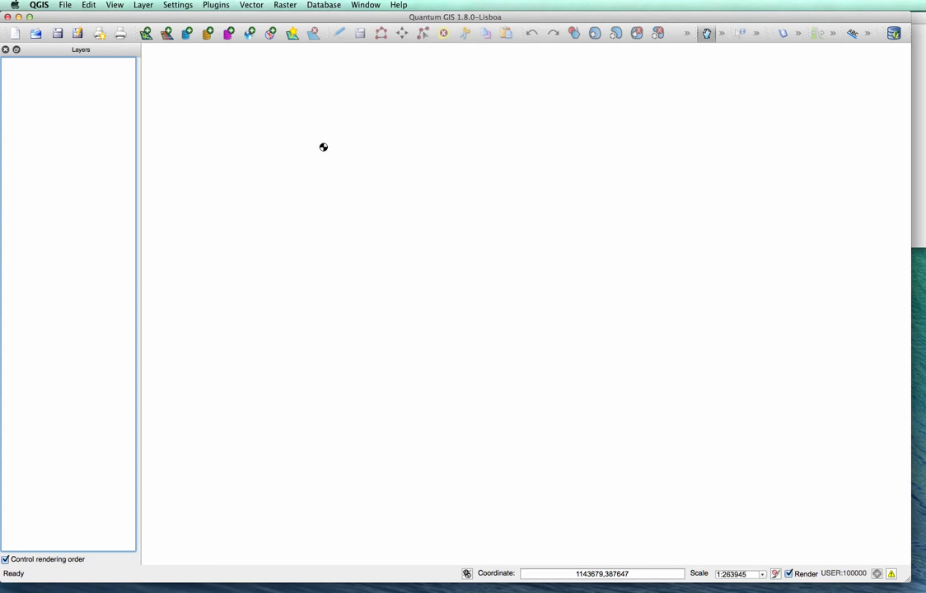
mouse_move(371, 148)
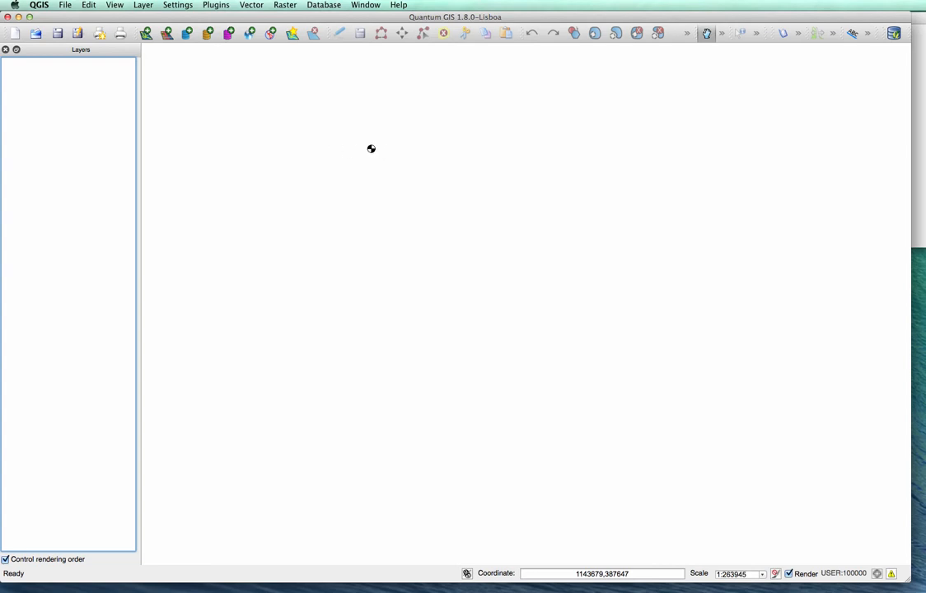
mouse_move(328, 147)
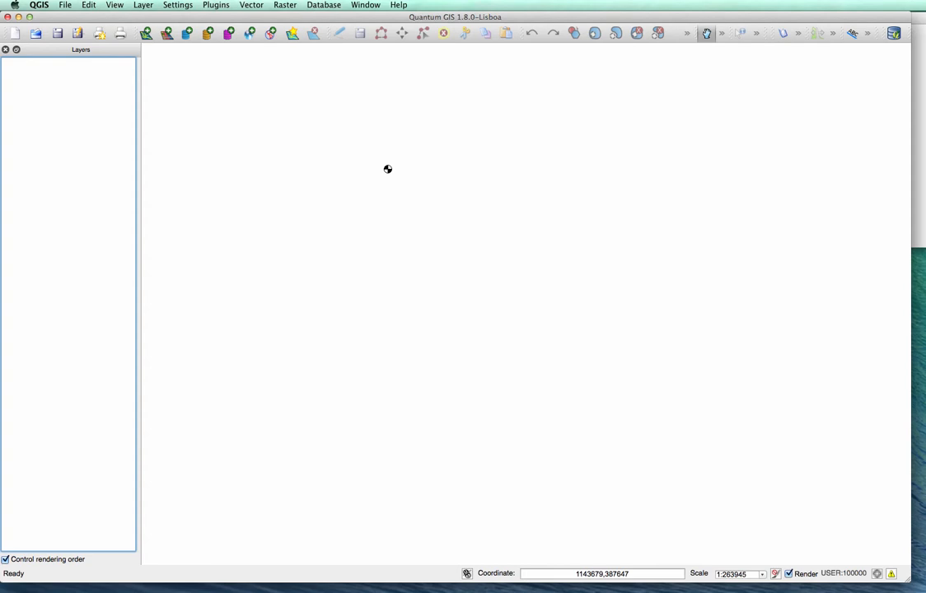
mouse_move(326, 155)
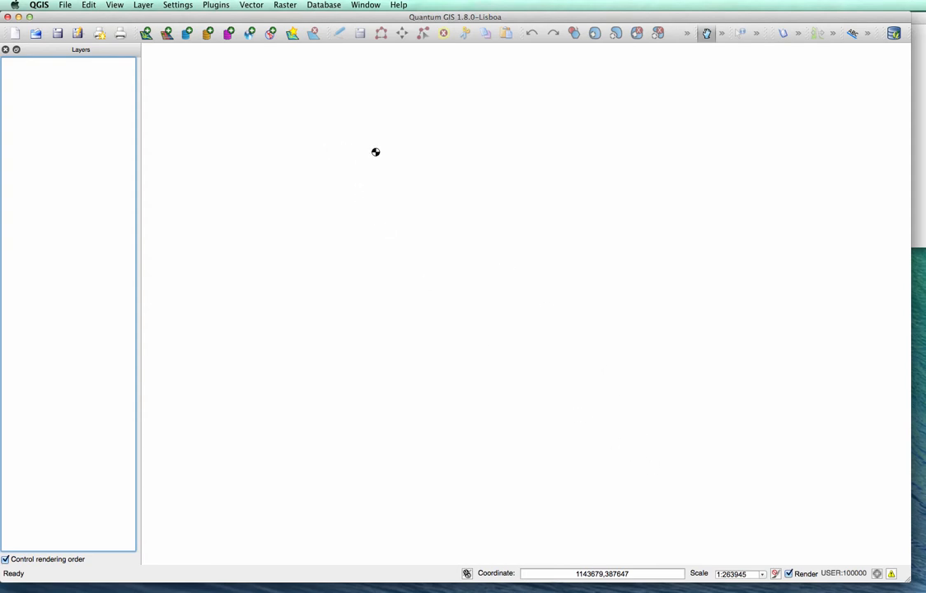
mouse_move(622, 241)
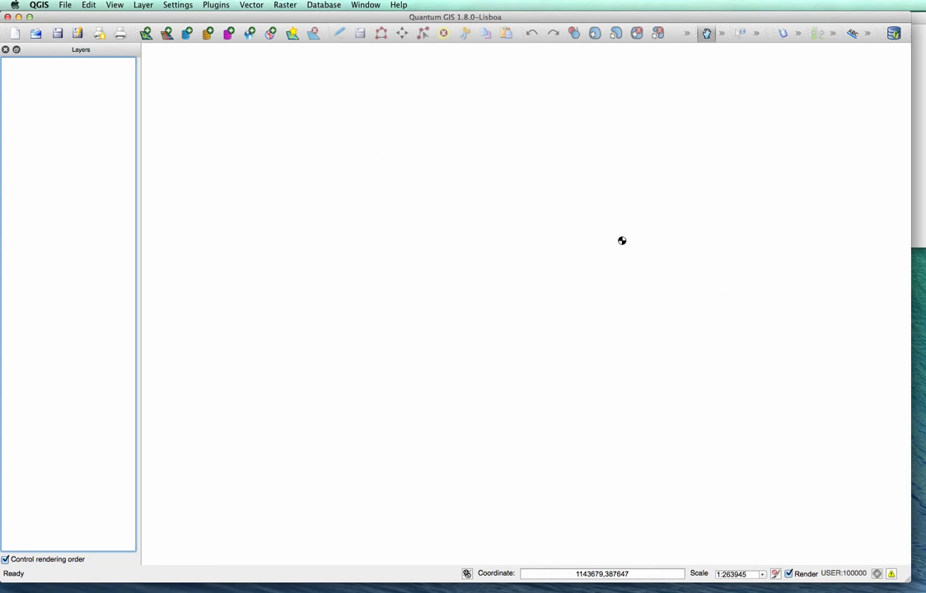
mouse_move(446, 138)
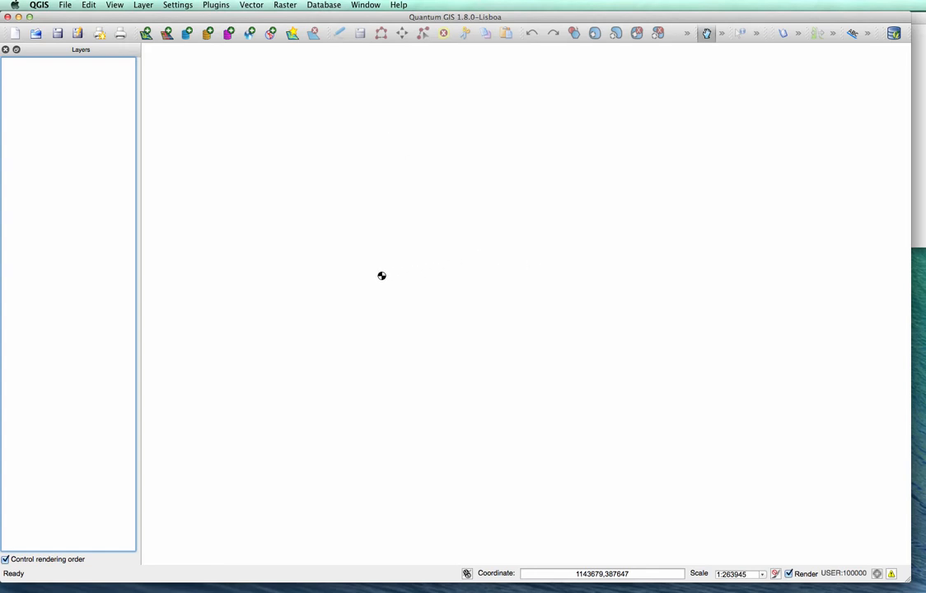
mouse_move(362, 285)
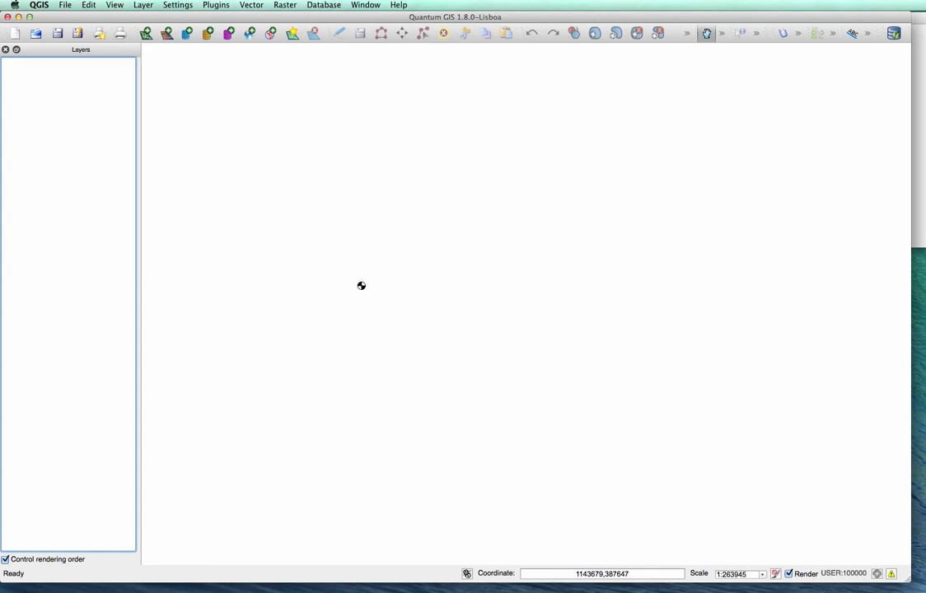
mouse_move(294, 234)
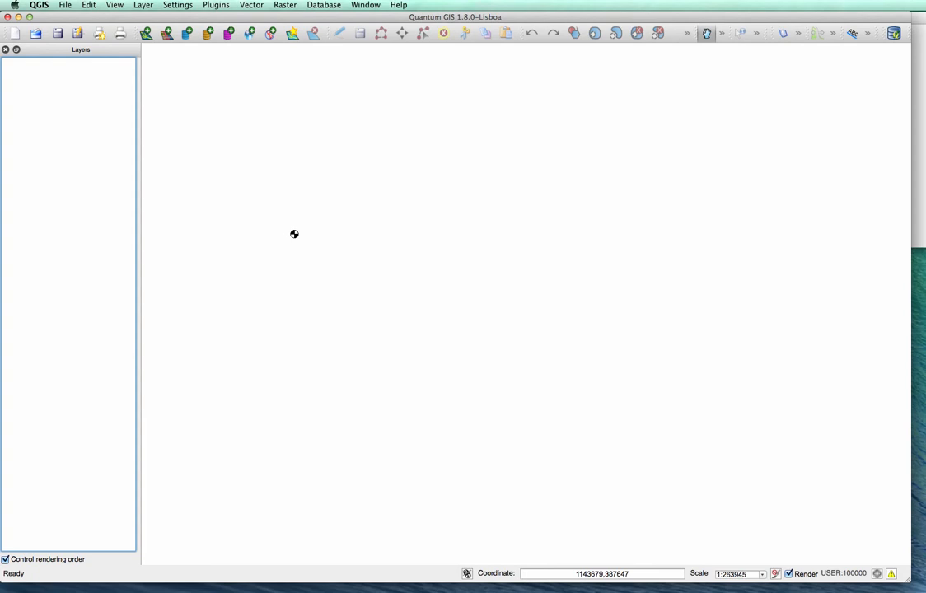
mouse_move(284, 120)
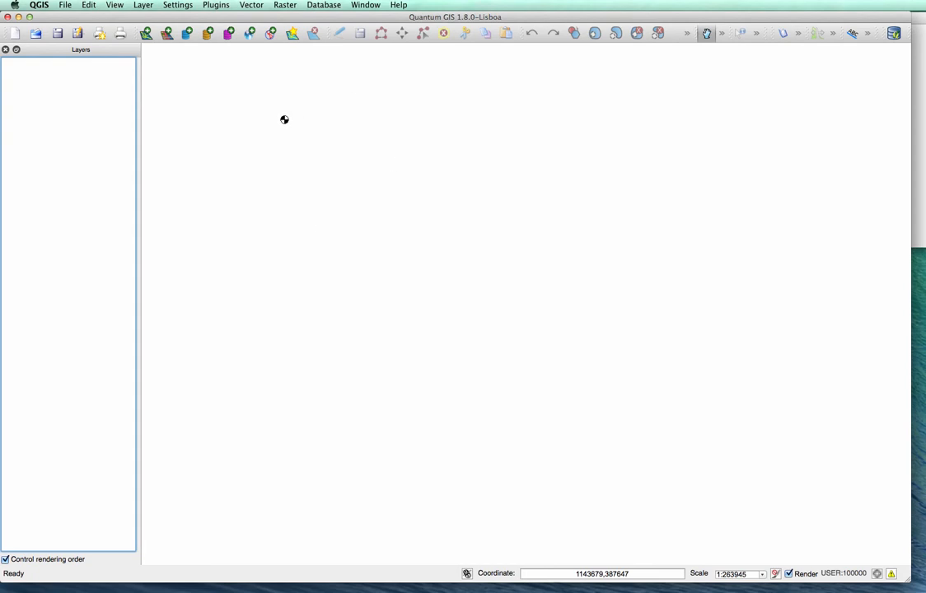
mouse_move(436, 170)
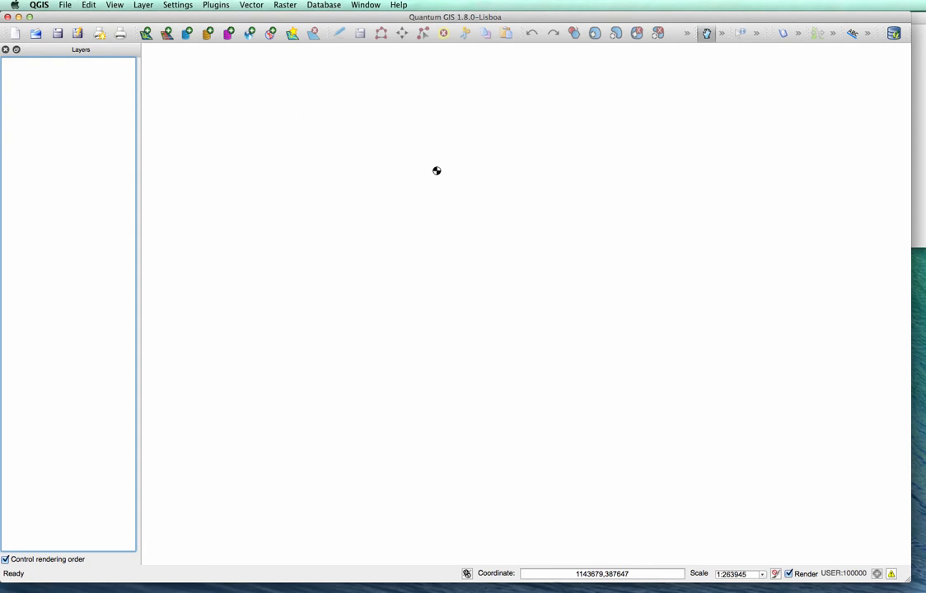
mouse_move(336, 154)
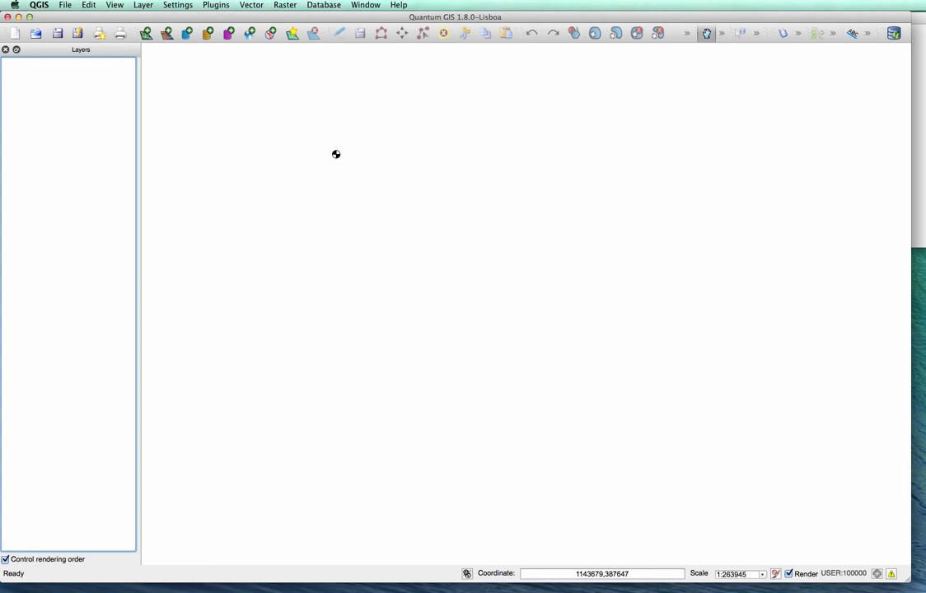
mouse_move(391, 177)
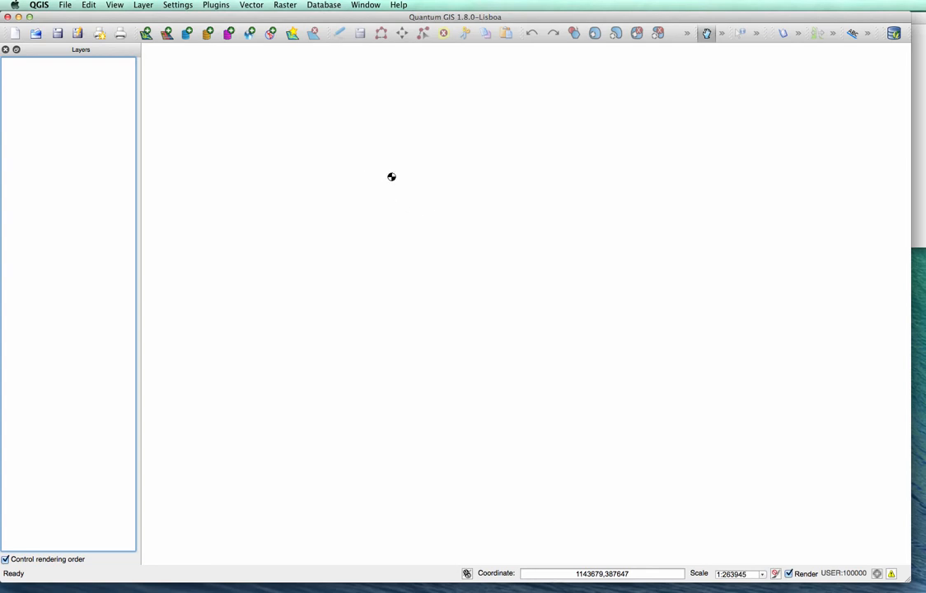
mouse_move(355, 173)
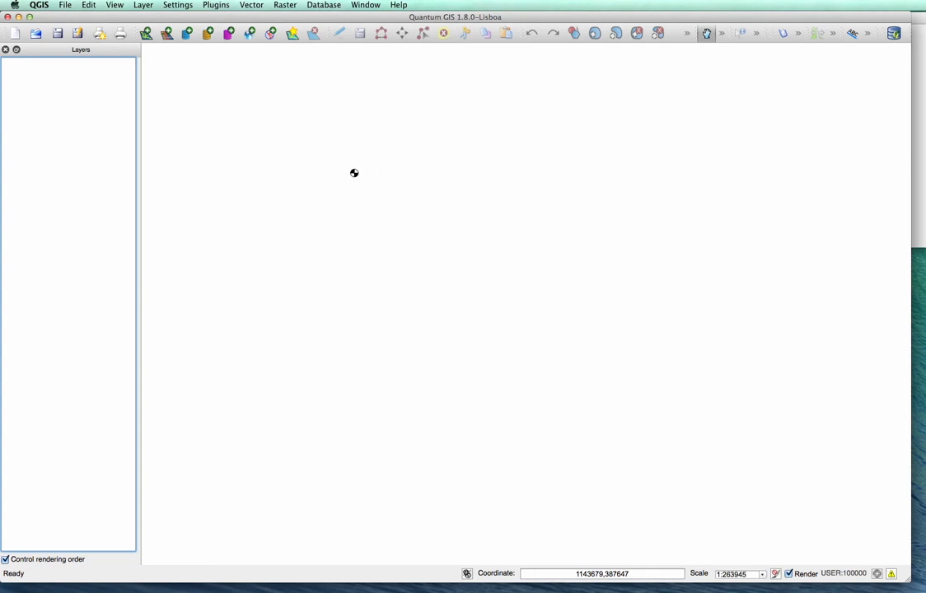
mouse_move(349, 95)
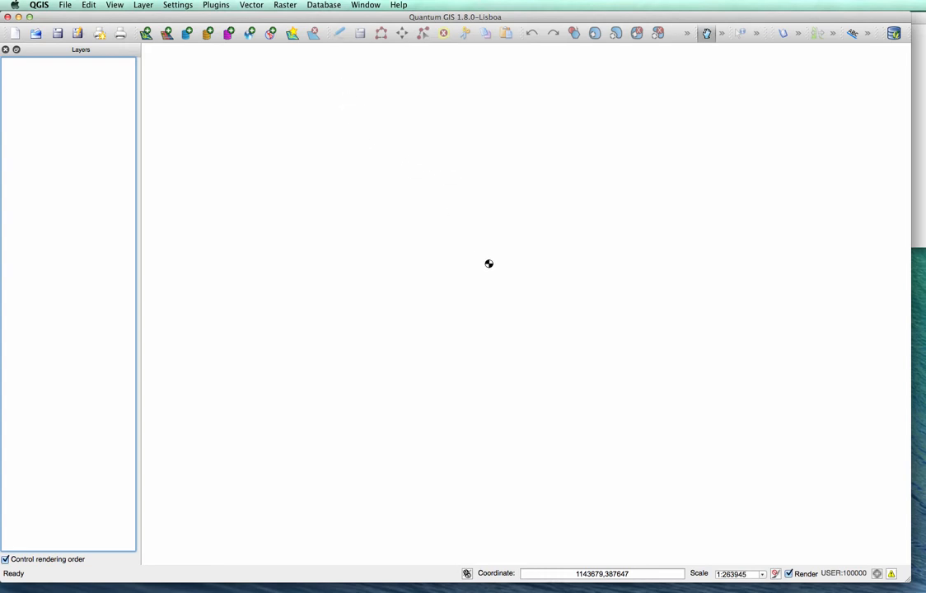
mouse_move(624, 434)
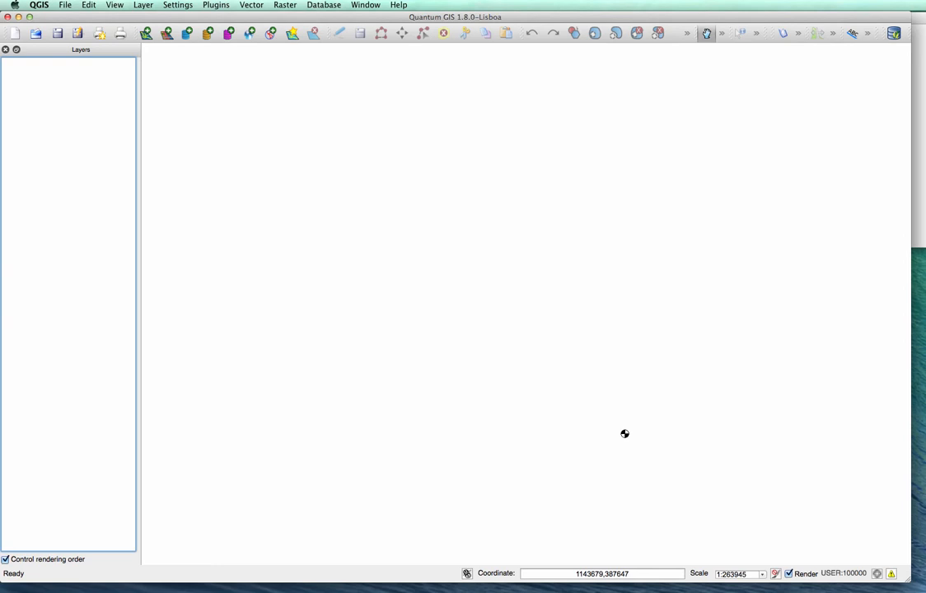
mouse_move(388, 219)
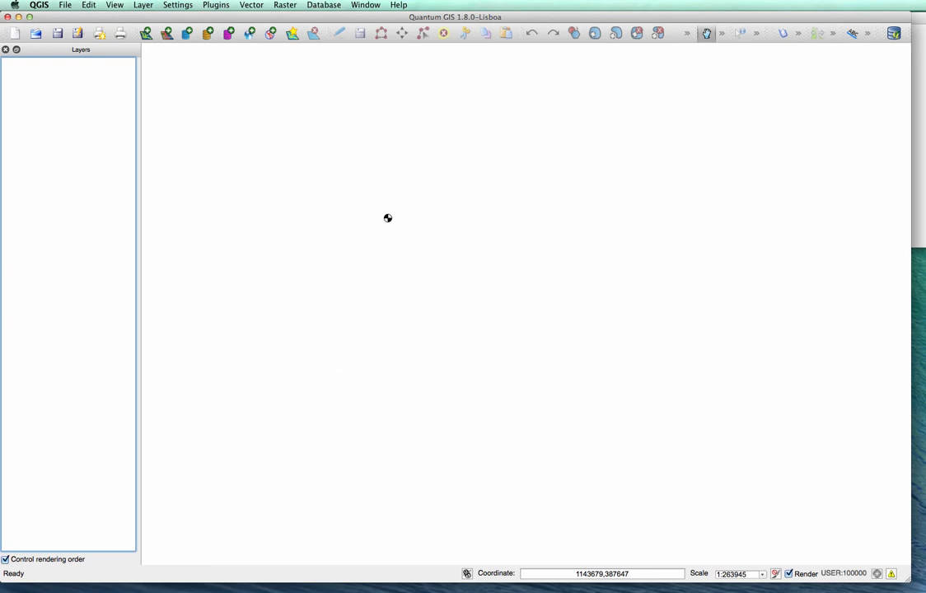
mouse_move(305, 412)
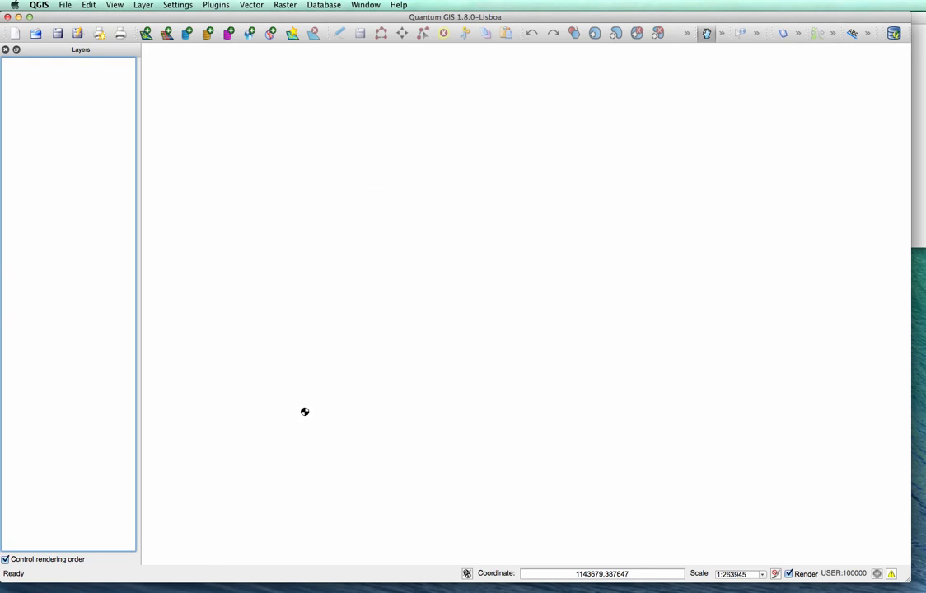
mouse_move(388, 256)
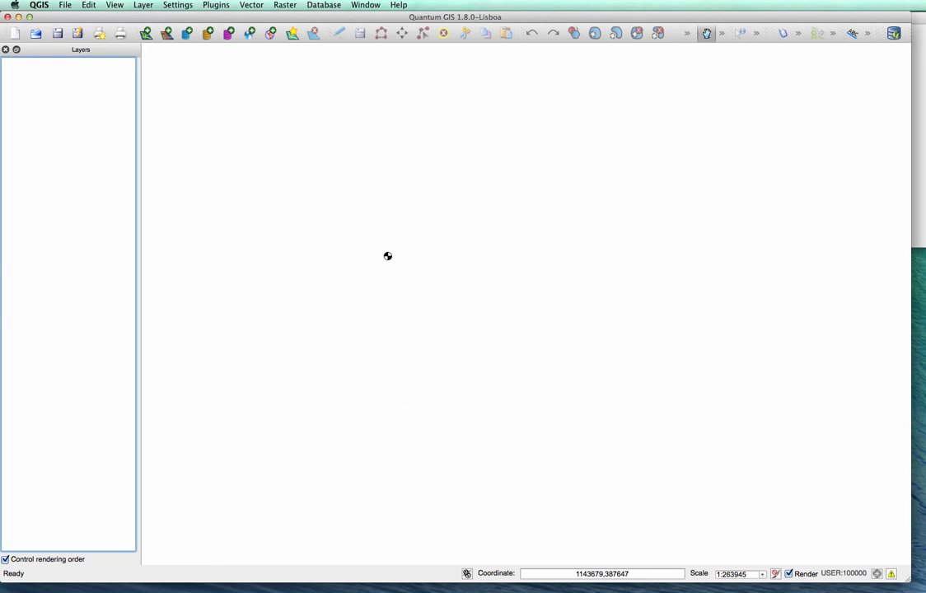
mouse_move(347, 145)
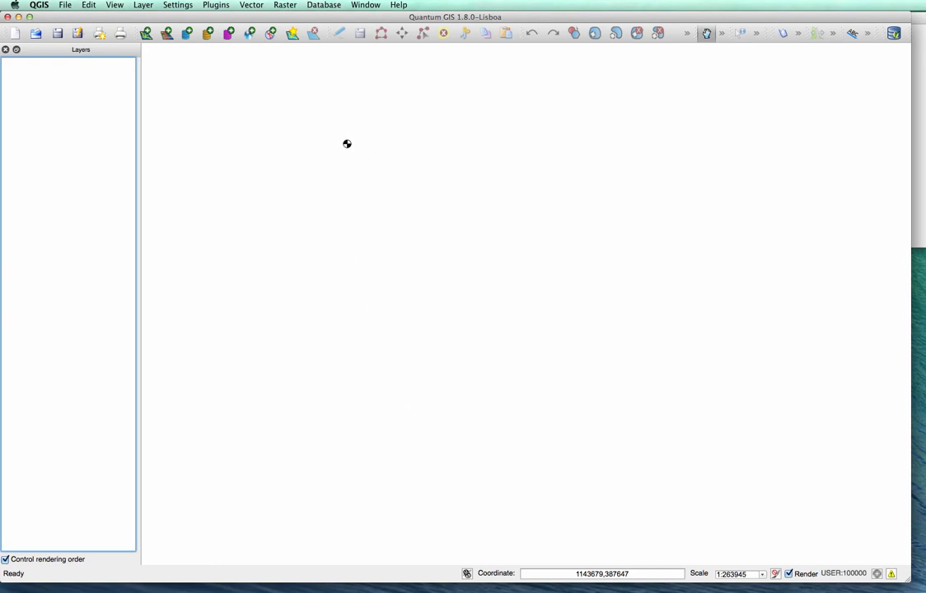
mouse_move(419, 190)
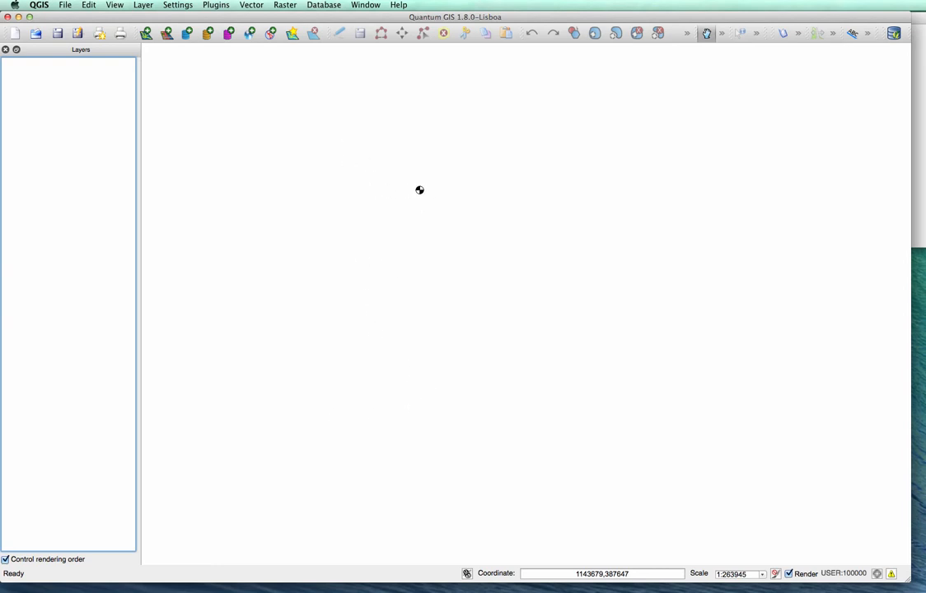
mouse_move(512, 176)
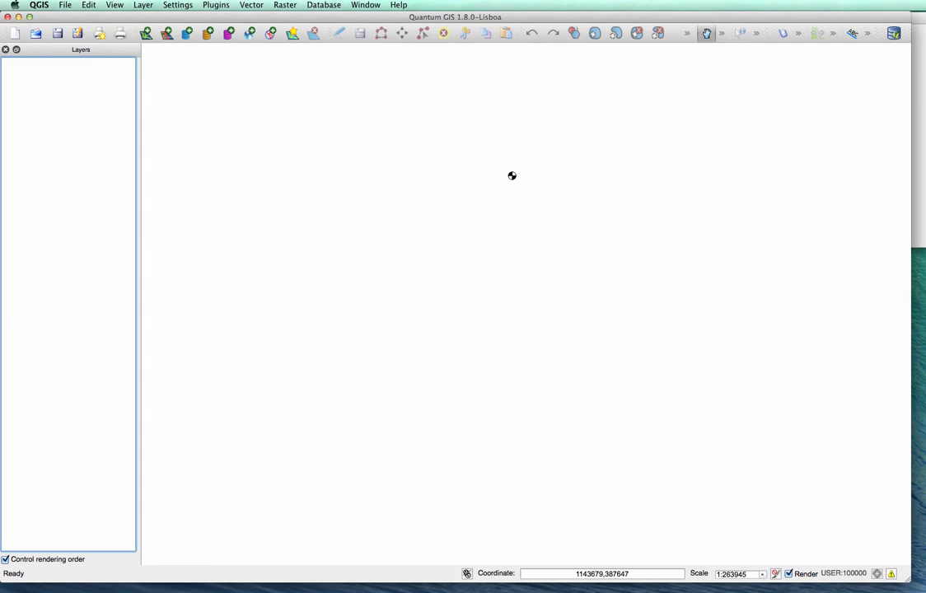
mouse_move(333, 63)
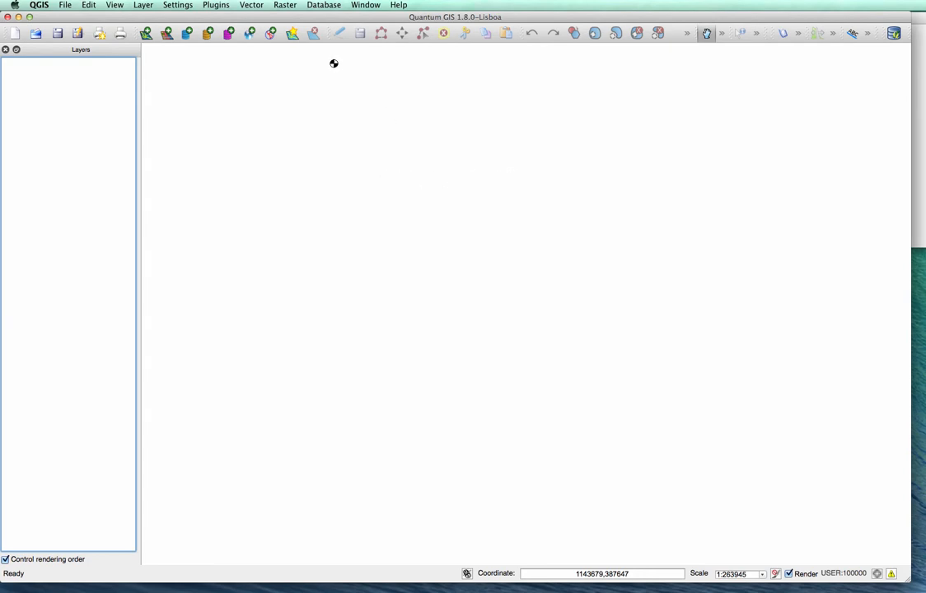
mouse_move(341, 67)
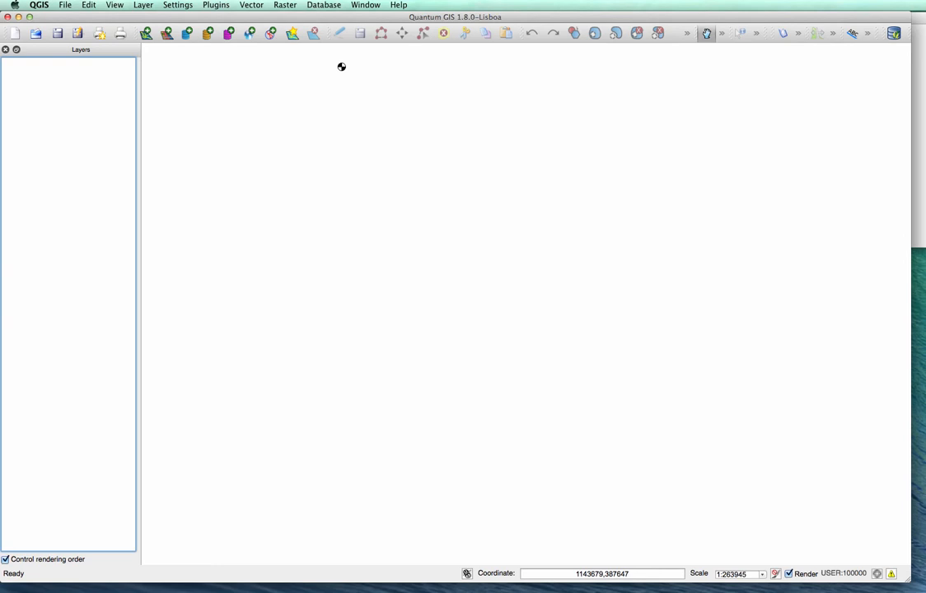
mouse_move(445, 178)
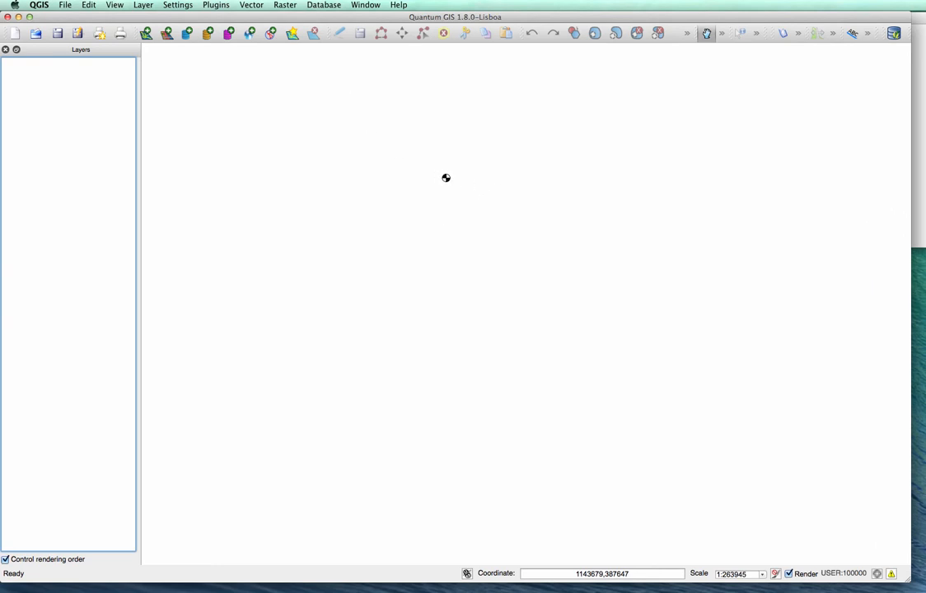
mouse_move(419, 64)
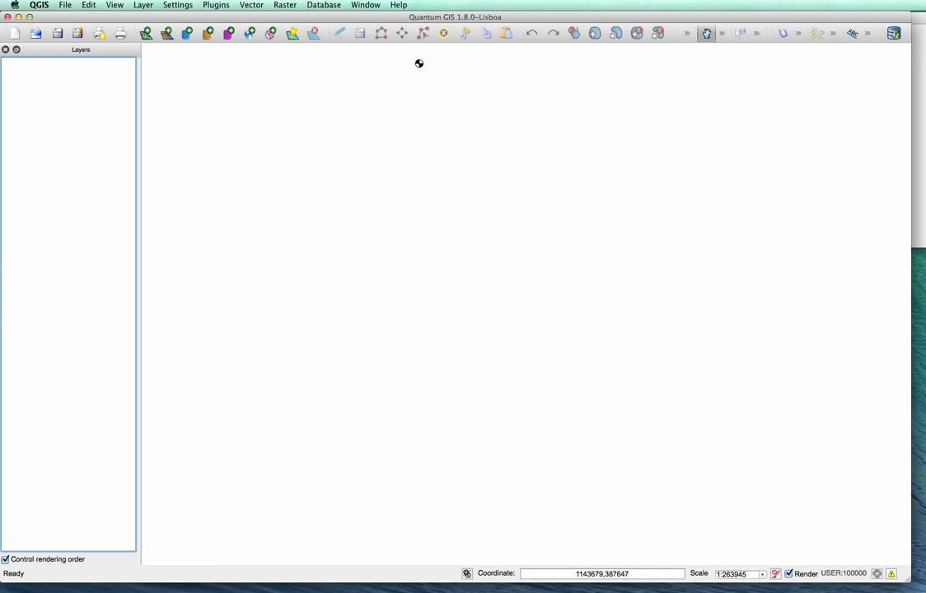
mouse_move(508, 174)
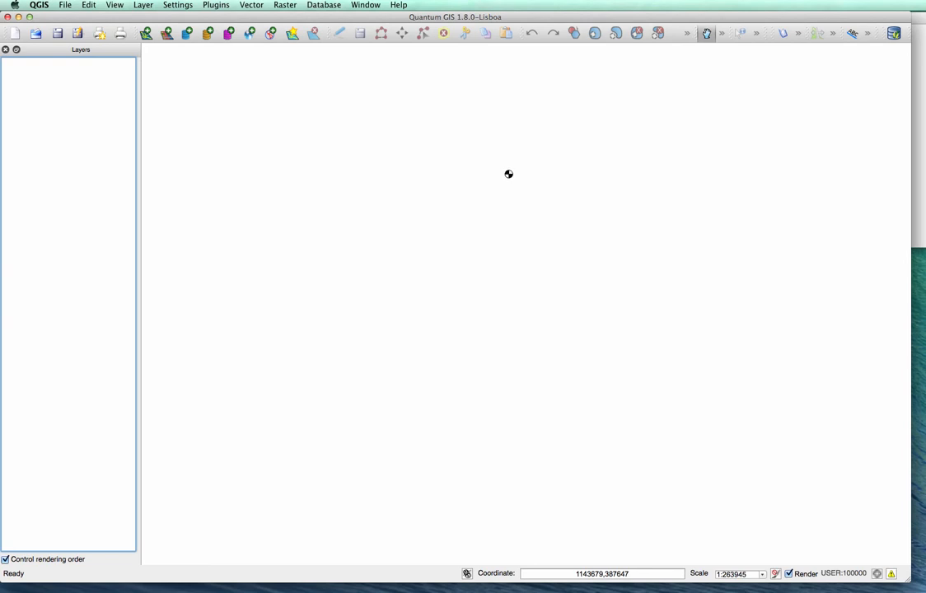
mouse_move(369, 63)
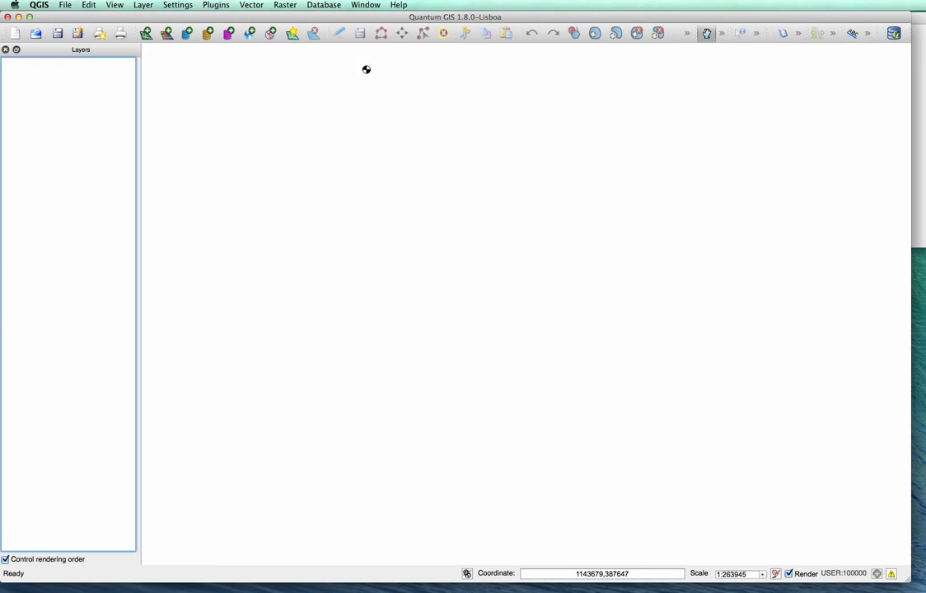
mouse_move(361, 92)
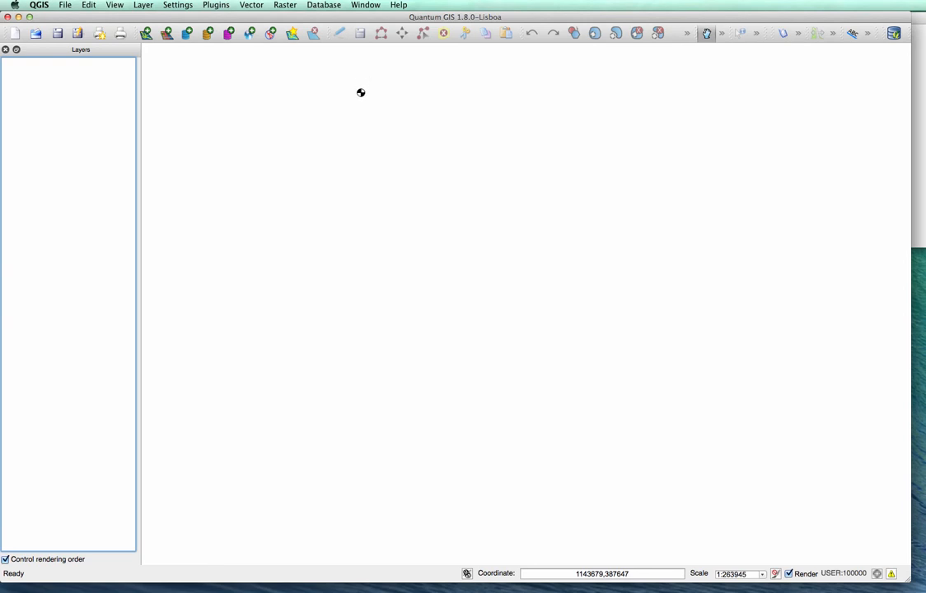
mouse_move(360, 83)
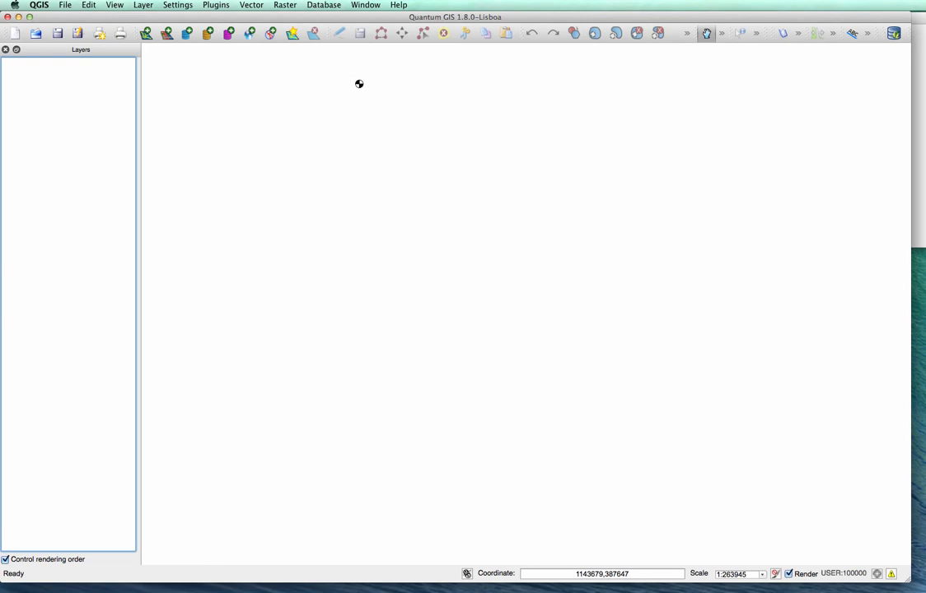
mouse_move(359, 86)
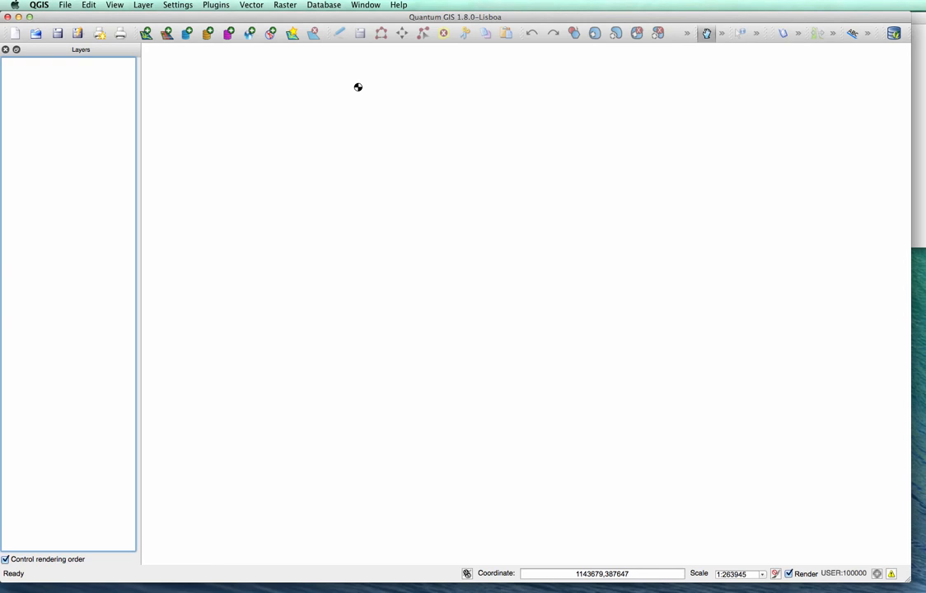
mouse_move(334, 65)
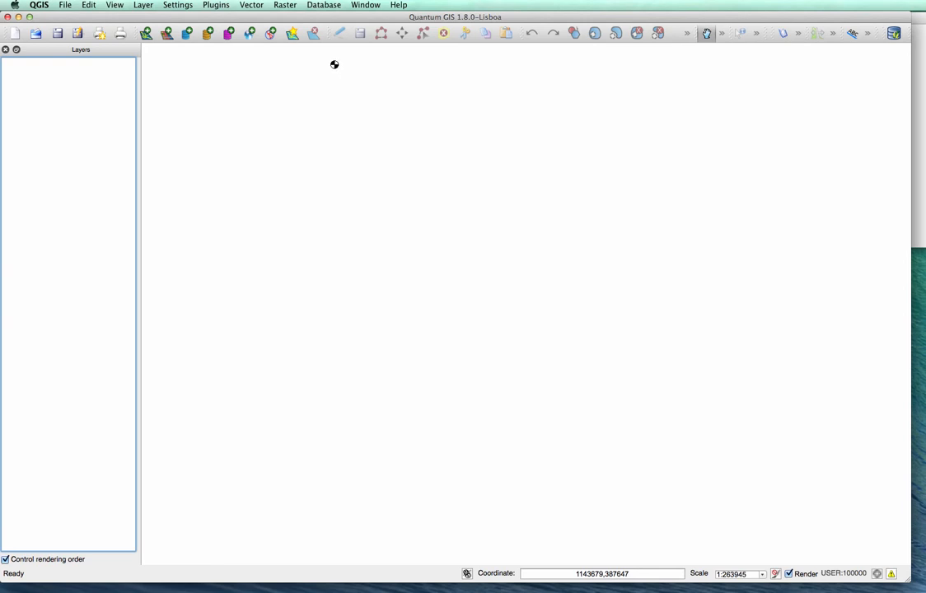
mouse_move(342, 75)
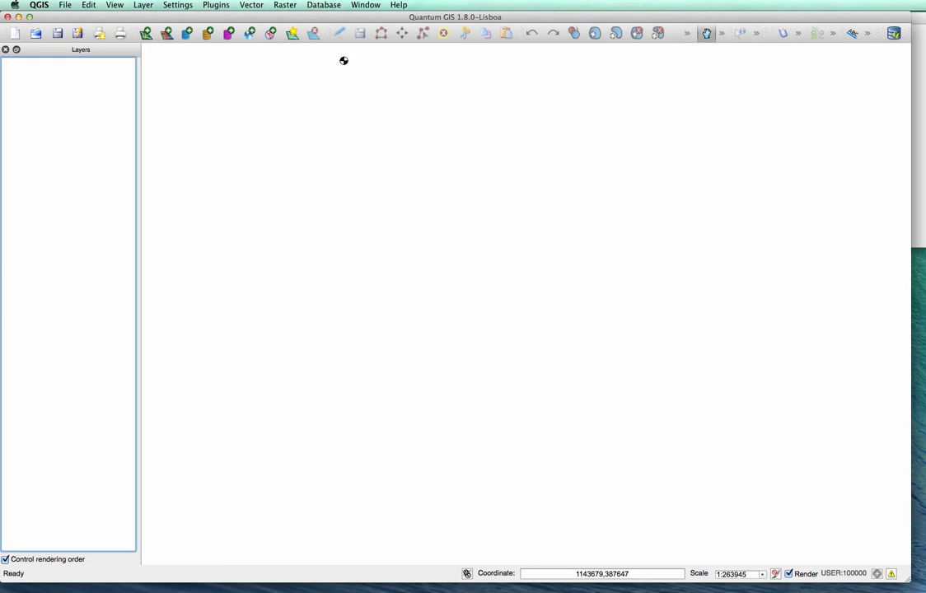
mouse_move(454, 311)
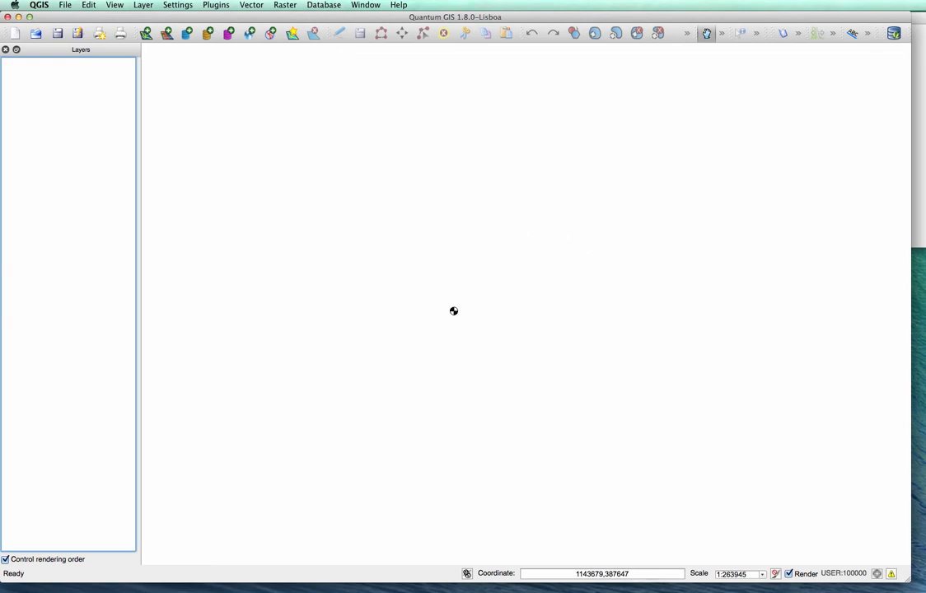
mouse_move(309, 410)
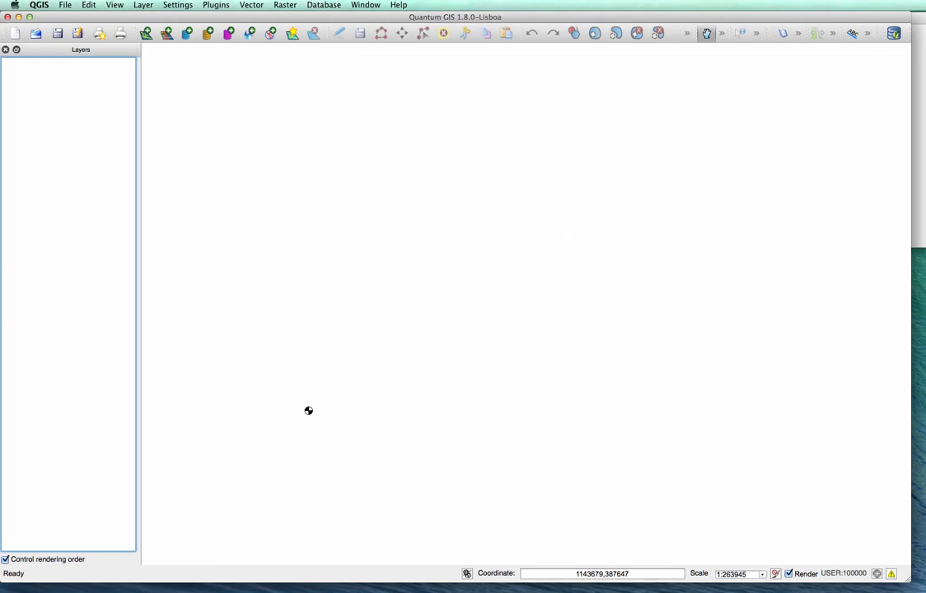
mouse_move(429, 314)
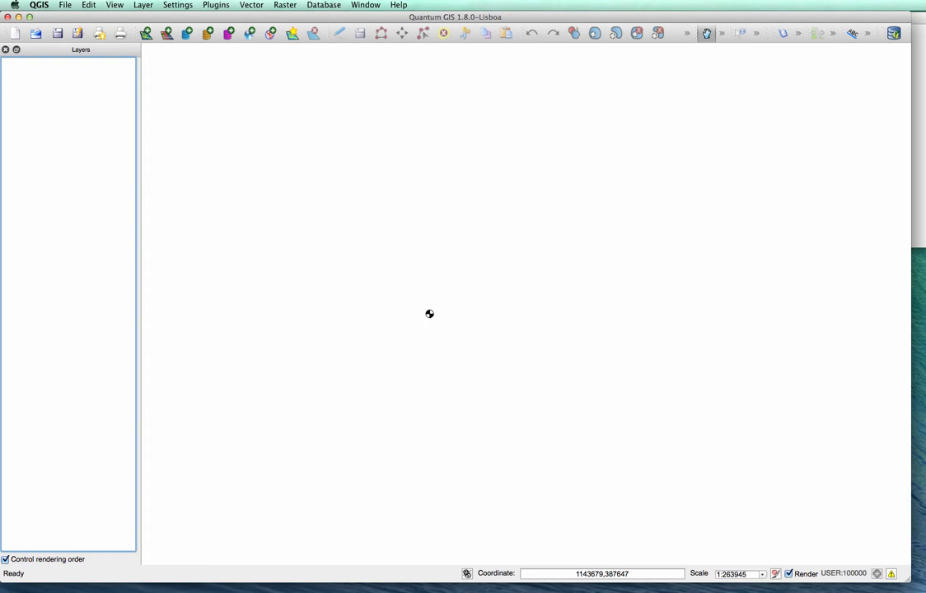
mouse_move(535, 190)
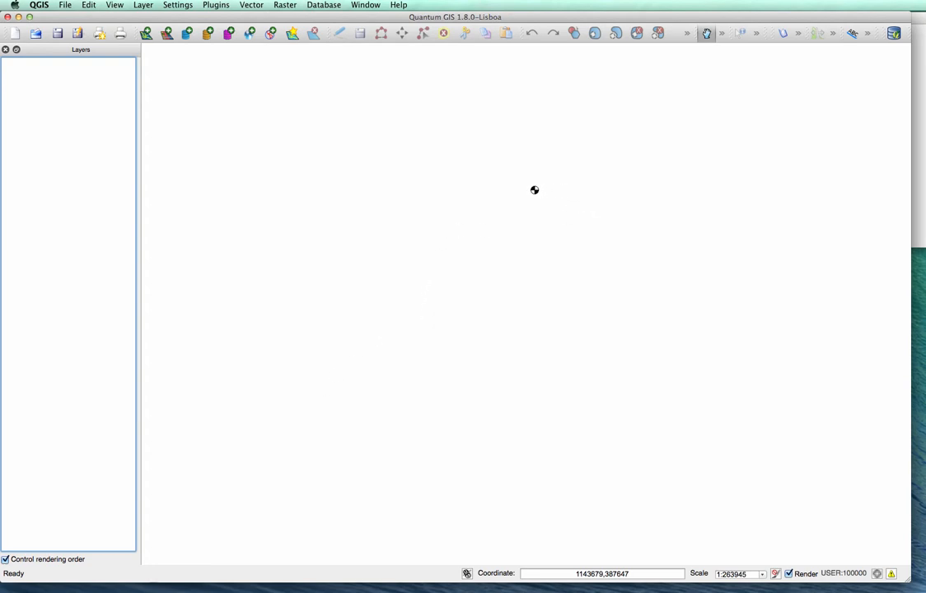
mouse_move(624, 206)
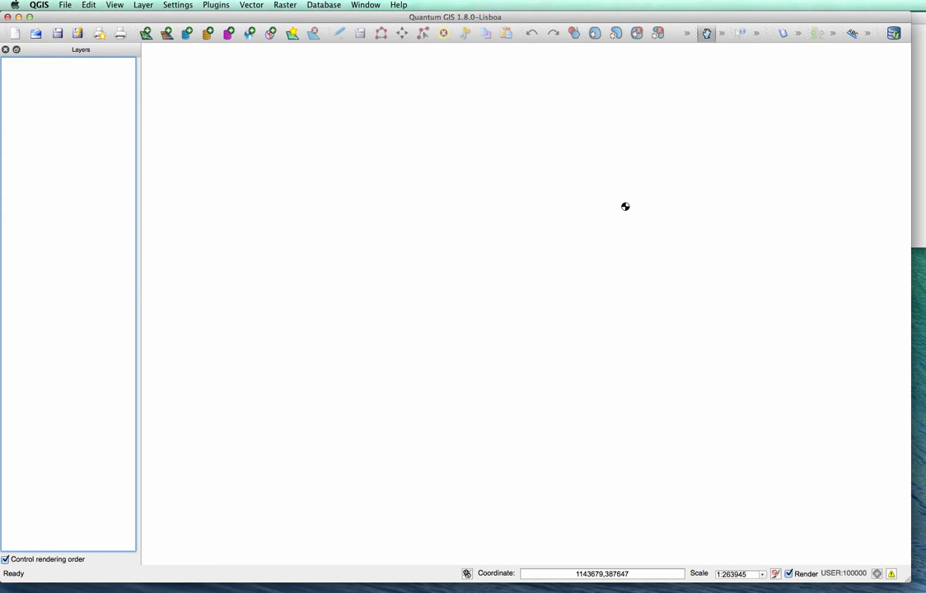
mouse_move(618, 211)
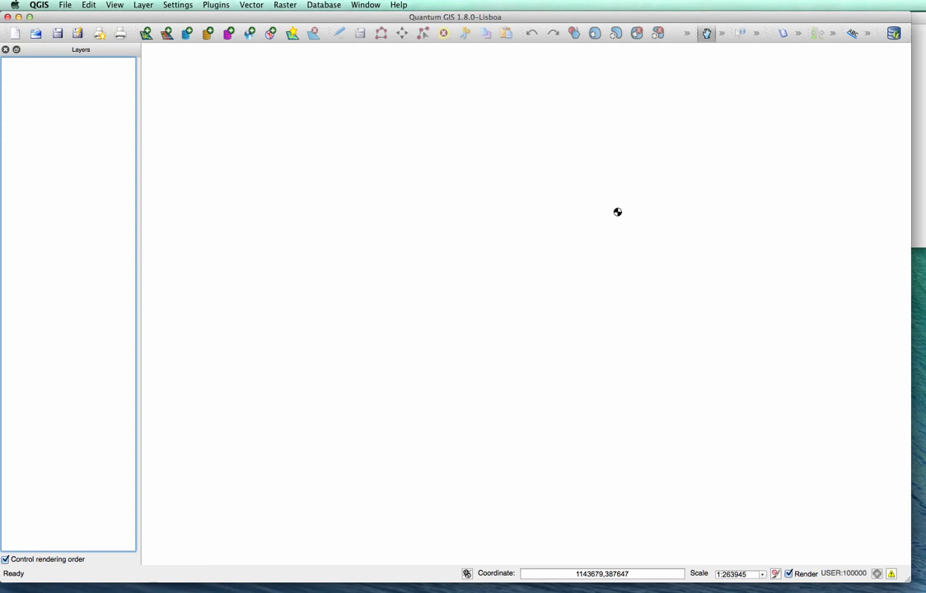
mouse_move(528, 211)
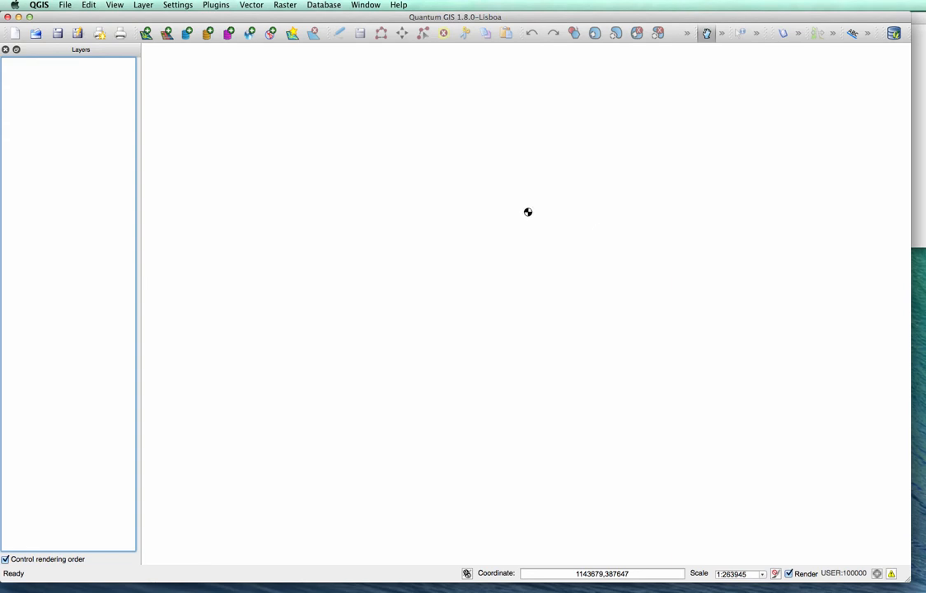
mouse_move(439, 213)
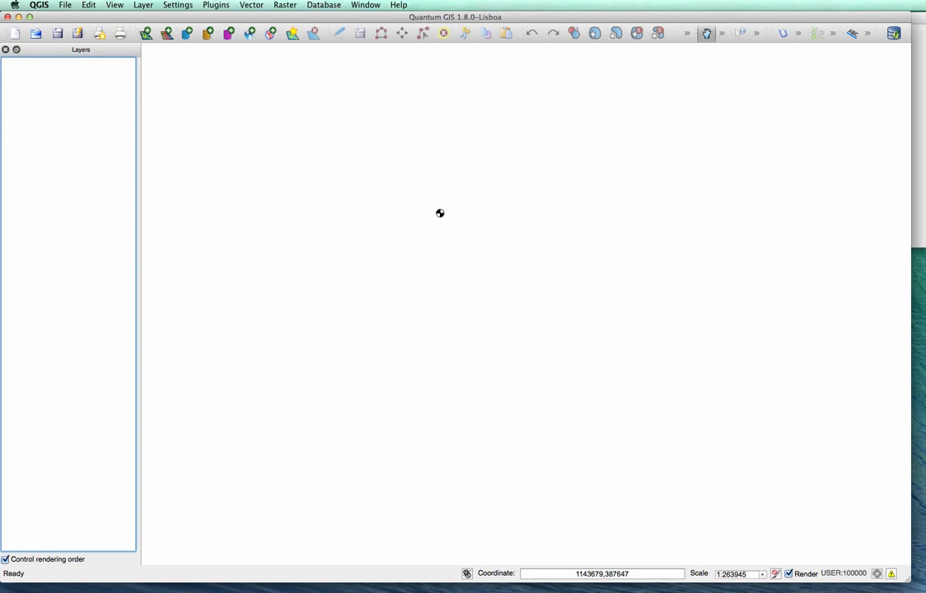
mouse_move(445, 299)
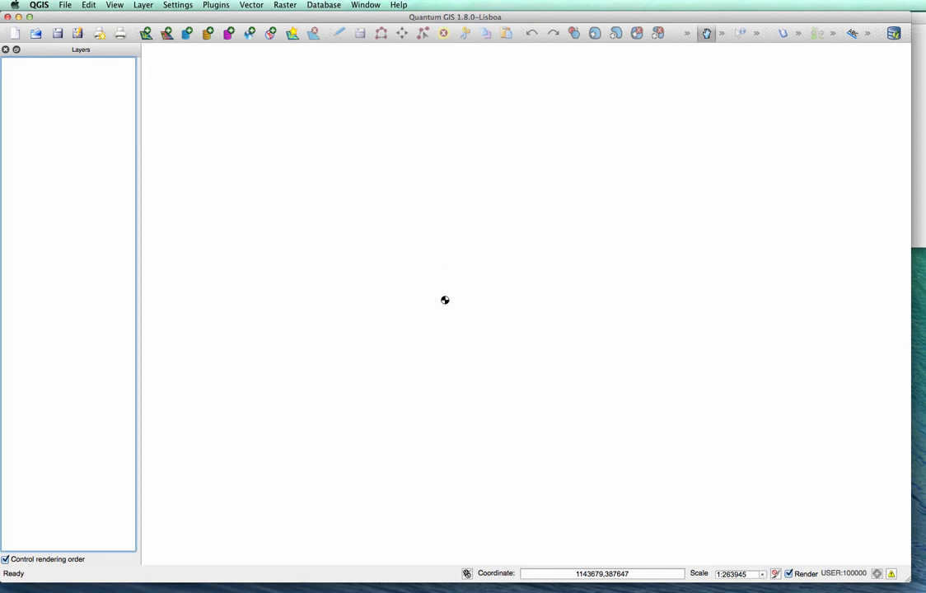
mouse_move(395, 483)
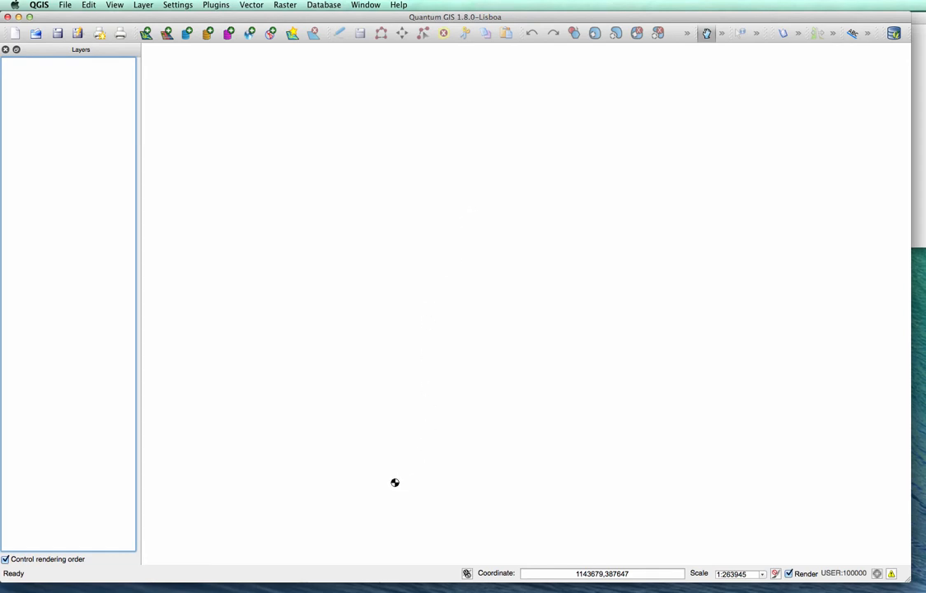
mouse_move(377, 431)
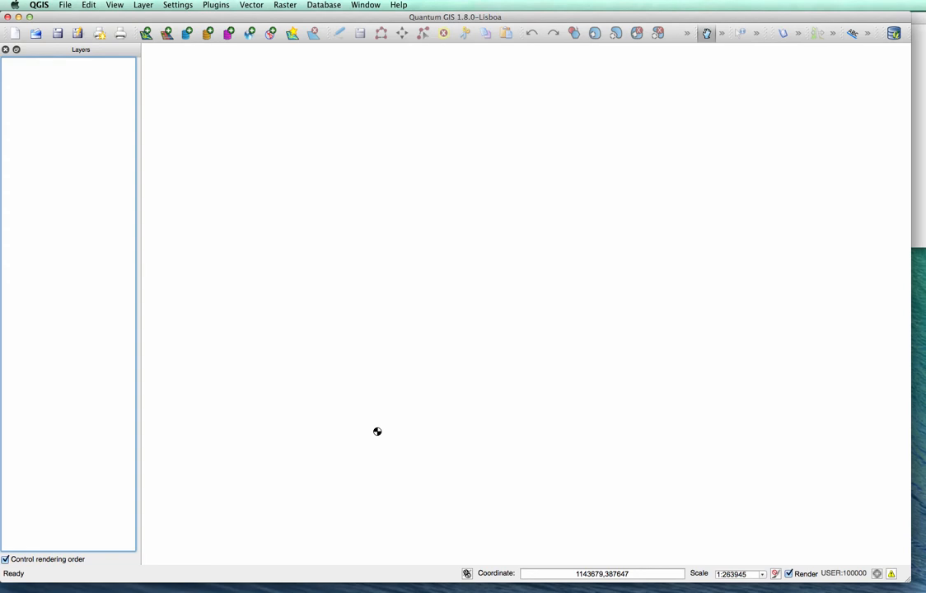
mouse_move(416, 352)
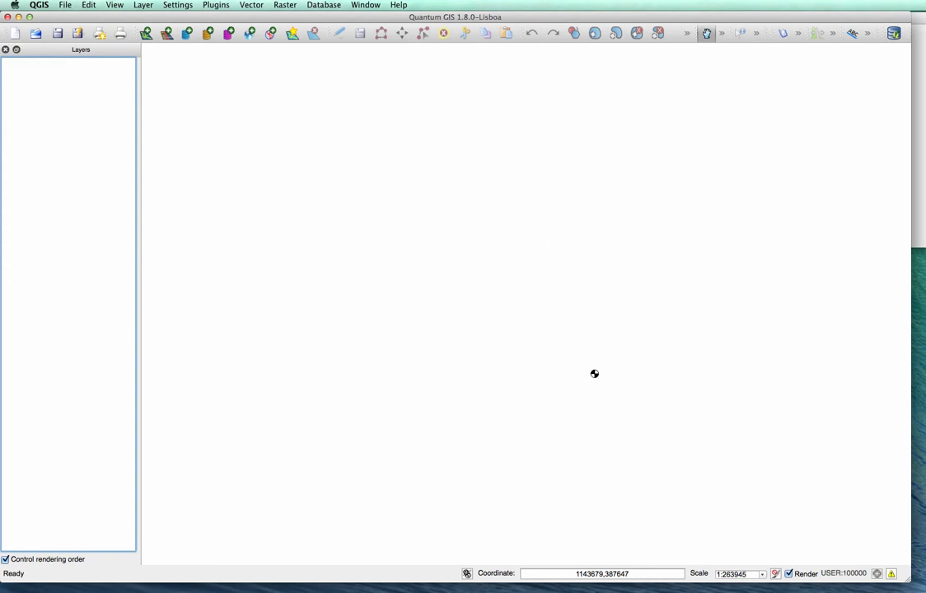
mouse_move(483, 211)
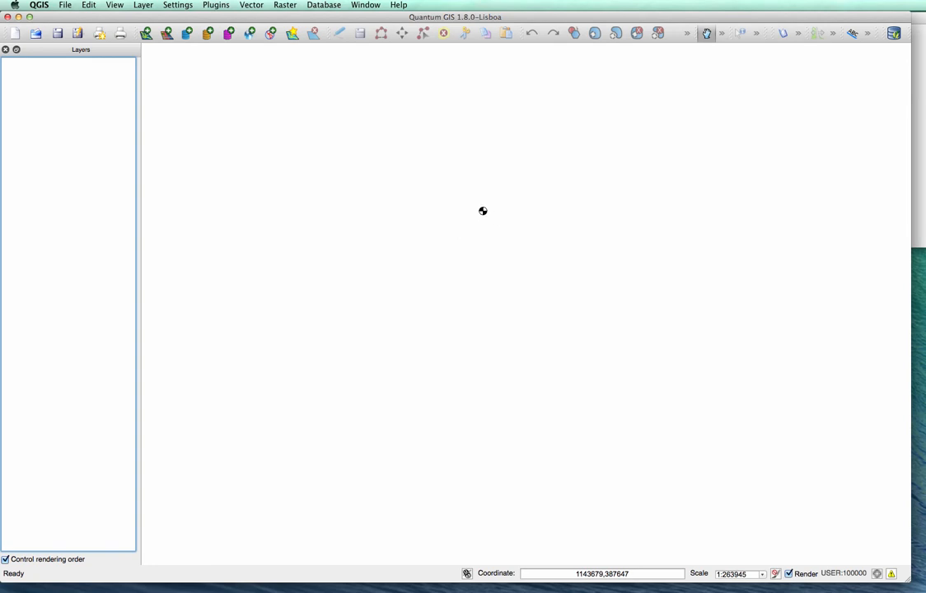
mouse_move(532, 256)
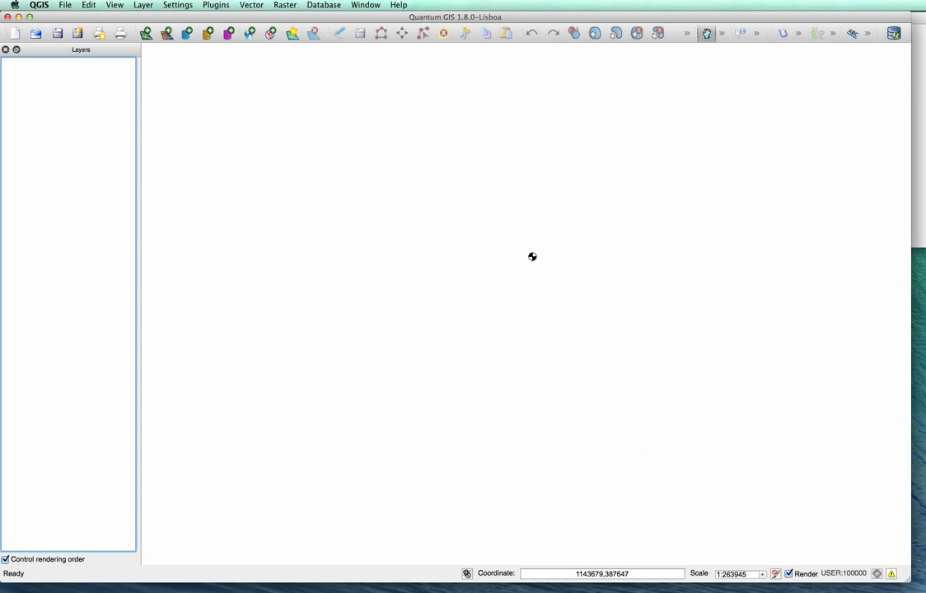
mouse_move(456, 213)
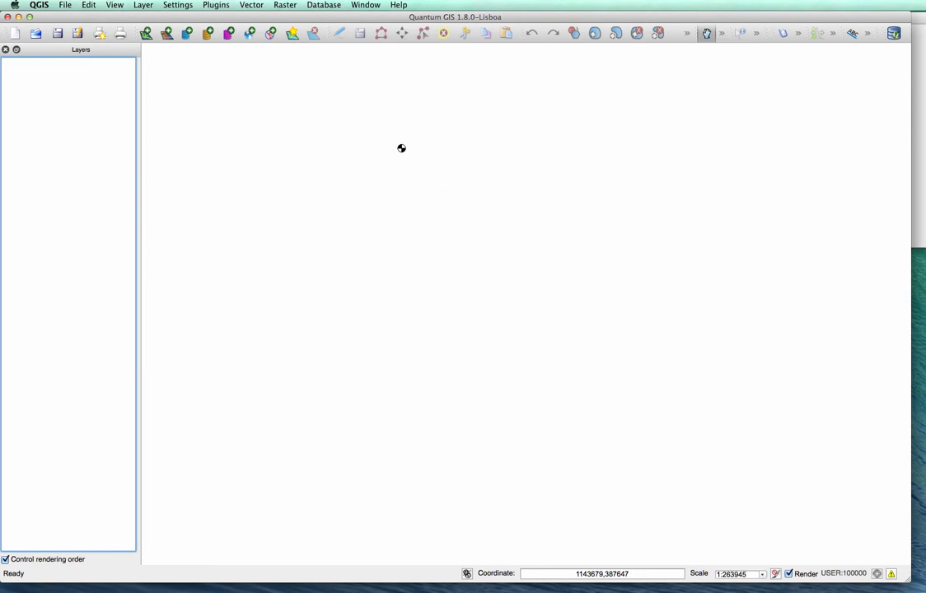
mouse_move(403, 273)
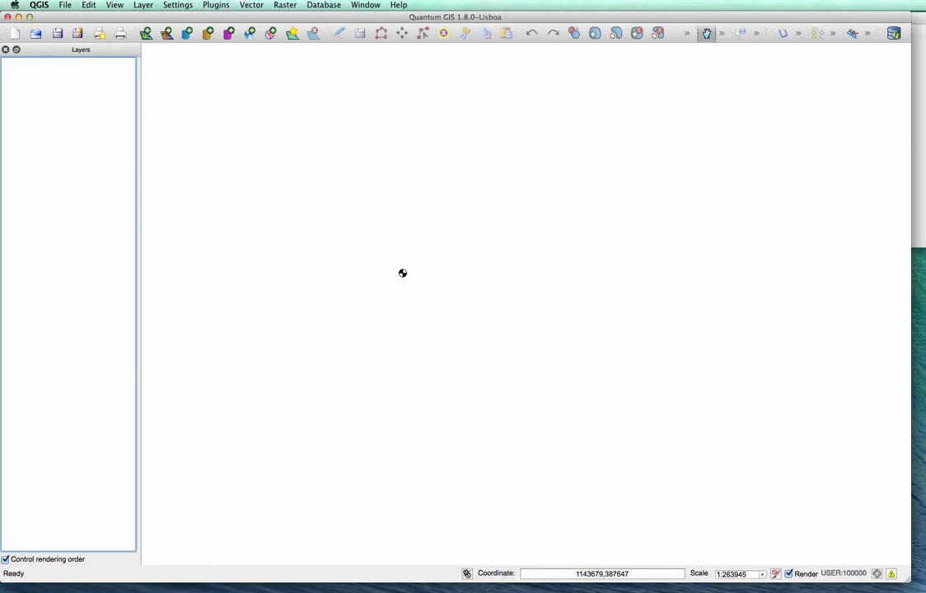
mouse_move(403, 297)
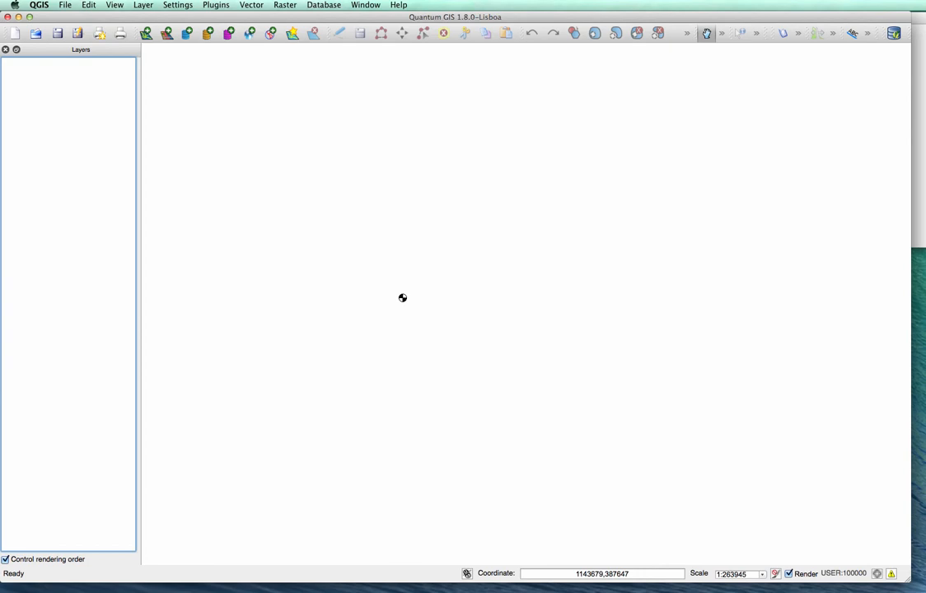
mouse_move(650, 469)
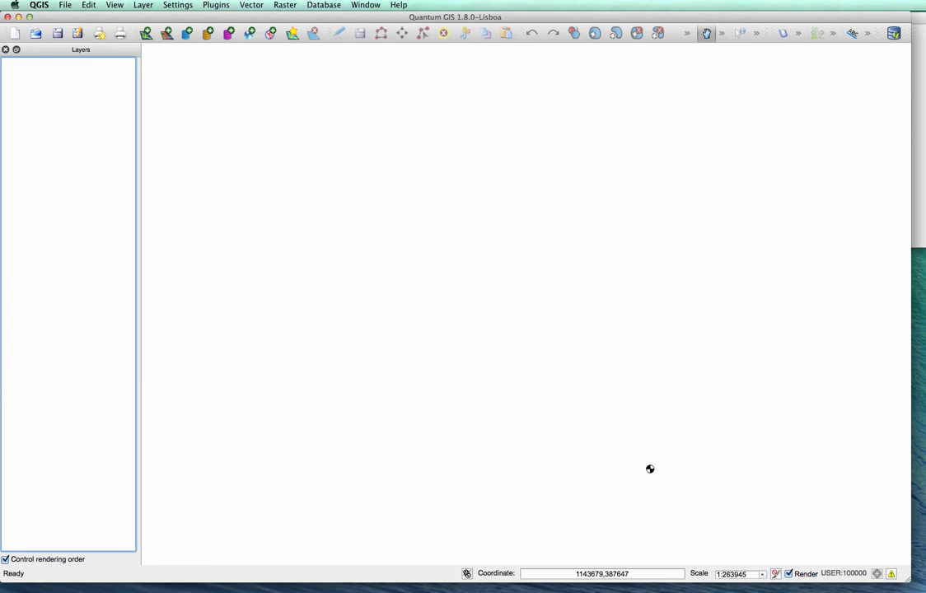
mouse_move(390, 302)
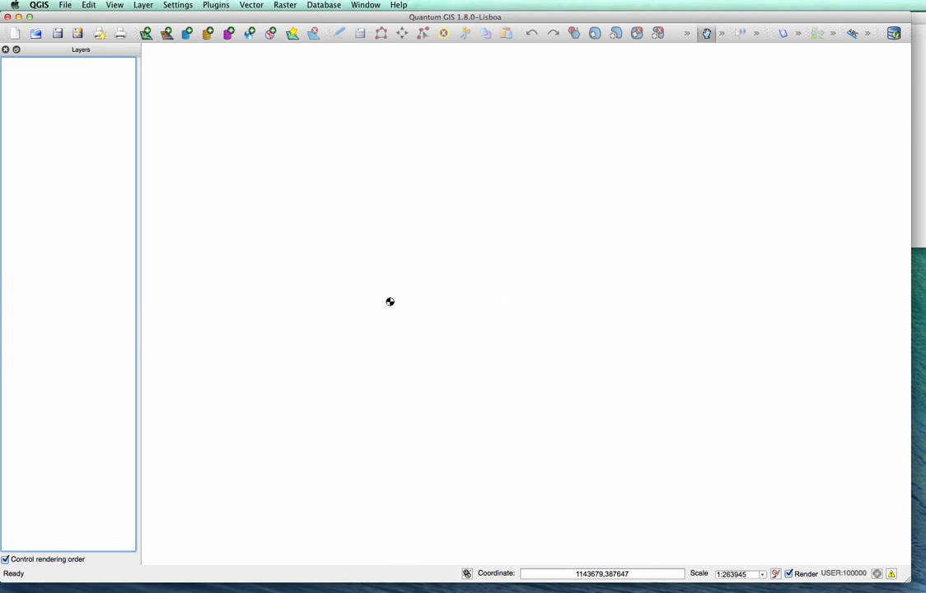
mouse_move(497, 235)
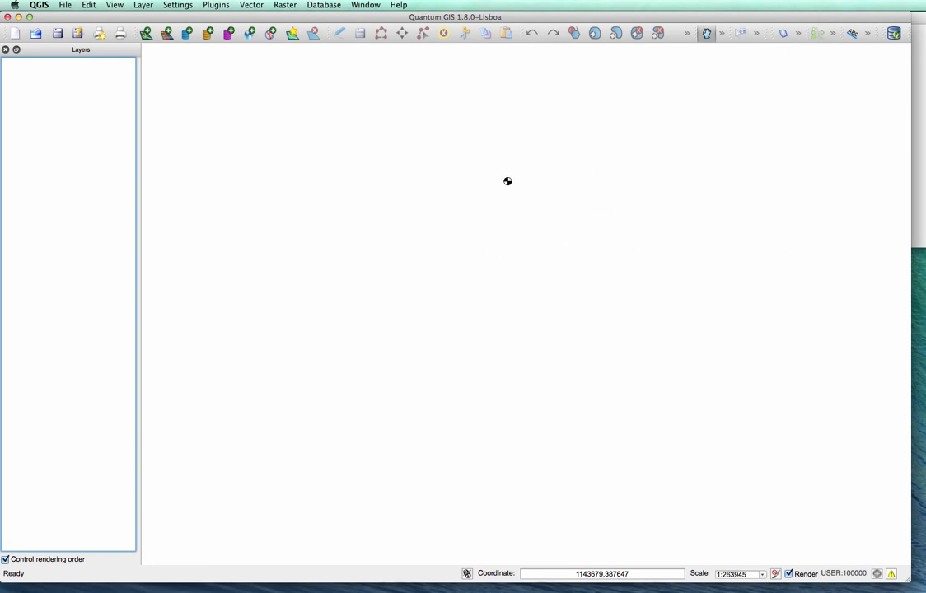
mouse_move(65, 77)
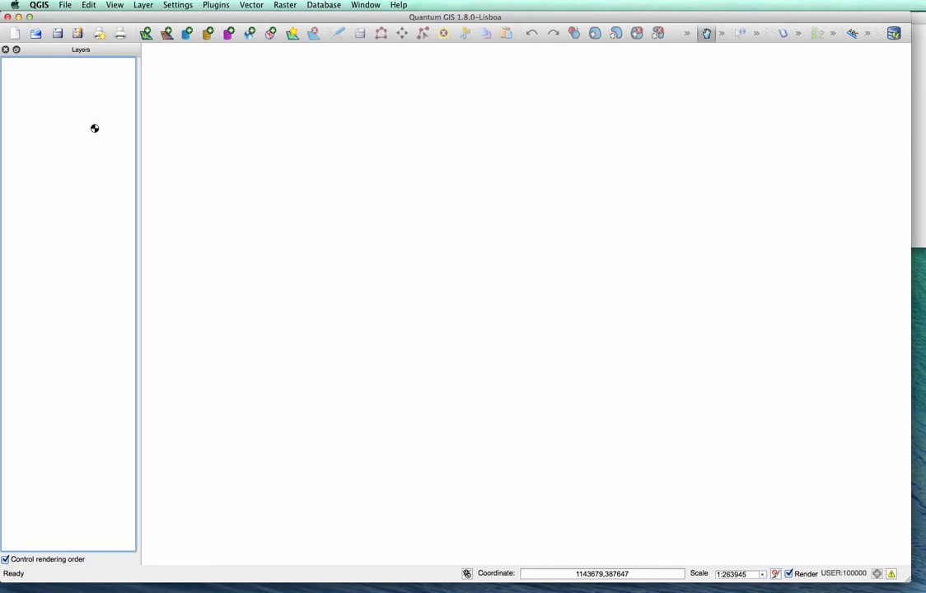
mouse_move(124, 257)
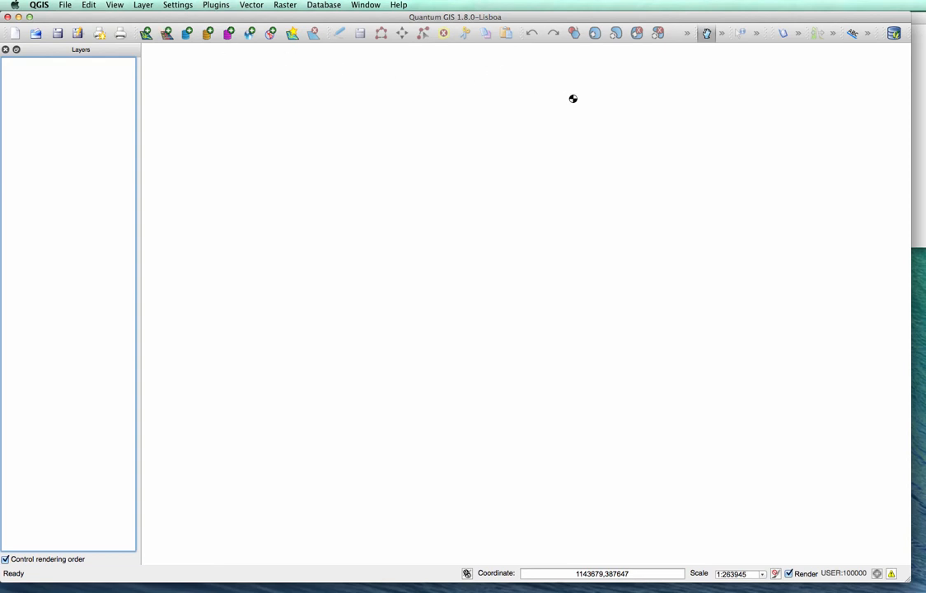
mouse_move(568, 92)
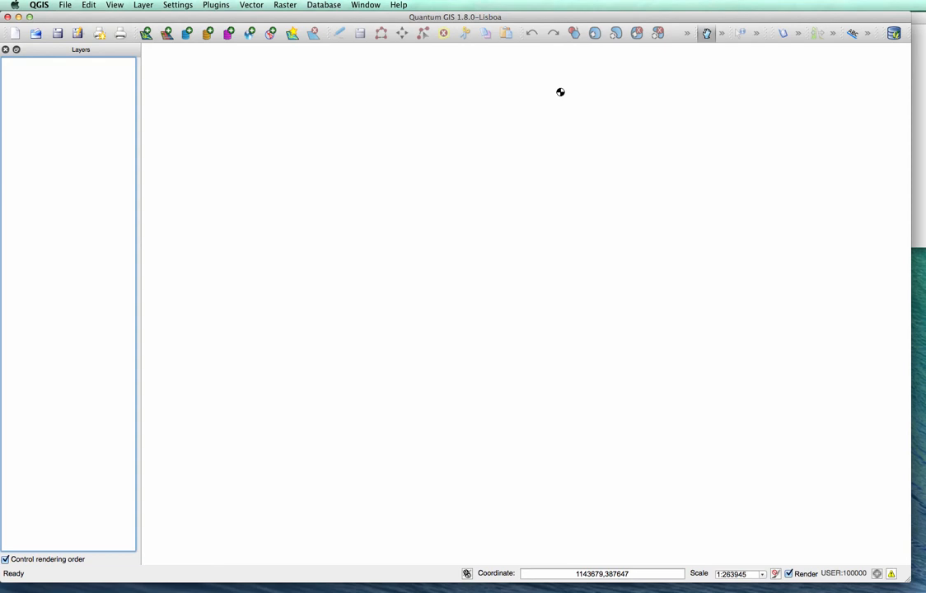
mouse_move(688, 224)
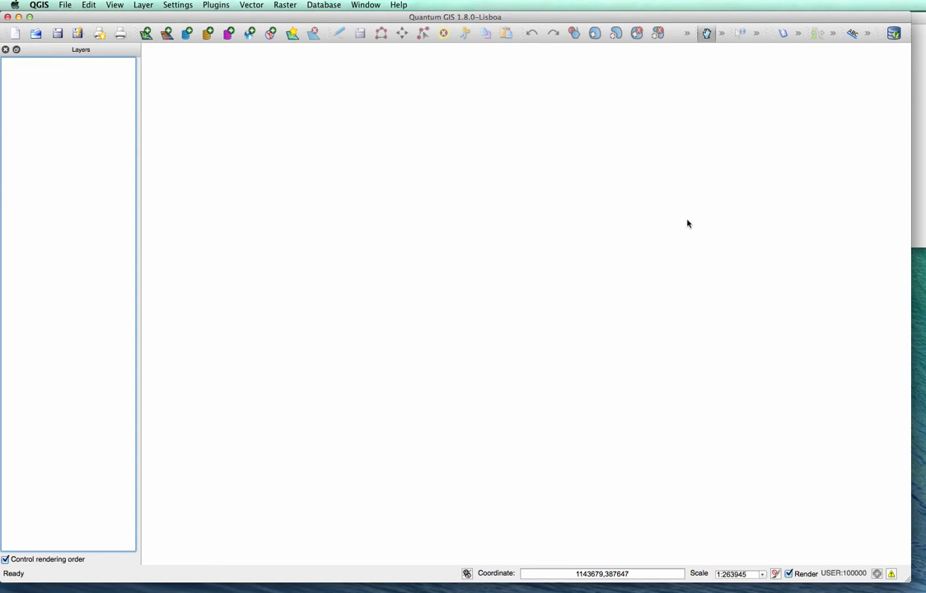
mouse_move(734, 160)
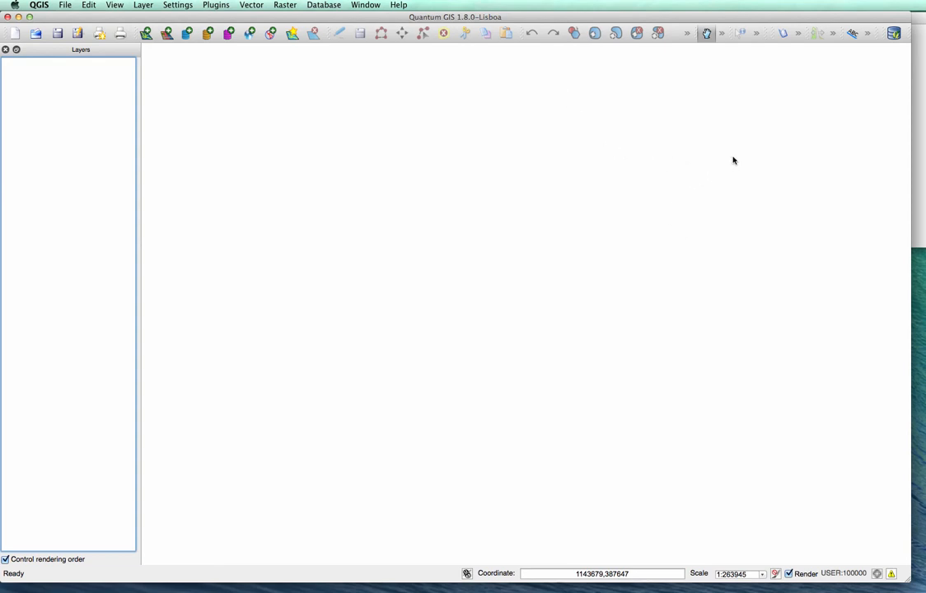
mouse_move(676, 213)
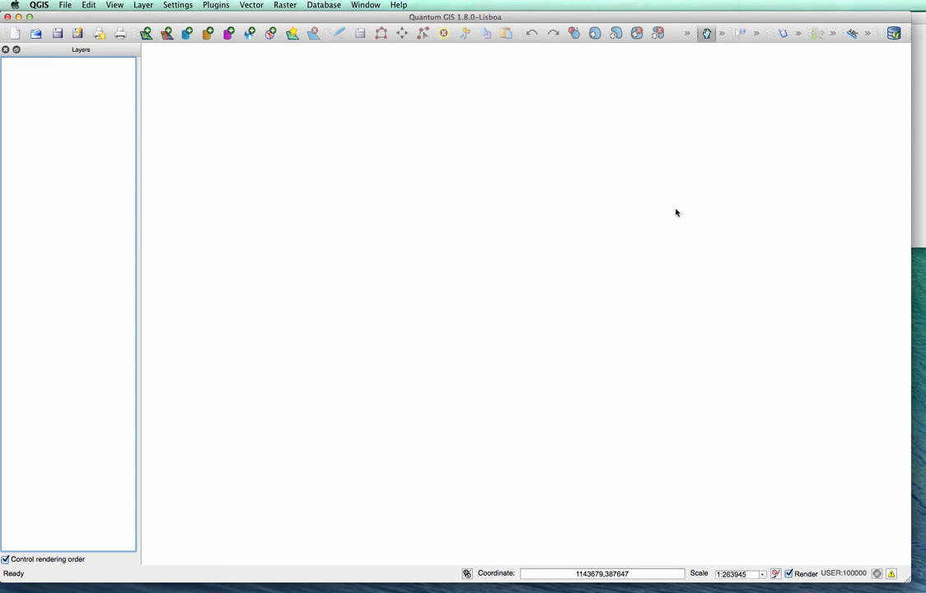
mouse_move(680, 313)
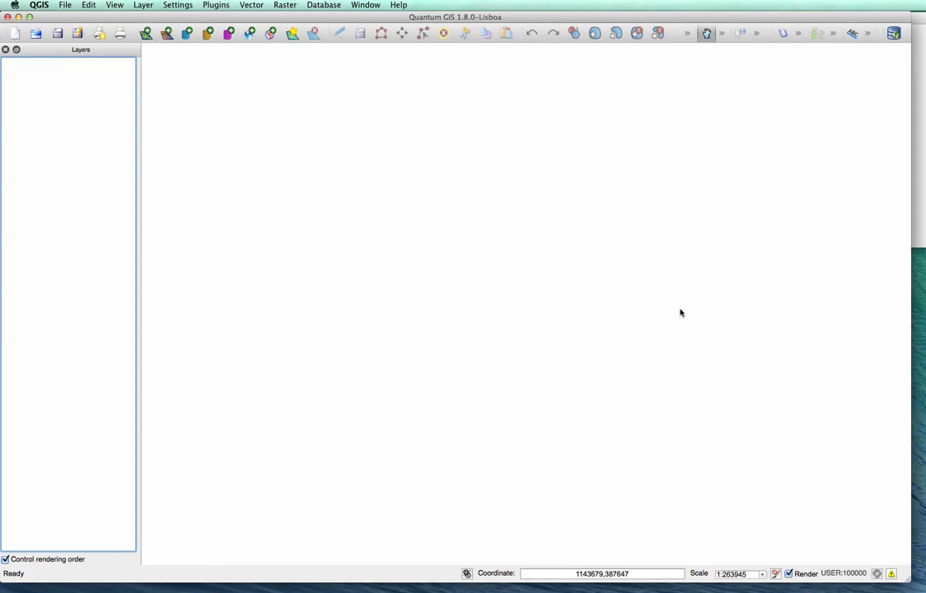
mouse_move(669, 297)
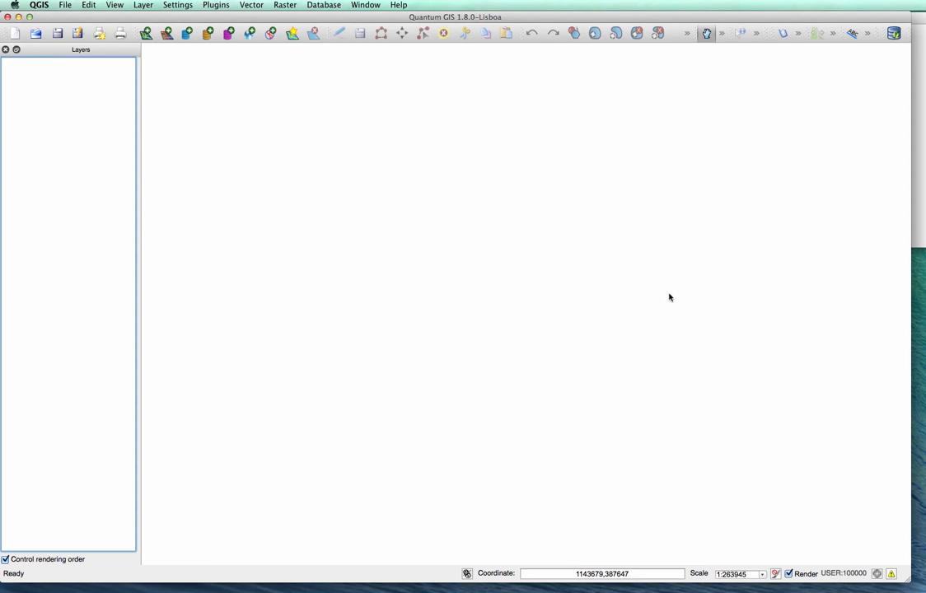
mouse_move(675, 286)
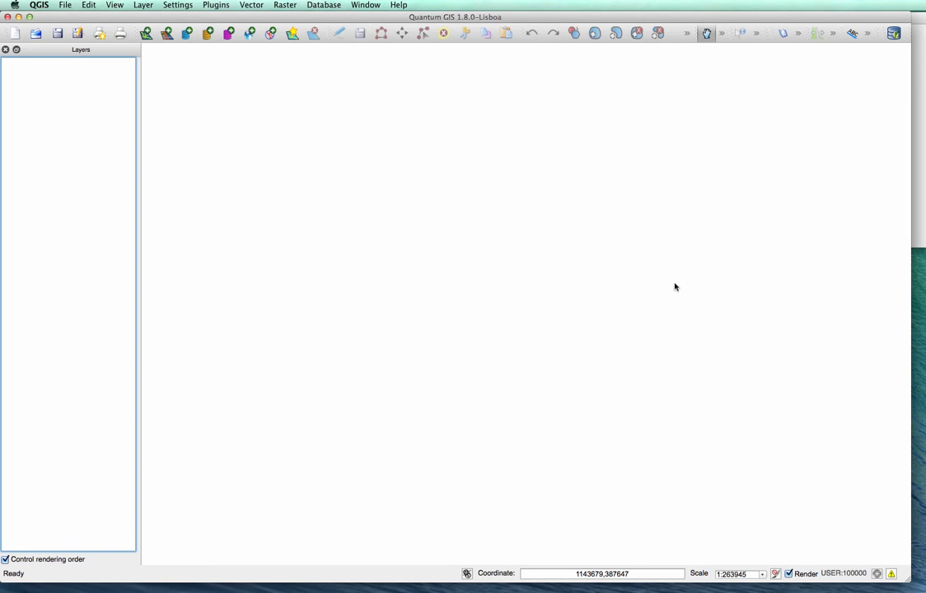
mouse_move(723, 264)
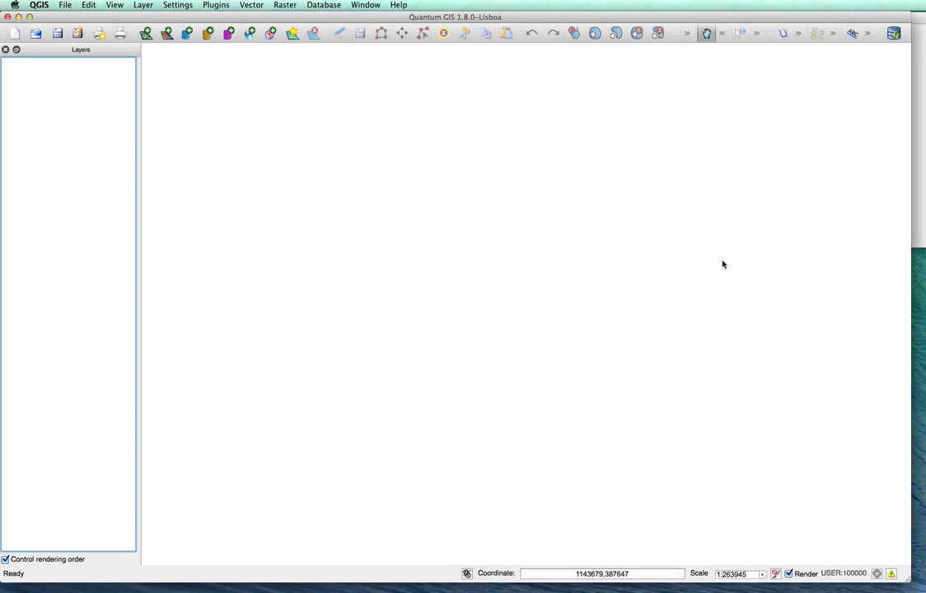
mouse_move(711, 279)
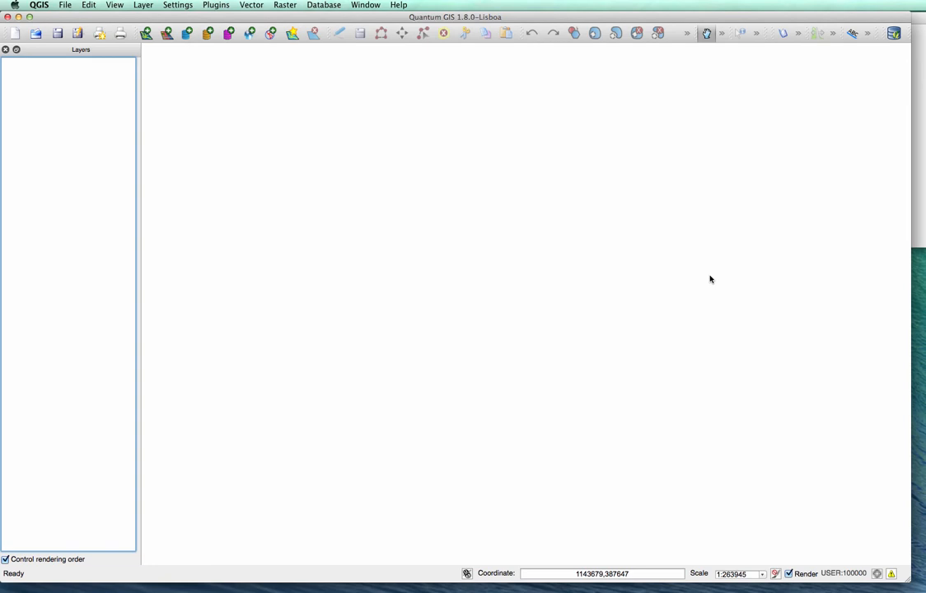
mouse_move(717, 268)
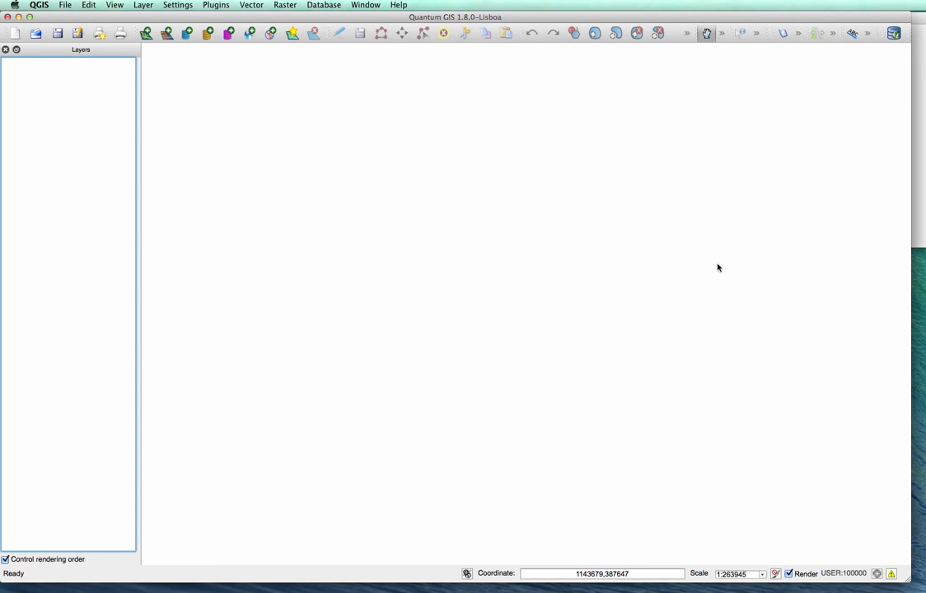
mouse_move(836, 361)
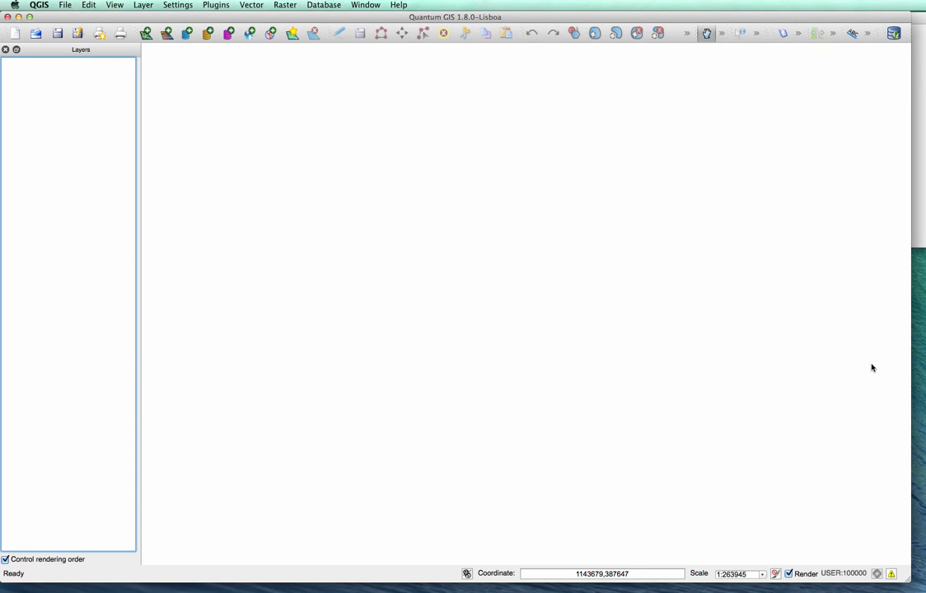
mouse_move(871, 370)
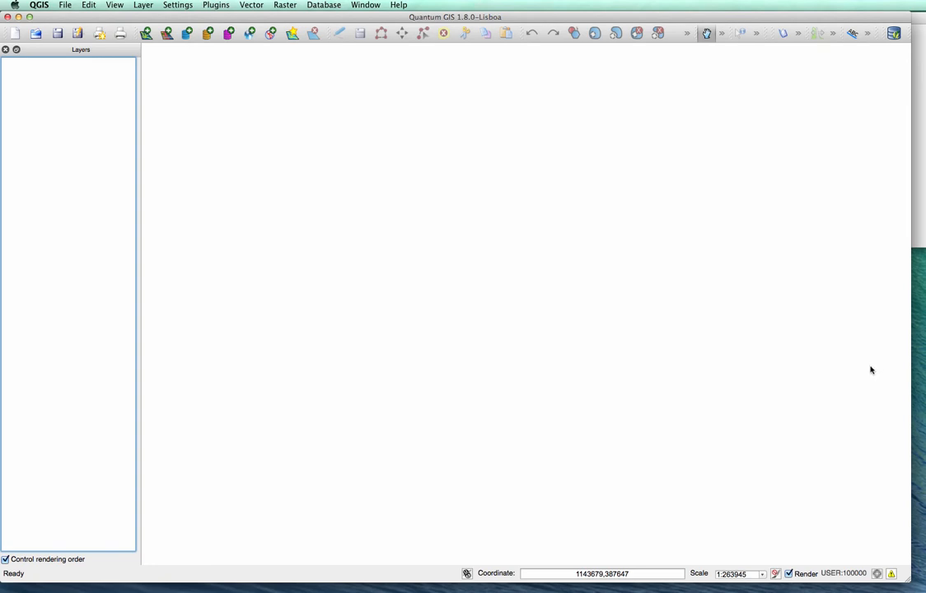
mouse_move(575, 112)
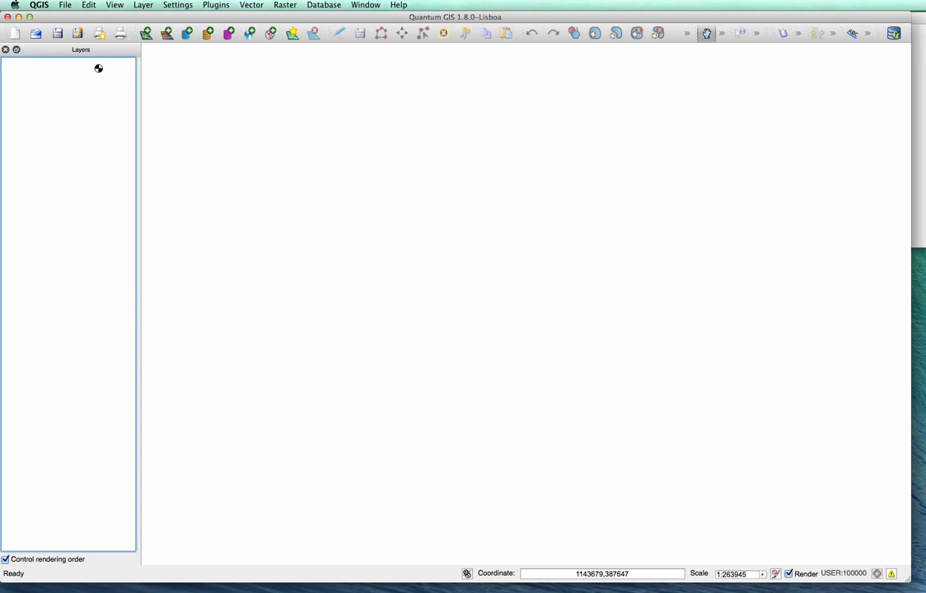
mouse_move(78, 59)
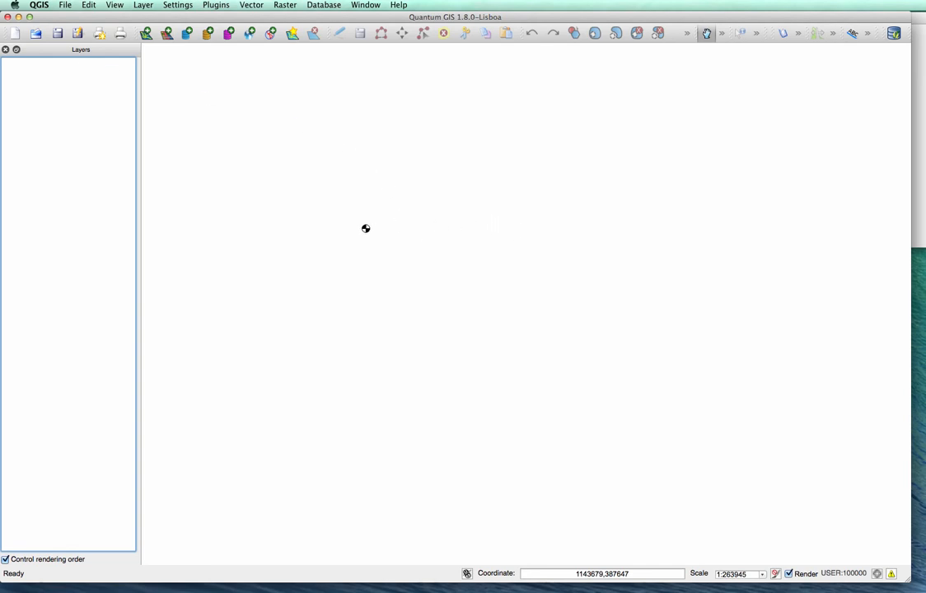
mouse_move(311, 130)
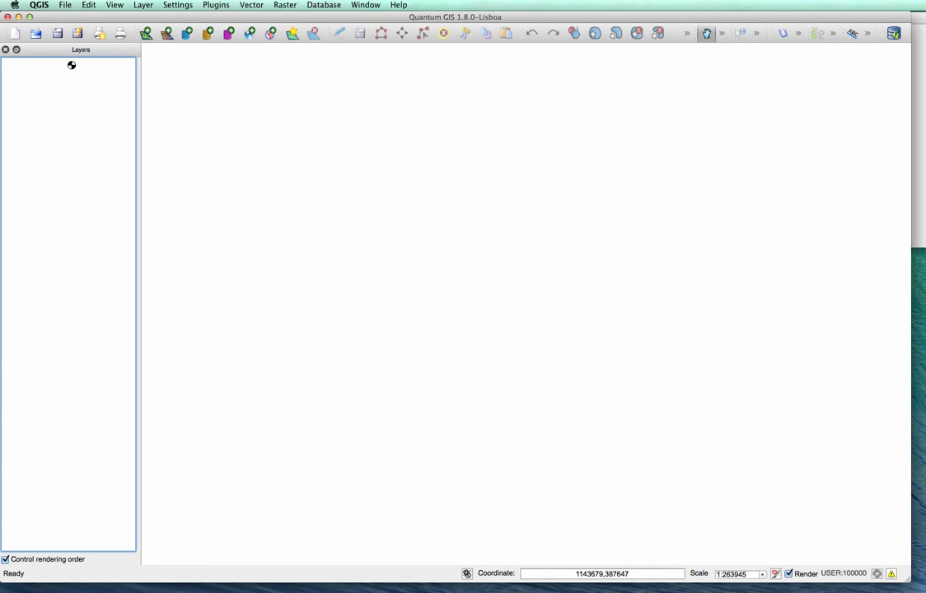
mouse_move(111, 111)
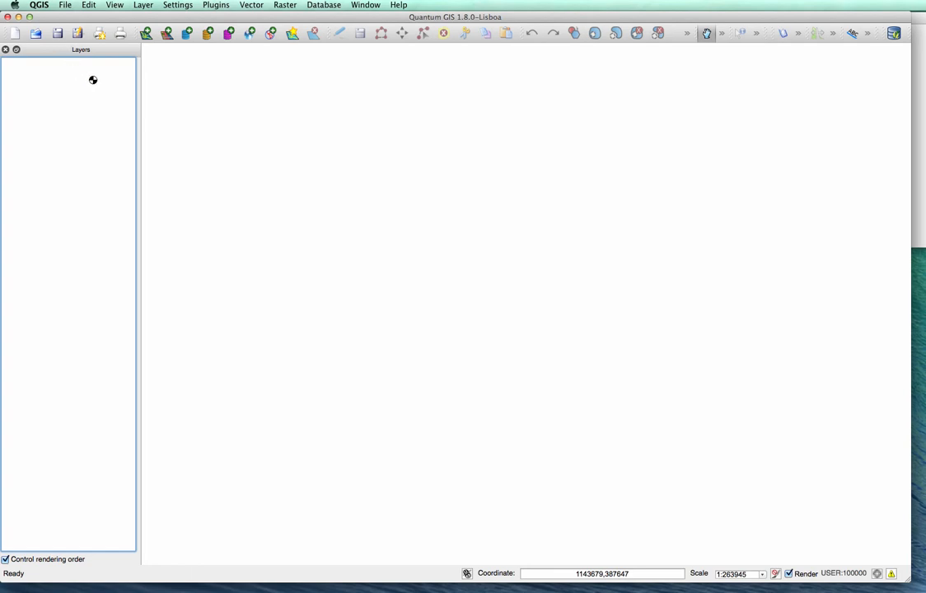
mouse_move(143, 95)
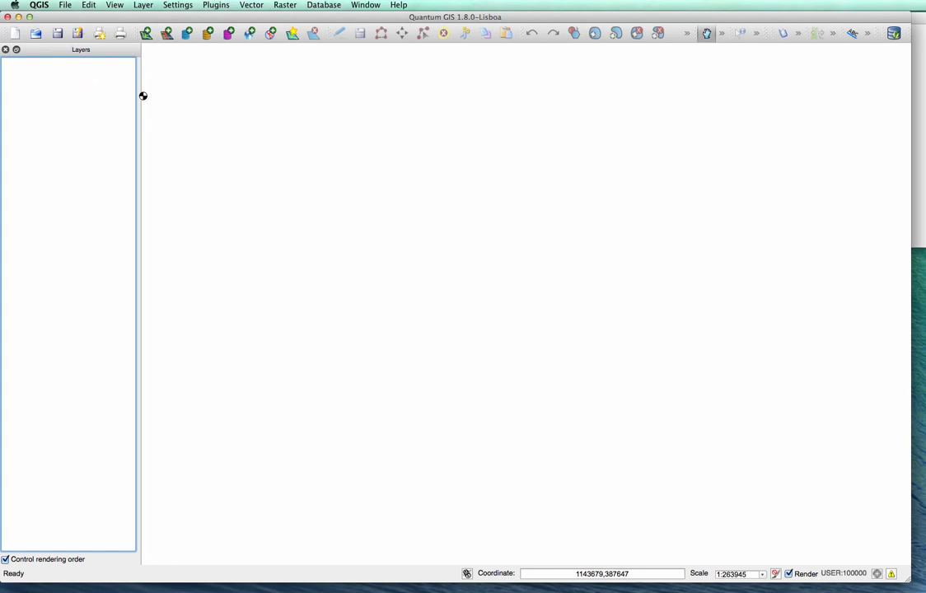
mouse_move(478, 390)
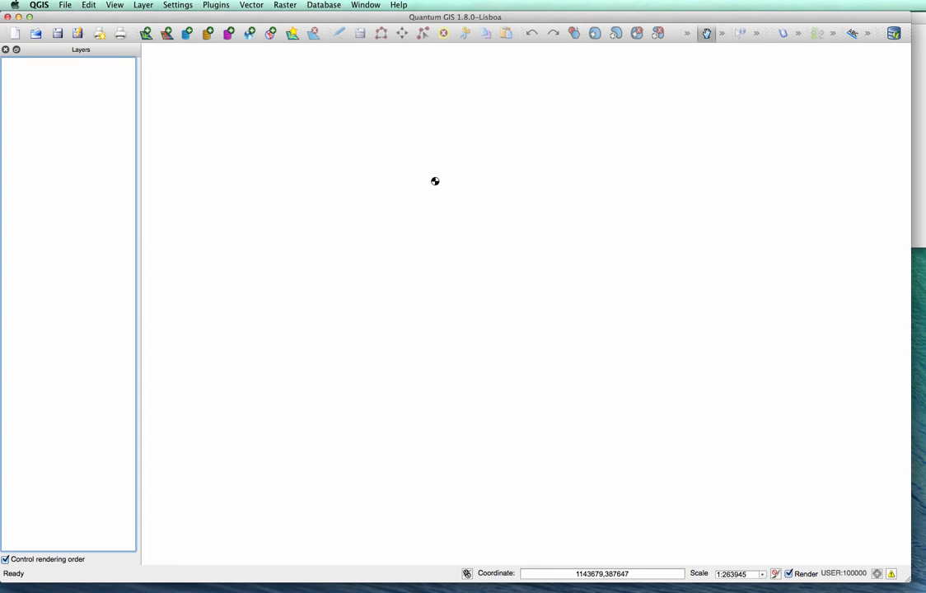
mouse_move(463, 187)
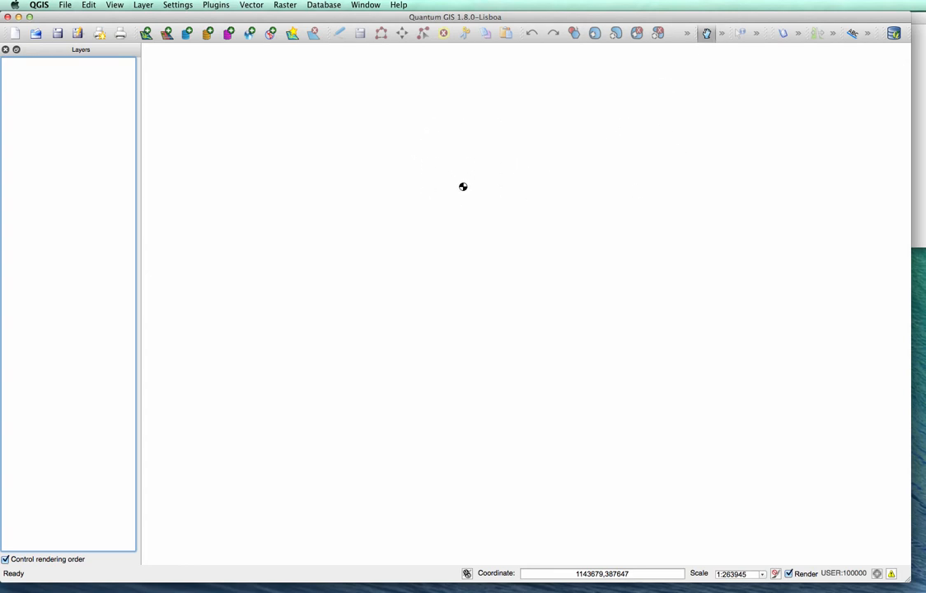
mouse_move(499, 10)
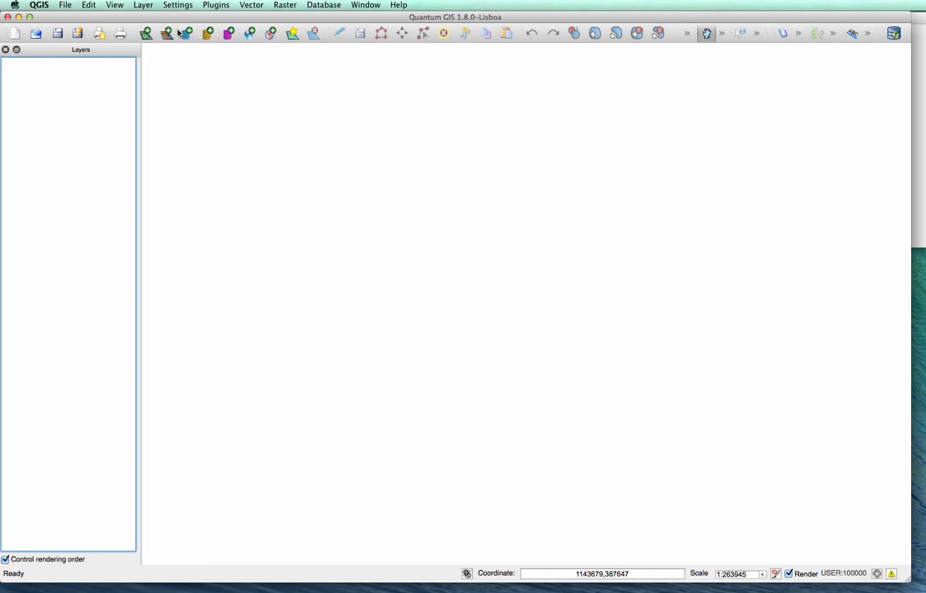
mouse_move(682, 228)
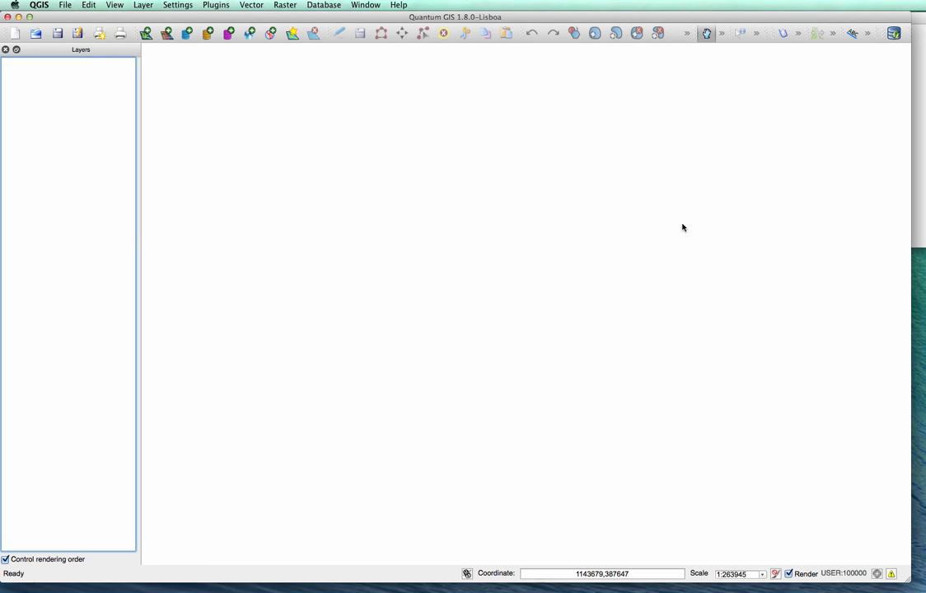
mouse_move(701, 232)
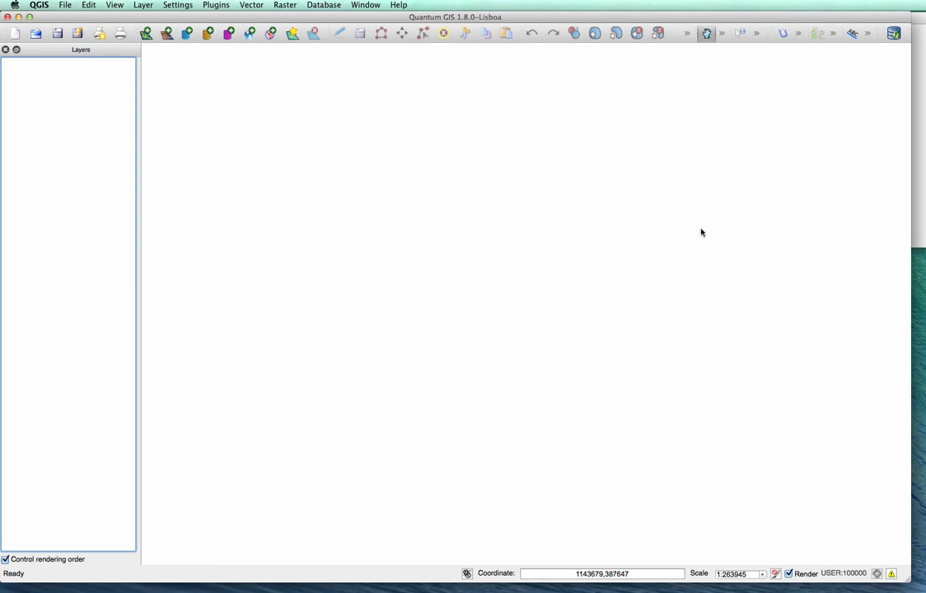
mouse_move(701, 240)
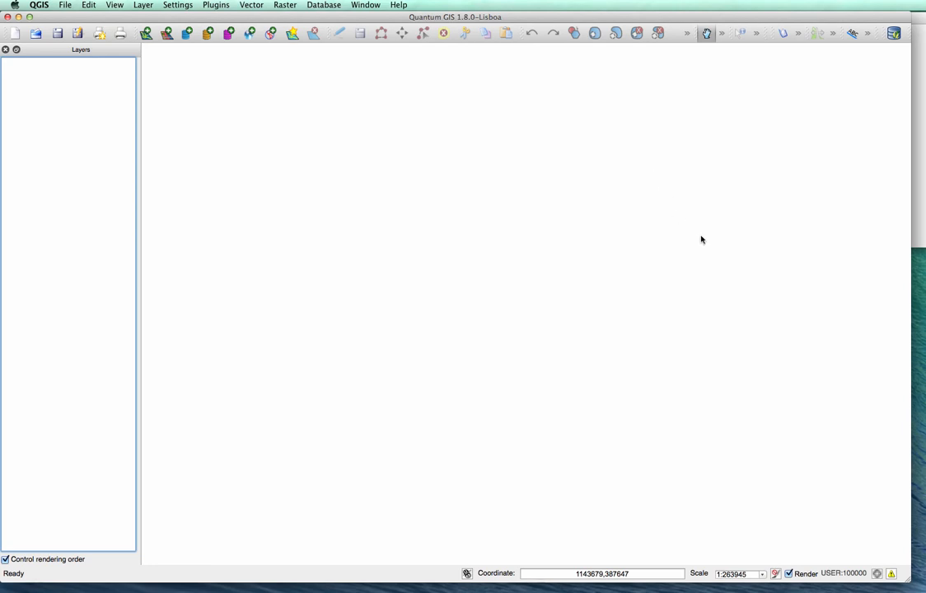
mouse_move(747, 264)
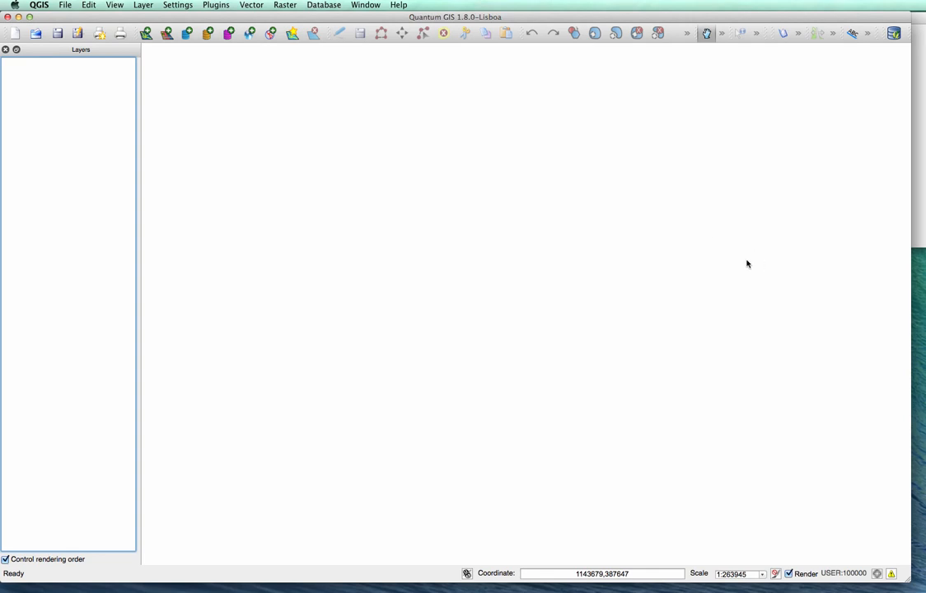
mouse_move(668, 143)
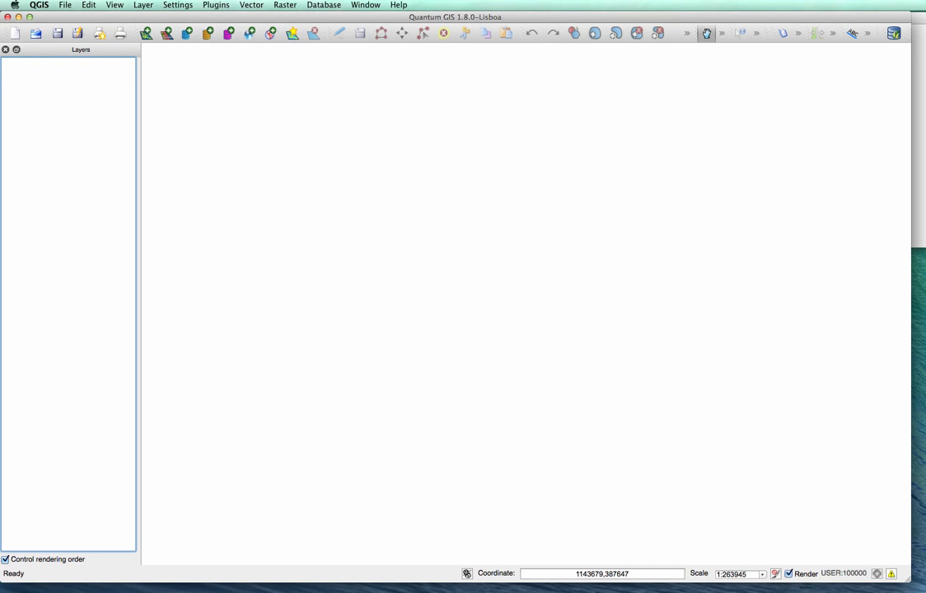
mouse_move(852, 329)
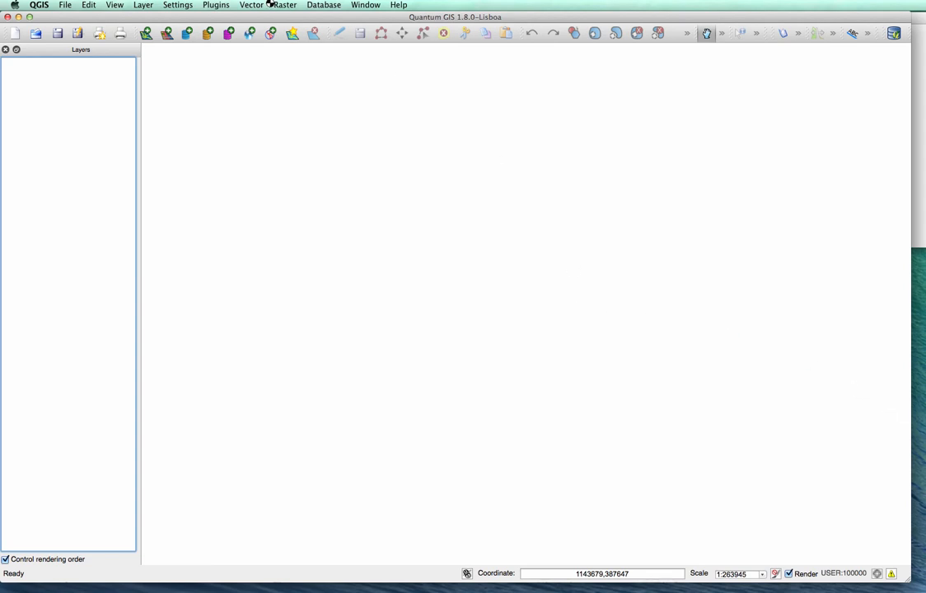
mouse_move(604, 180)
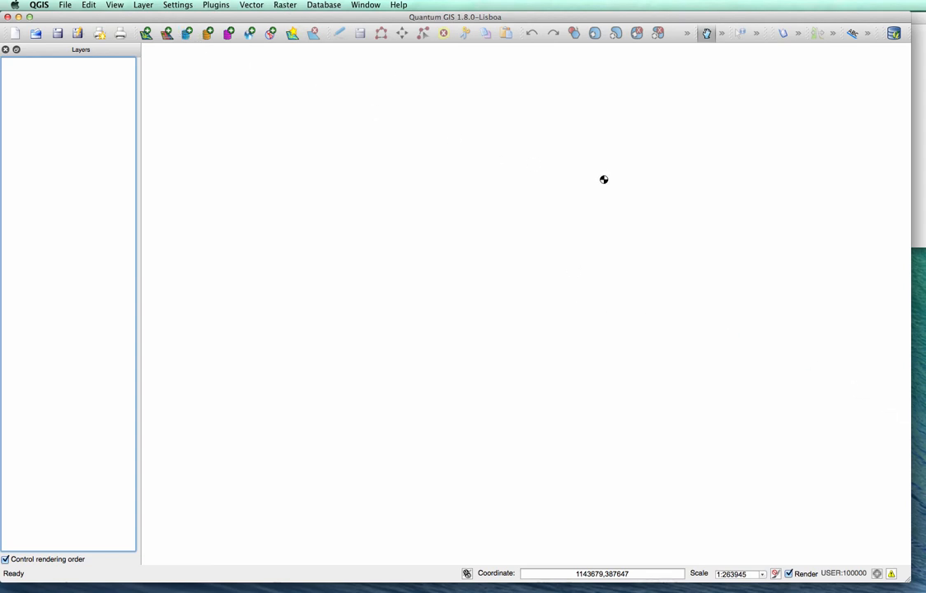
mouse_move(729, 217)
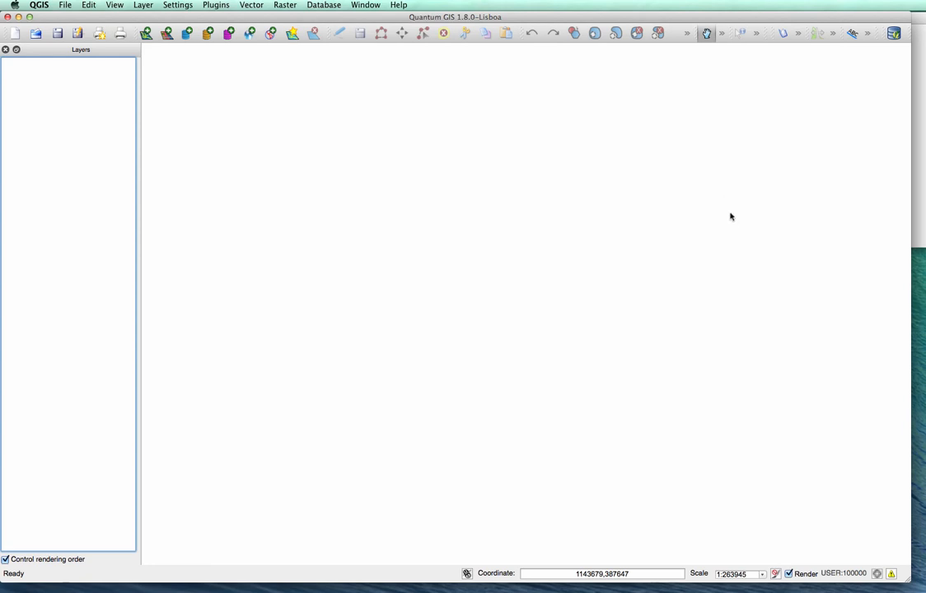
mouse_move(707, 240)
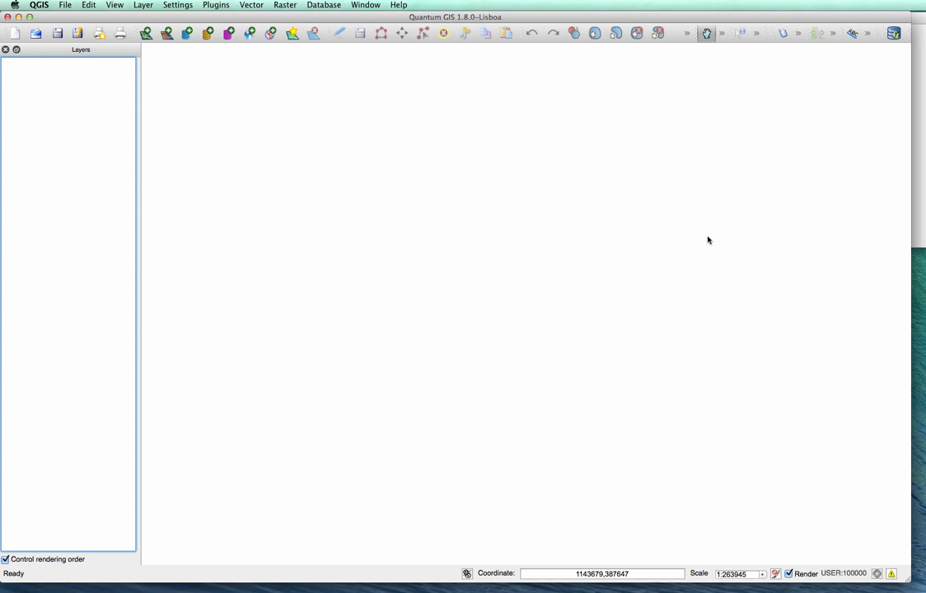
mouse_move(721, 255)
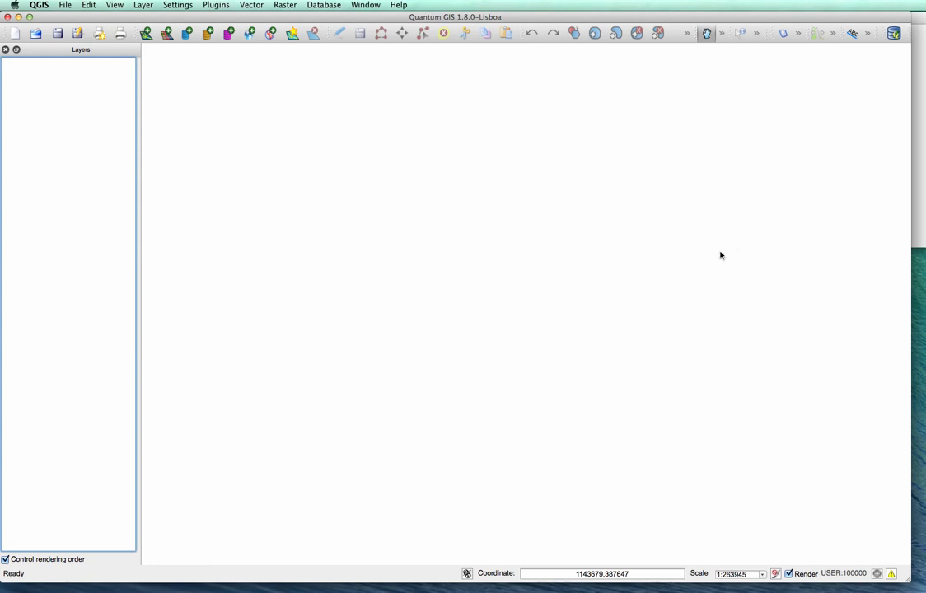
mouse_move(872, 365)
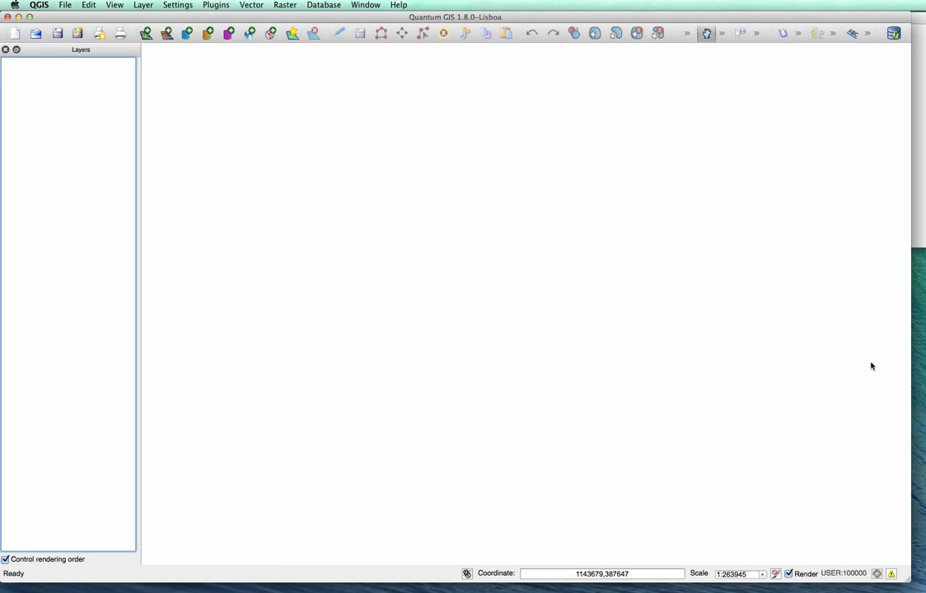
mouse_move(865, 486)
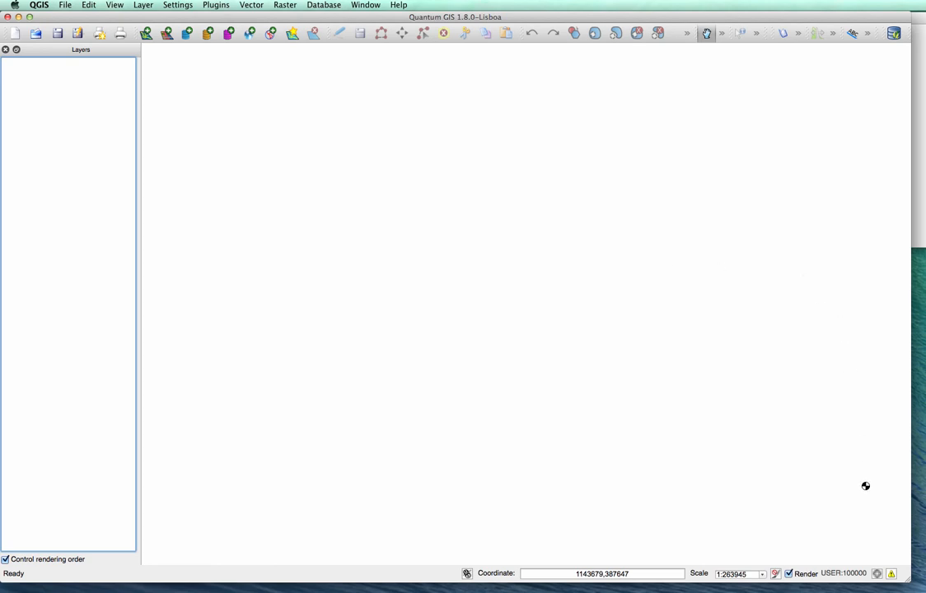
mouse_move(795, 451)
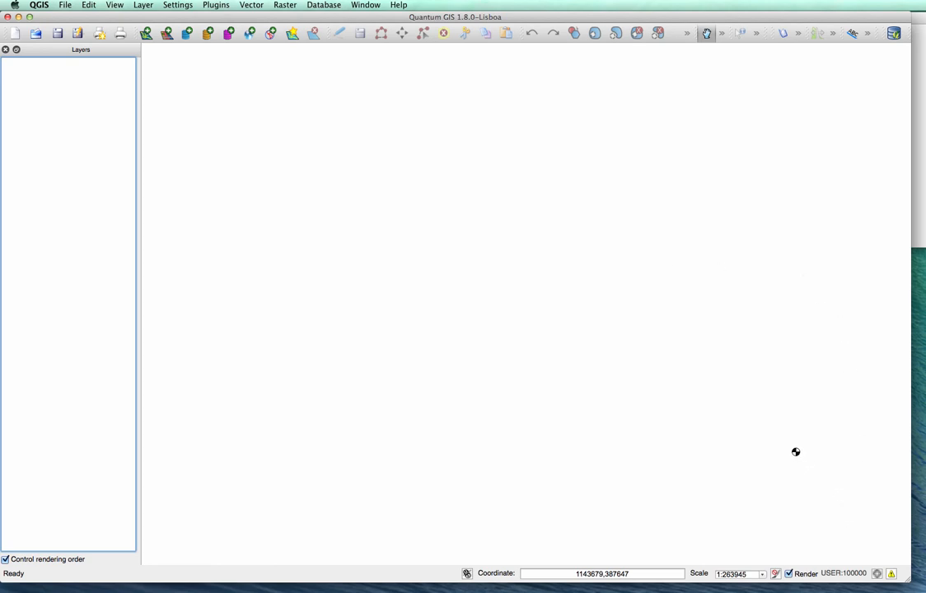
mouse_move(465, 407)
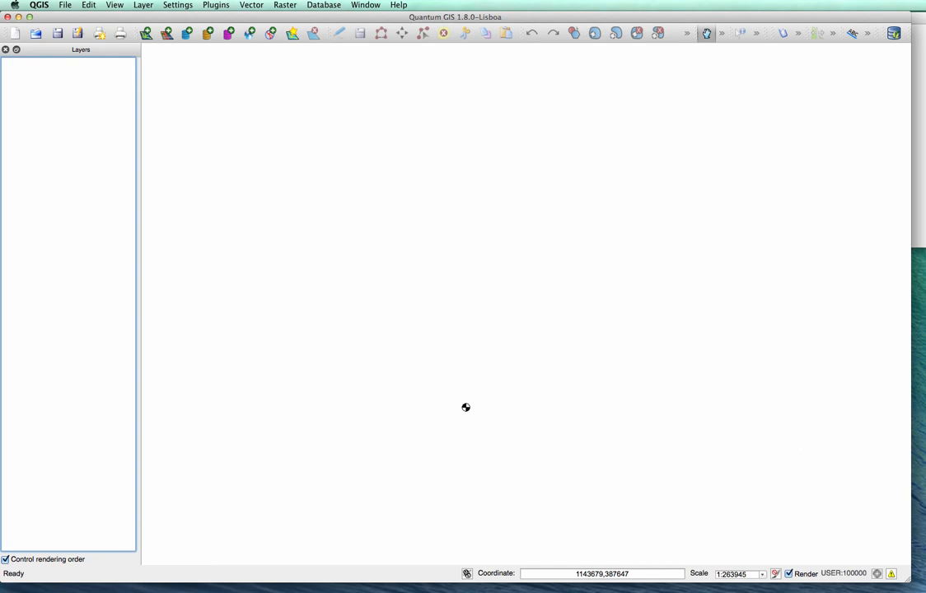
mouse_move(608, 229)
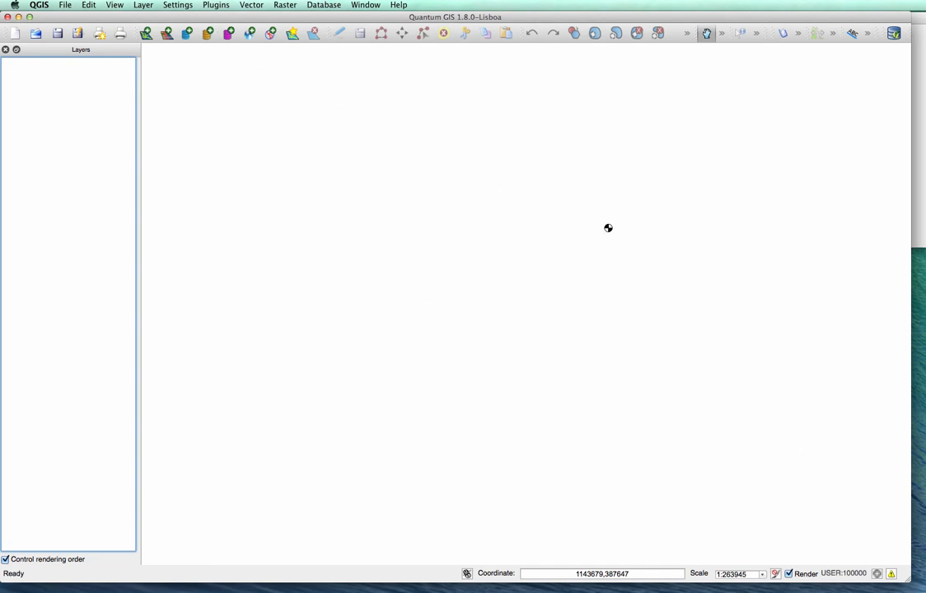
mouse_move(768, 227)
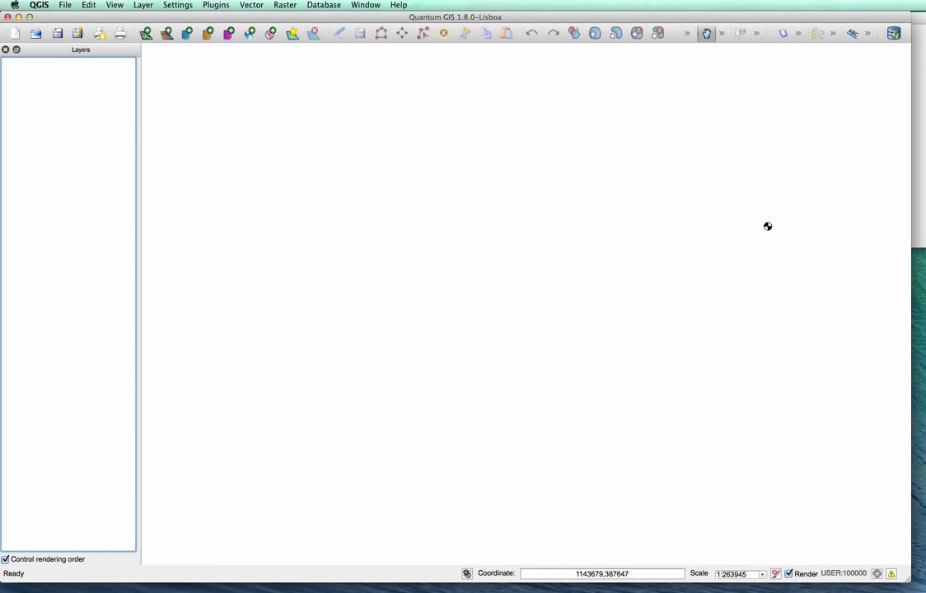
mouse_move(627, 281)
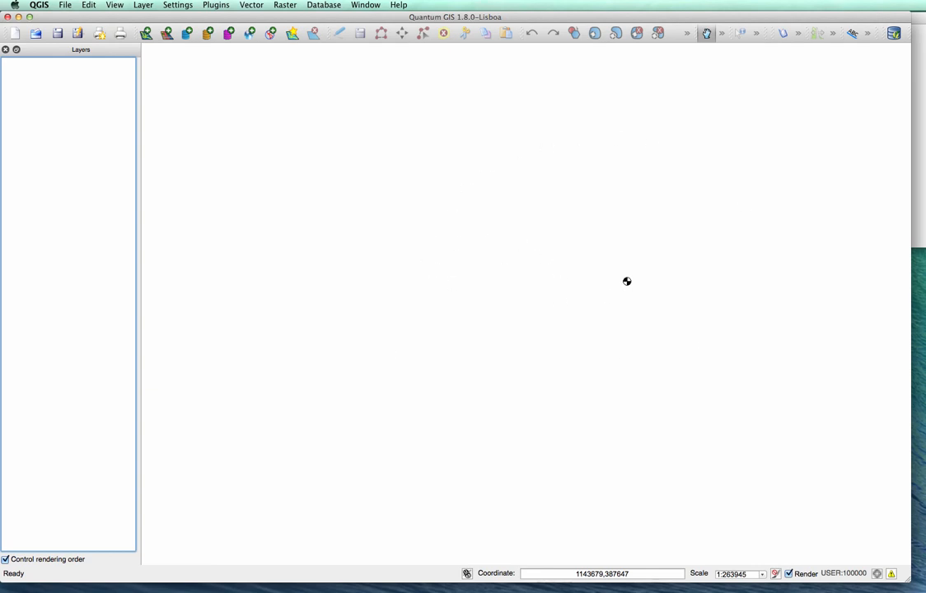
mouse_move(464, 186)
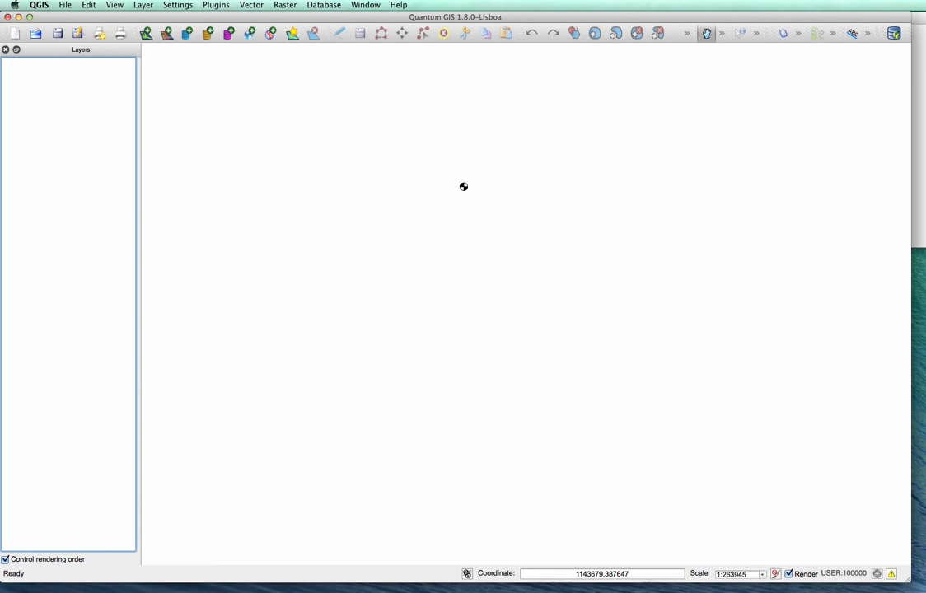
mouse_move(483, 252)
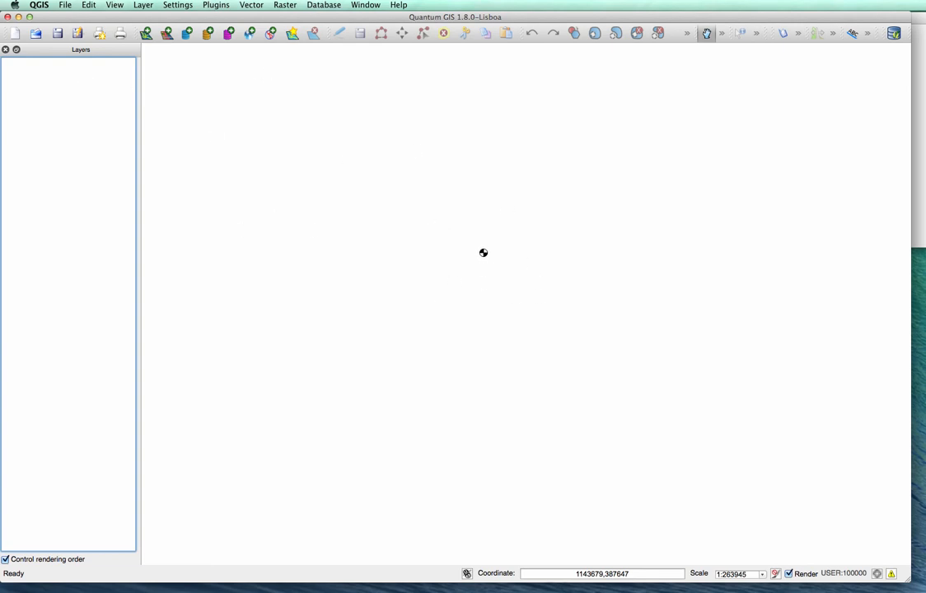
mouse_move(477, 232)
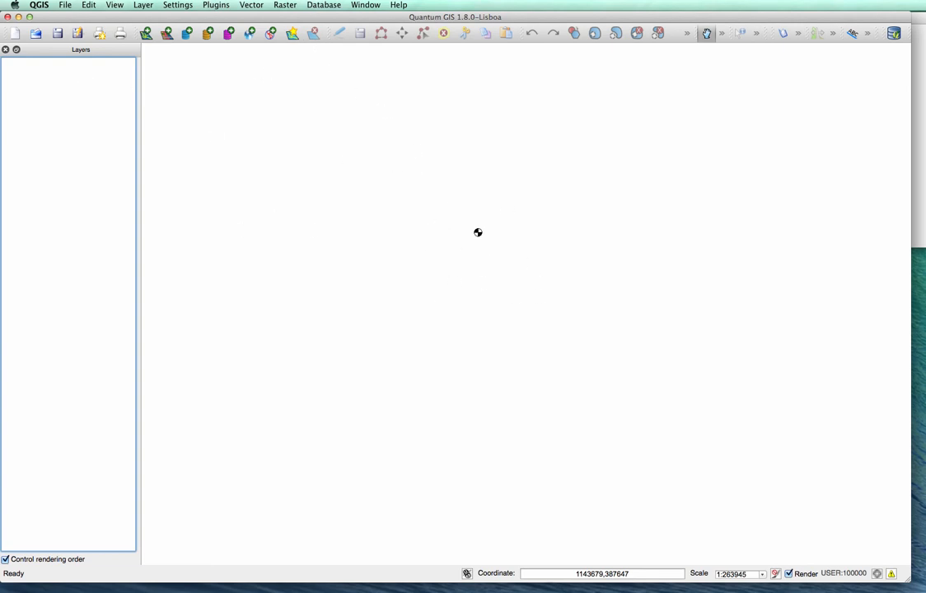
mouse_move(493, 200)
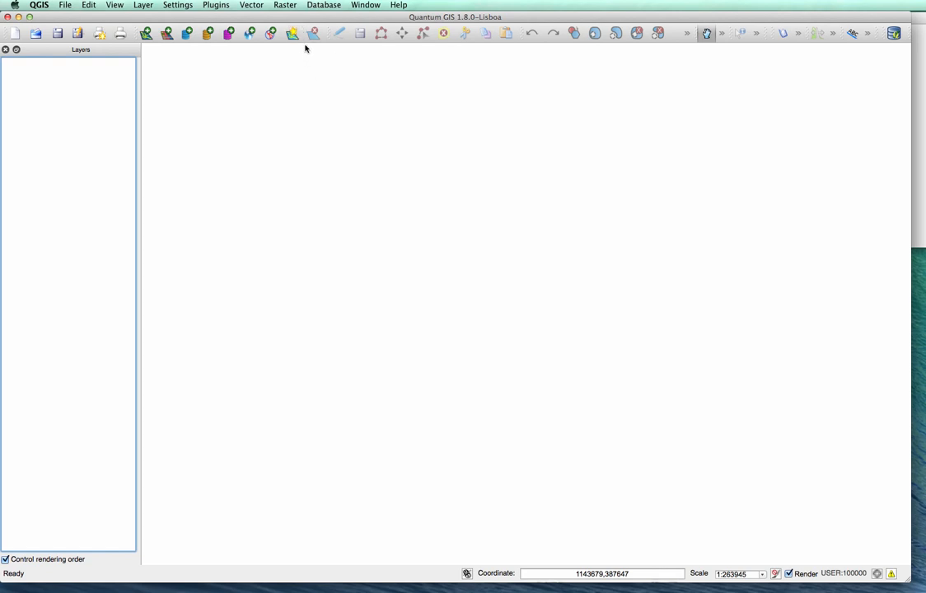
mouse_move(266, 19)
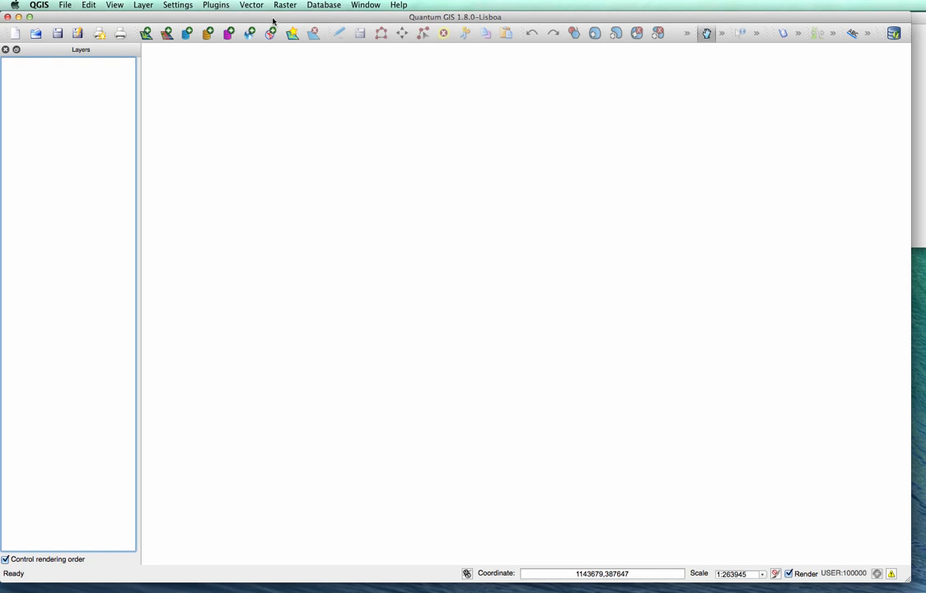
mouse_move(264, 35)
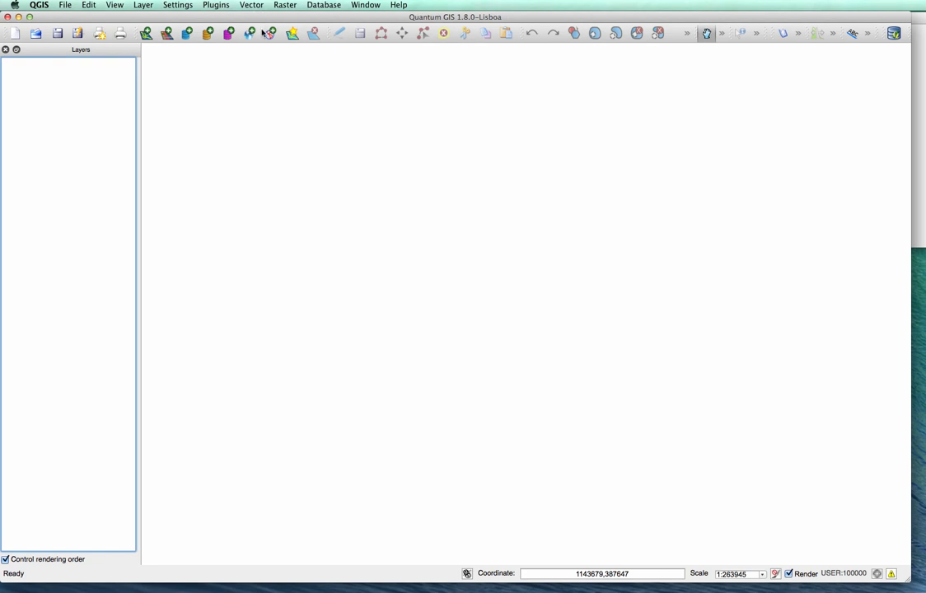
mouse_move(464, 76)
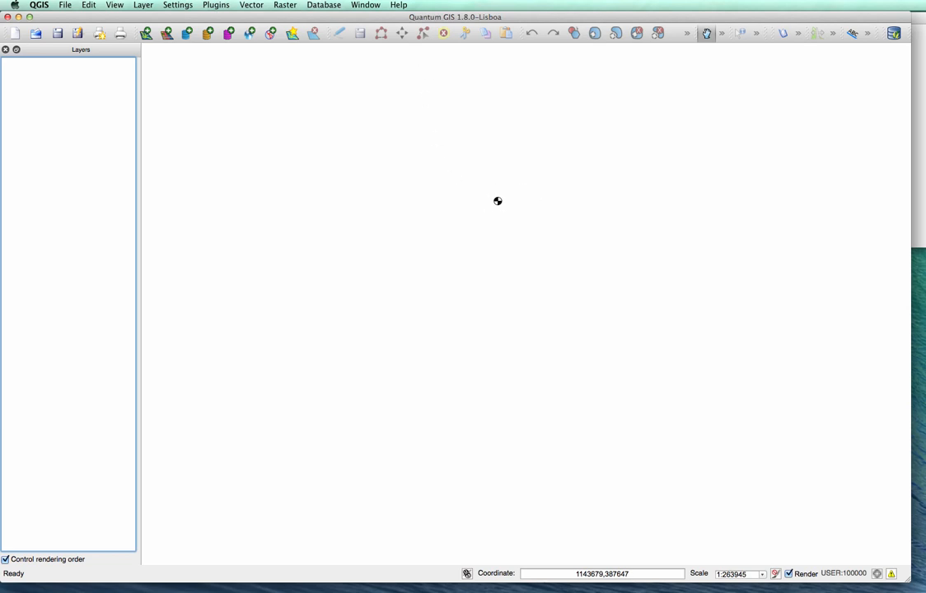
mouse_move(452, 279)
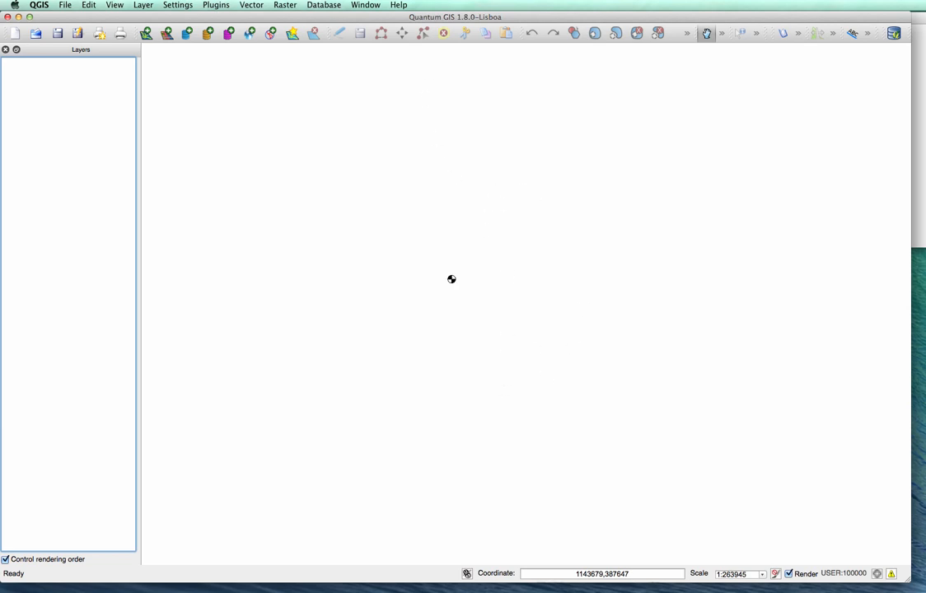
mouse_move(260, 45)
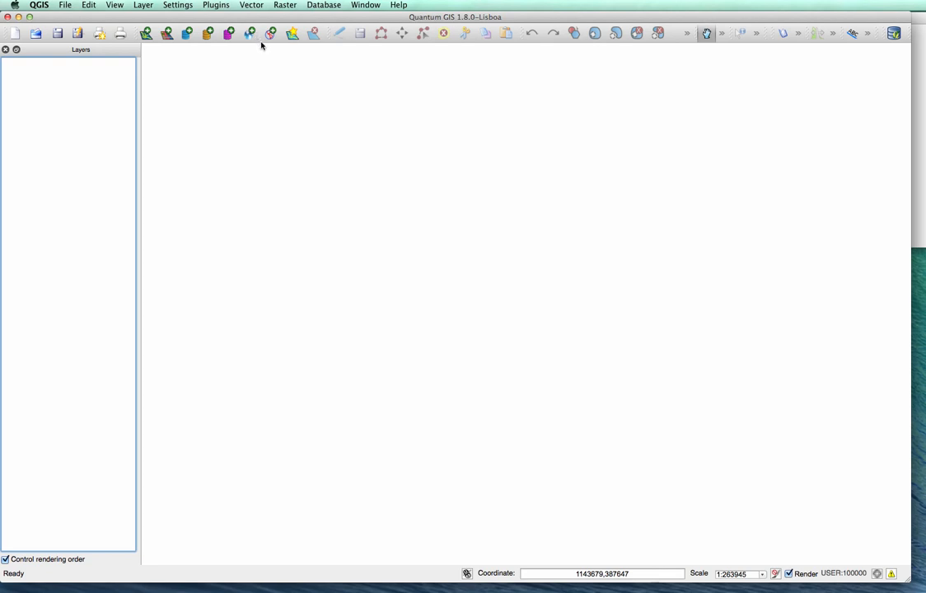
mouse_move(403, 66)
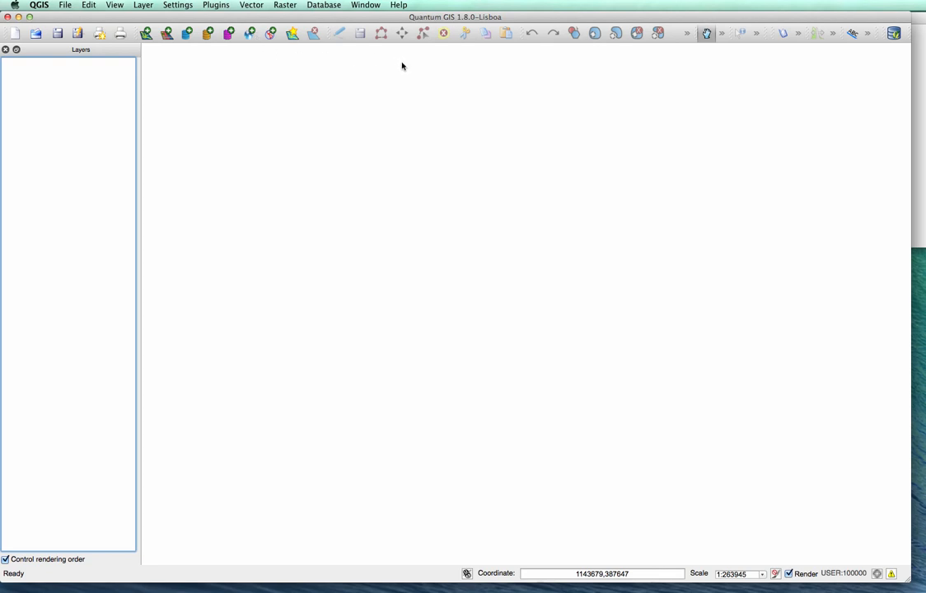
mouse_move(403, 110)
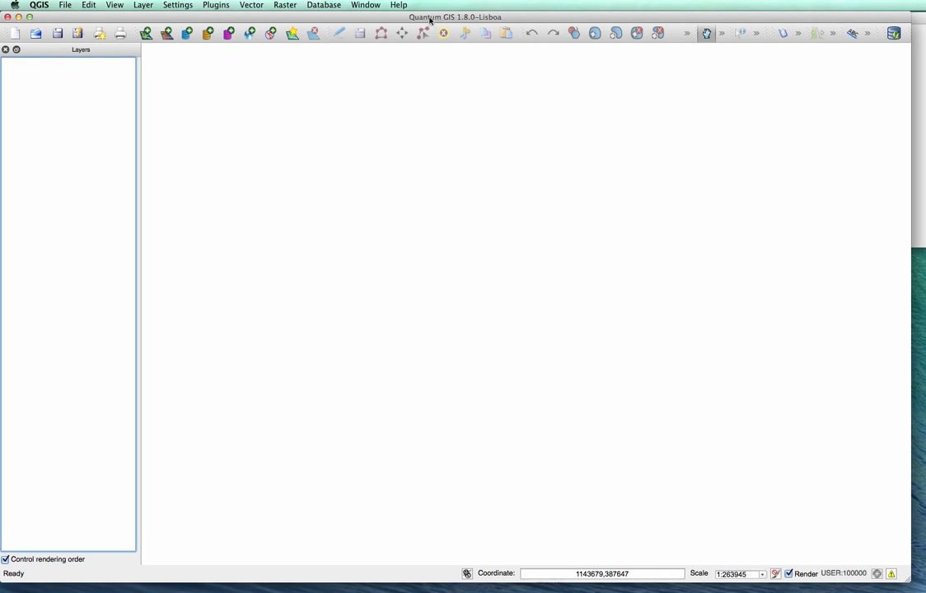
mouse_move(365, 51)
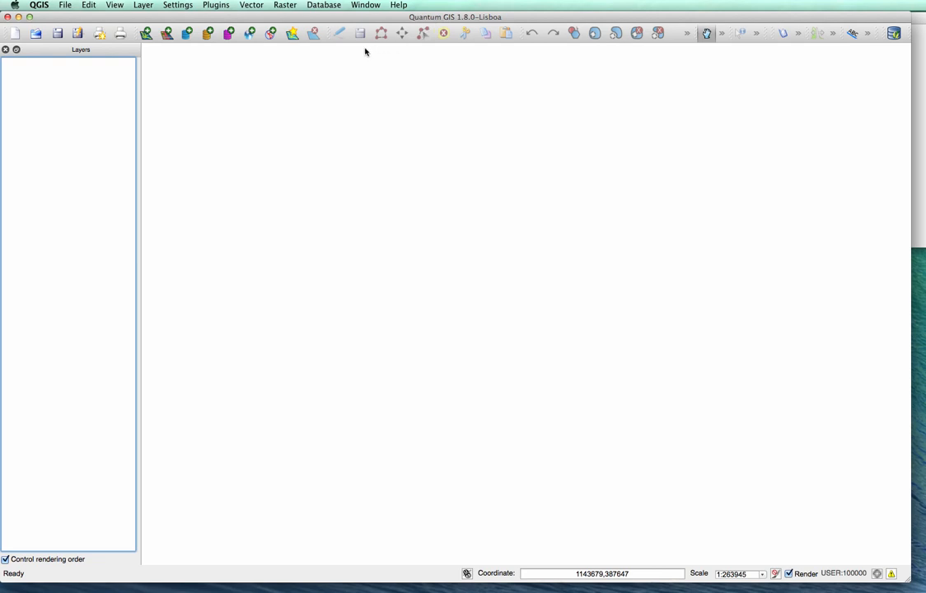
mouse_move(67, 82)
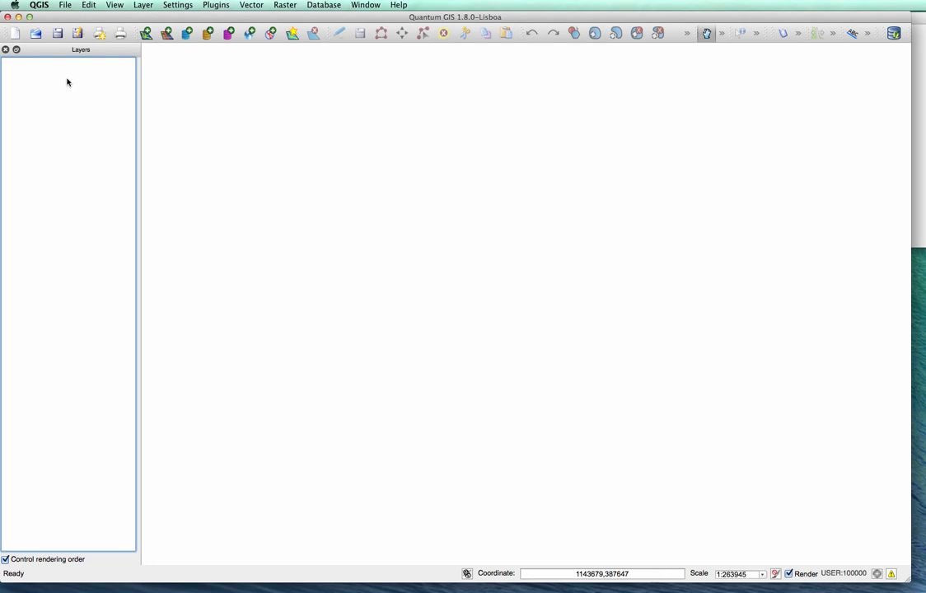
mouse_move(77, 79)
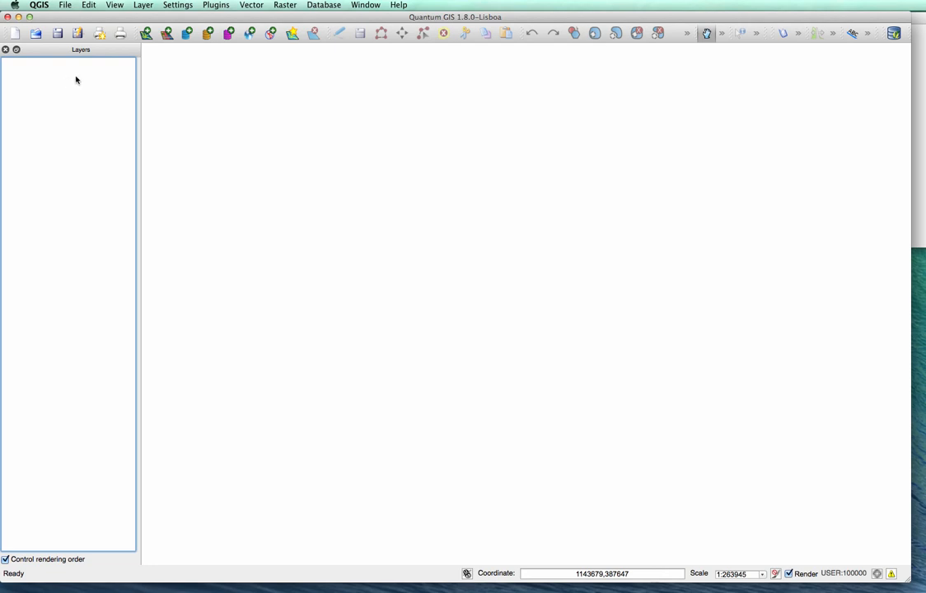
mouse_move(471, 264)
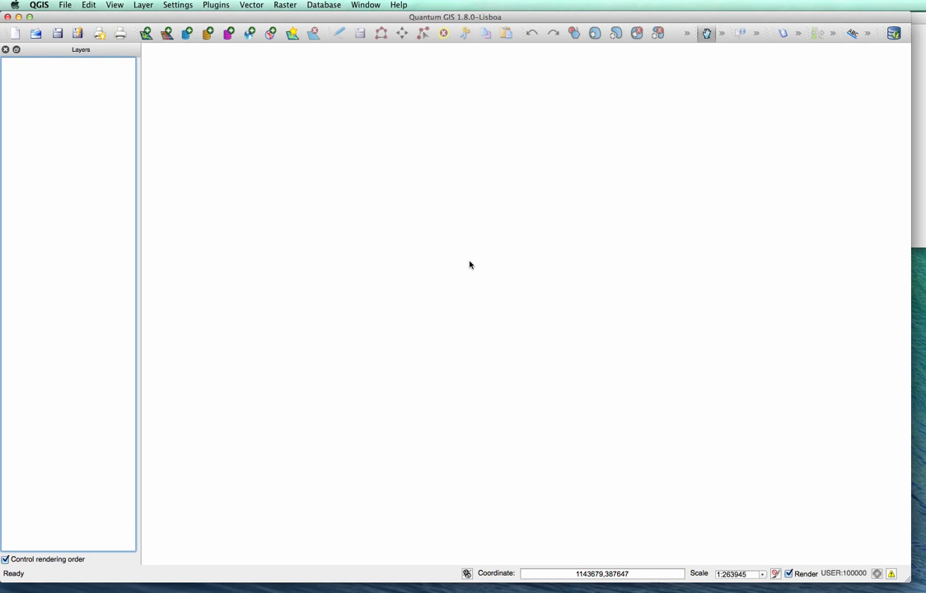
mouse_move(530, 277)
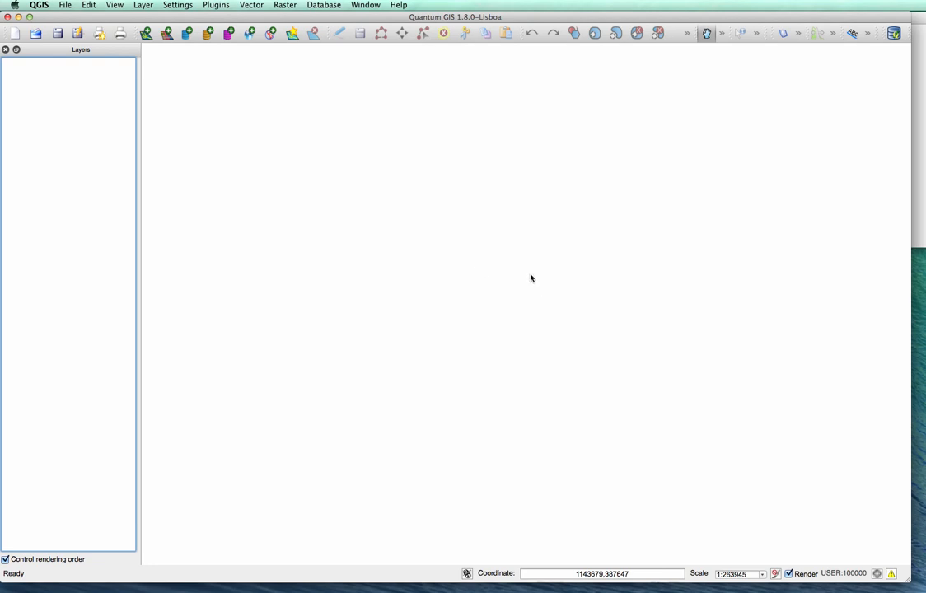